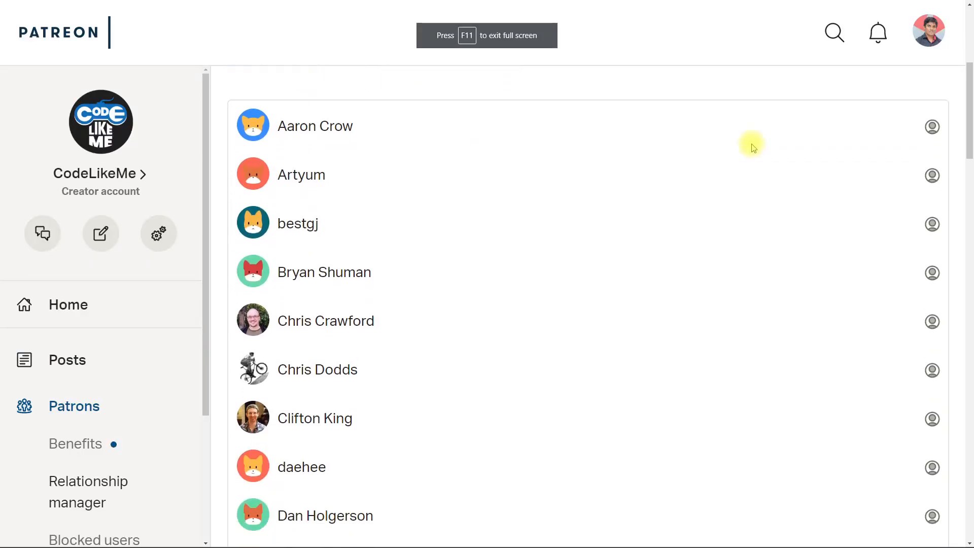
Scroll the Patreon patrons list and move to the next page, from entry 51.
scroll(down, 3)
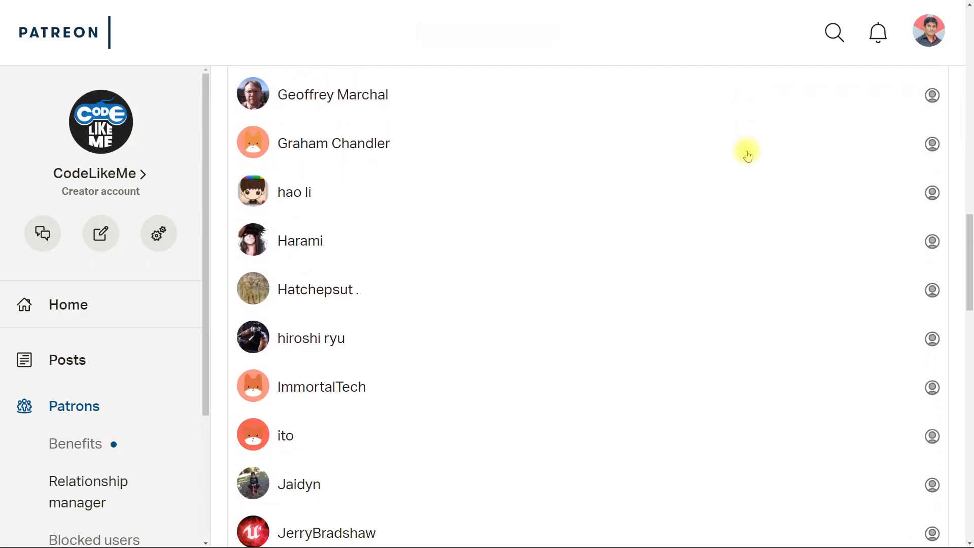
scroll(down, 3)
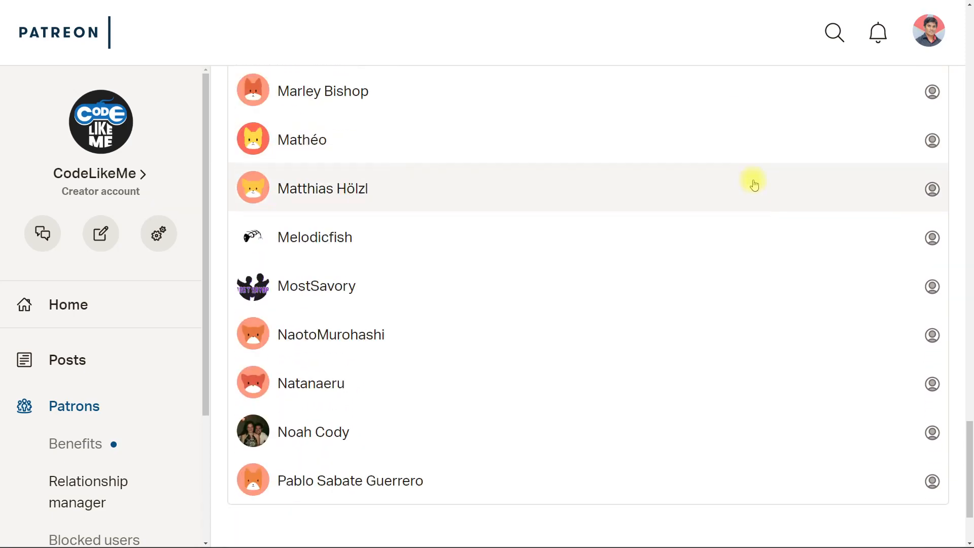
scroll(up, 3)
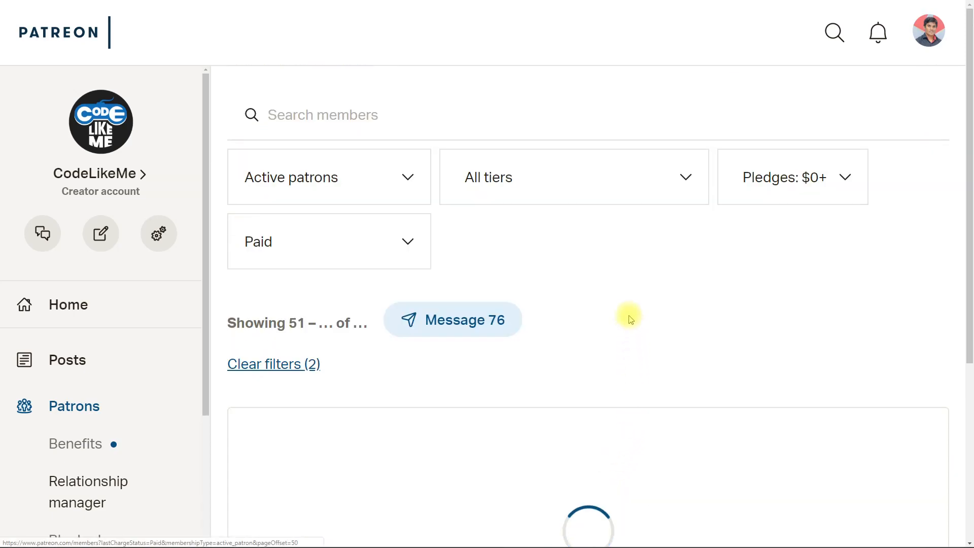
scroll(down, 3)
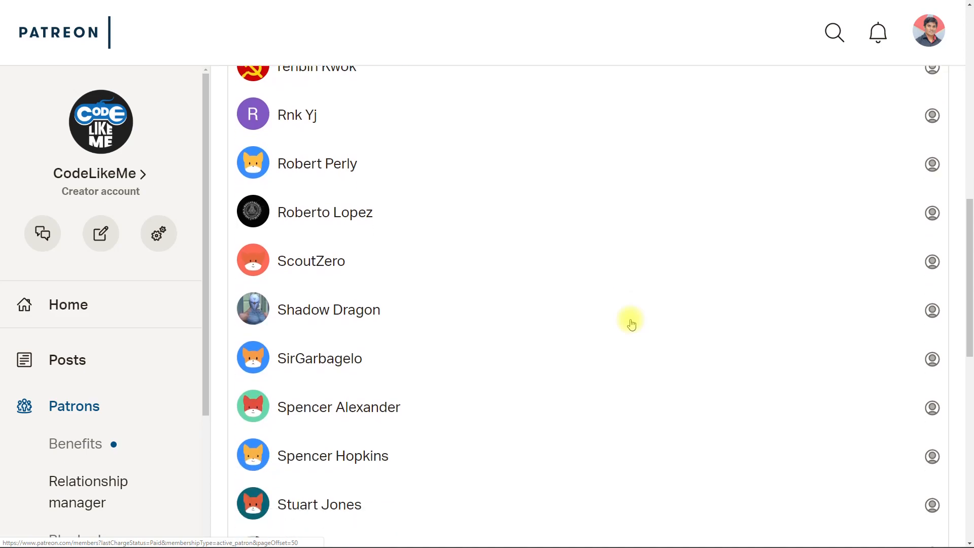
click(609, 473)
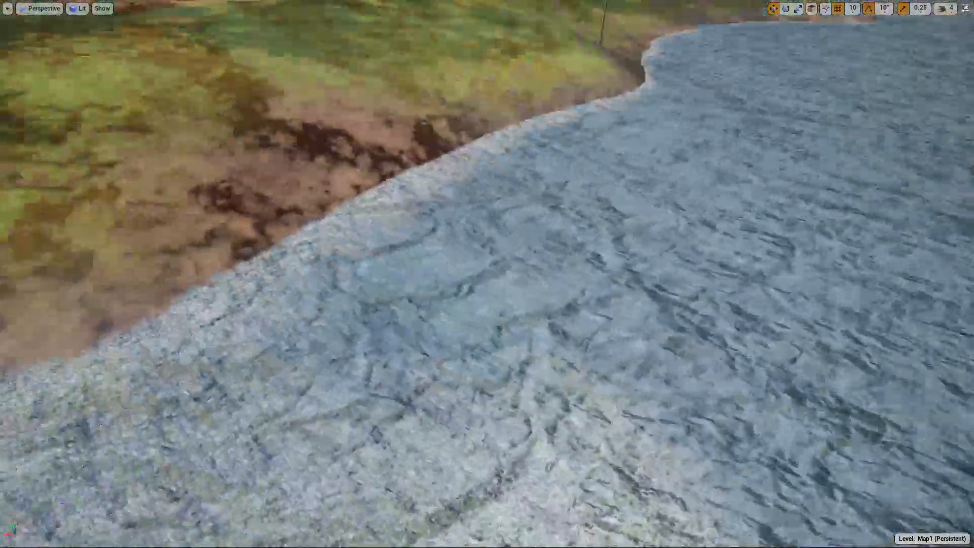
Fly the viewport over the hillside to frame the spline dirt path.
drag(487, 274, 488, 124)
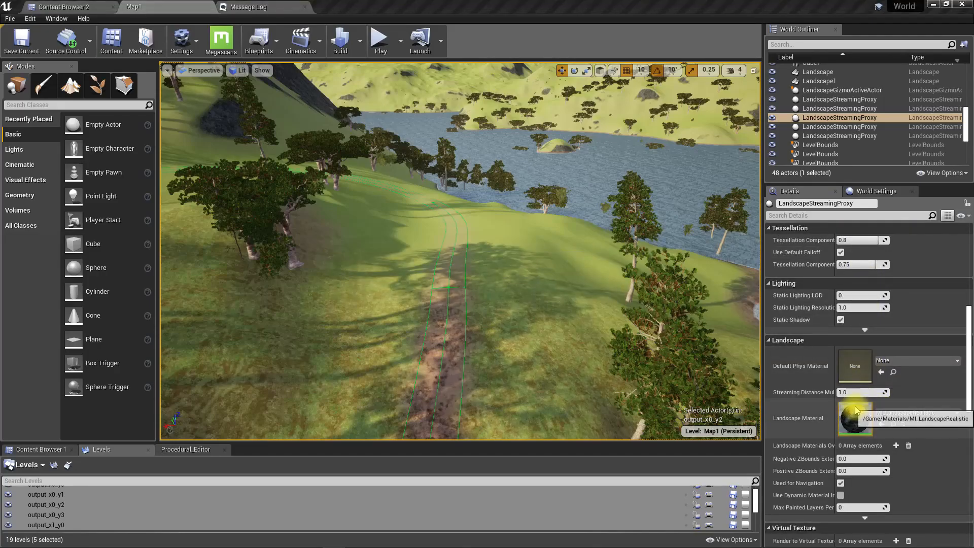
Open MI_LandscapeRealistic from Details and browse its textures, scalars and tints.
double_click(855, 418)
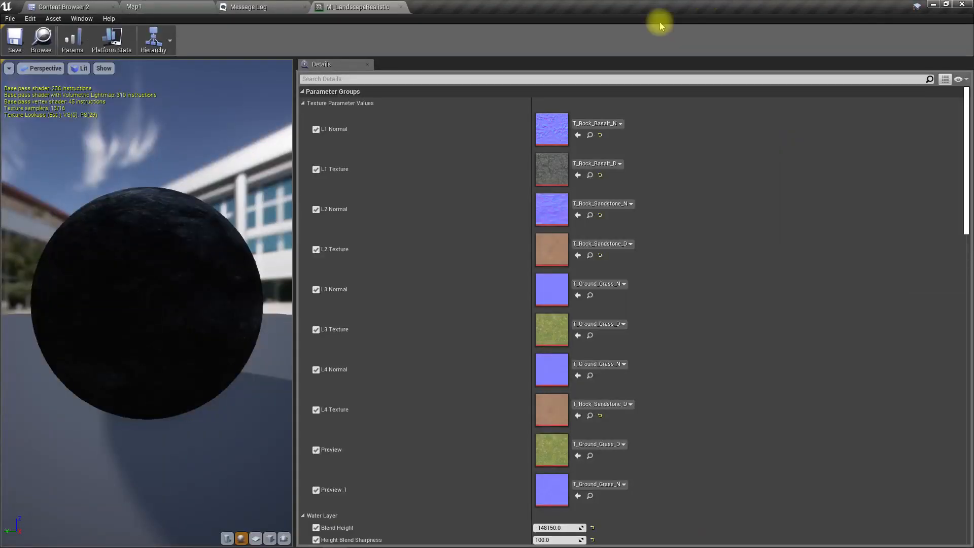
scroll(down, 3)
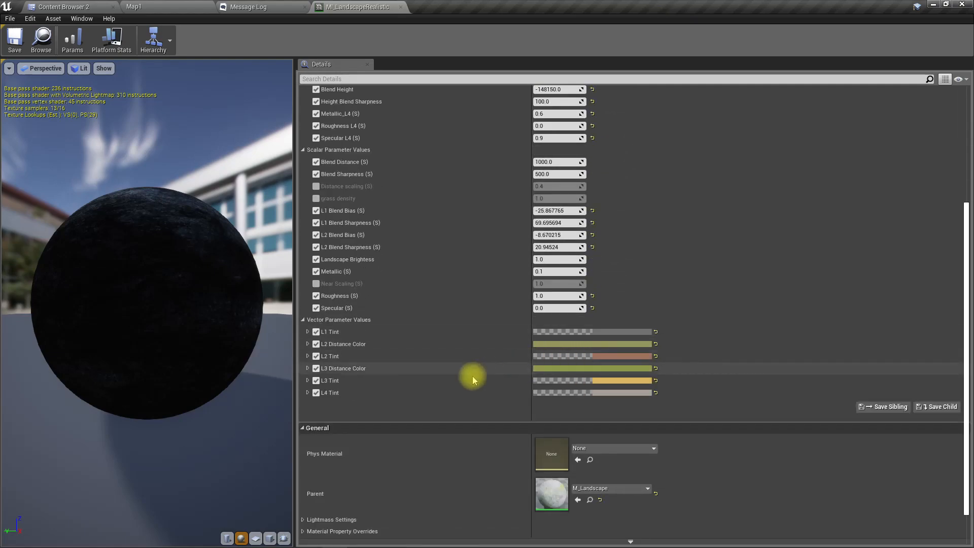
mouse_move(570, 346)
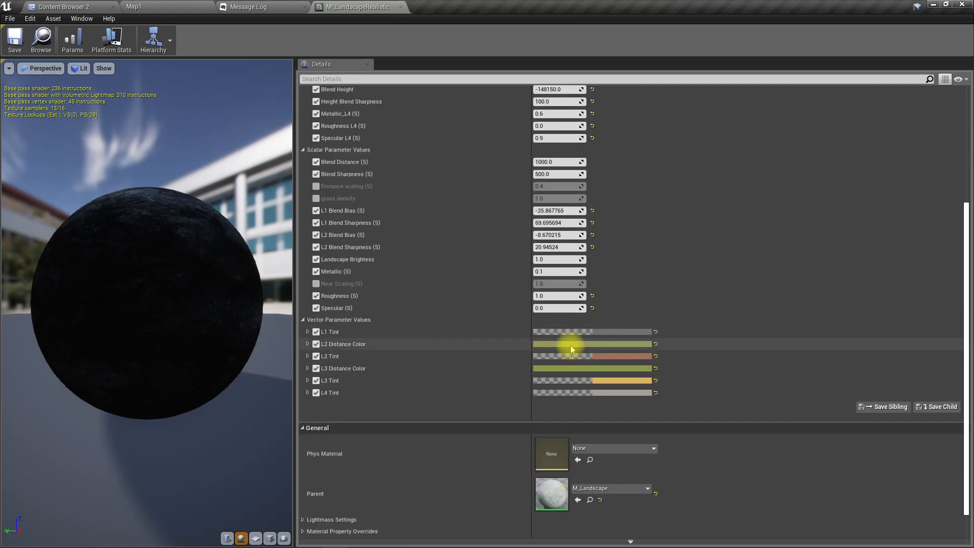
click(246, 6)
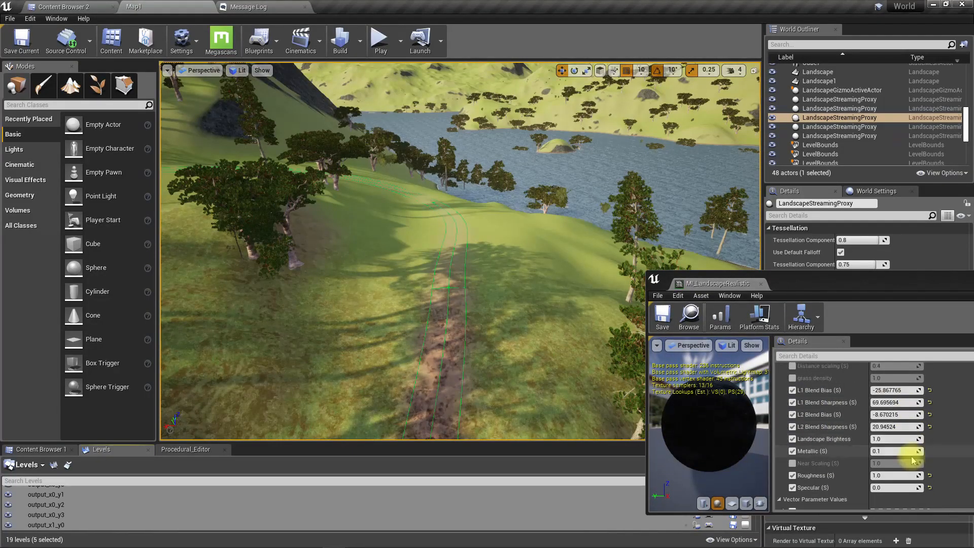
scroll(down, 3)
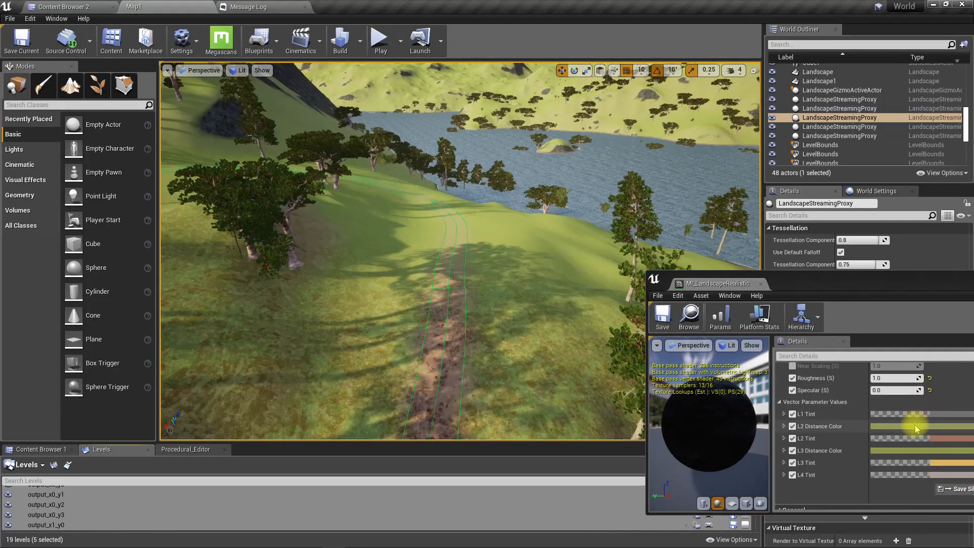
click(916, 427)
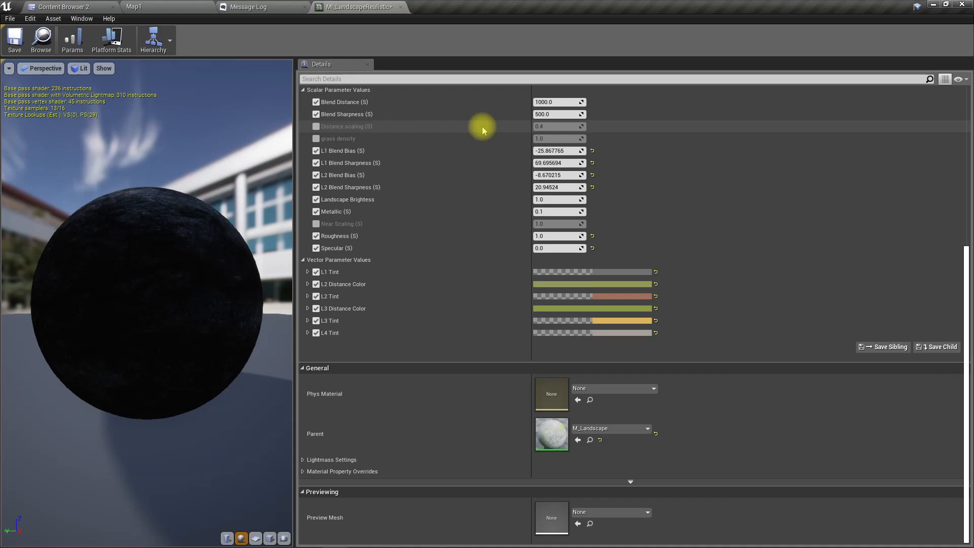
mouse_move(560, 274)
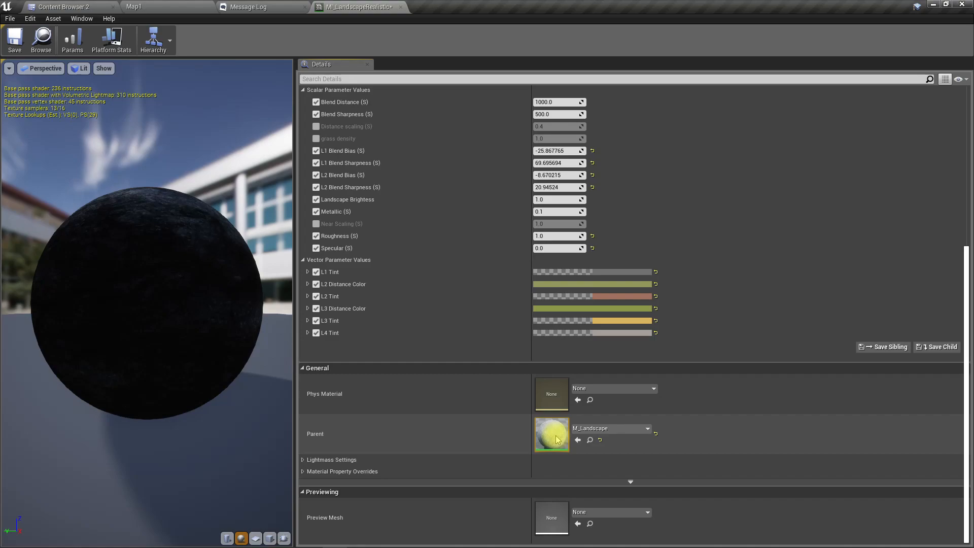
Add a sixth layer named Road to M_Landscape's Layer Blend node.
double_click(551, 434)
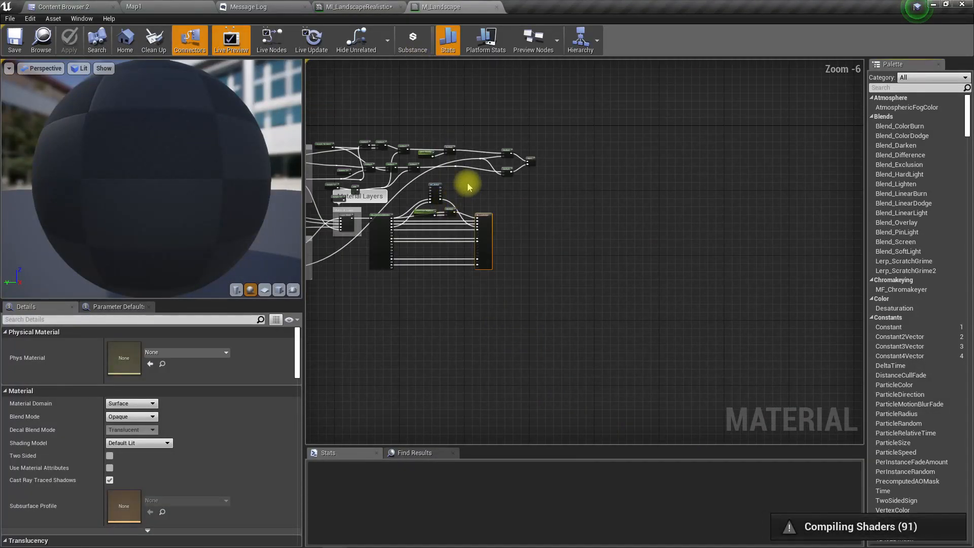
scroll(up, 3)
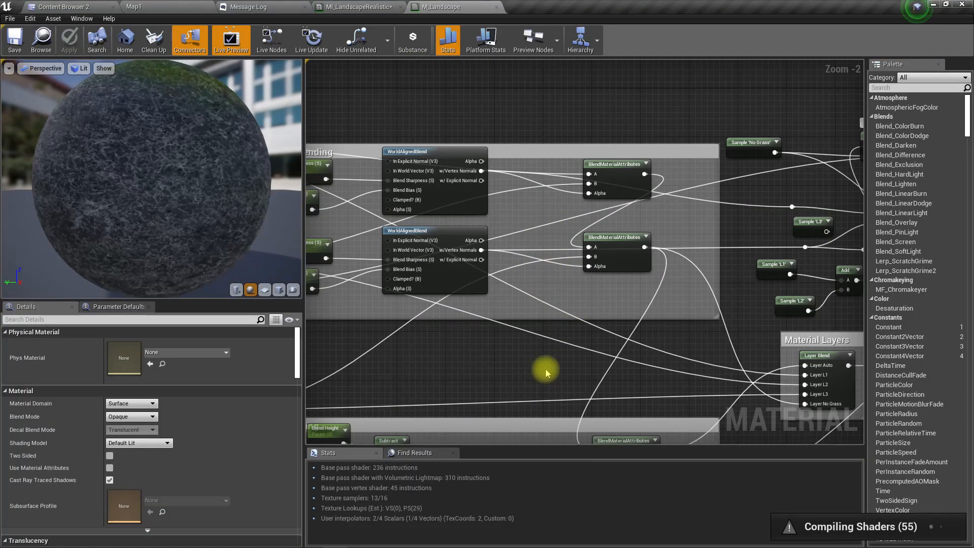
click(504, 184)
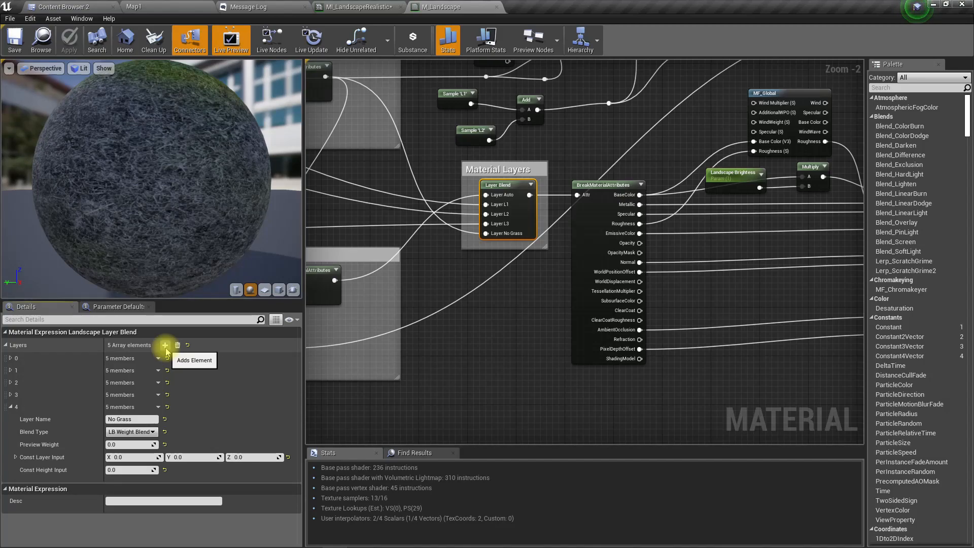
click(165, 345)
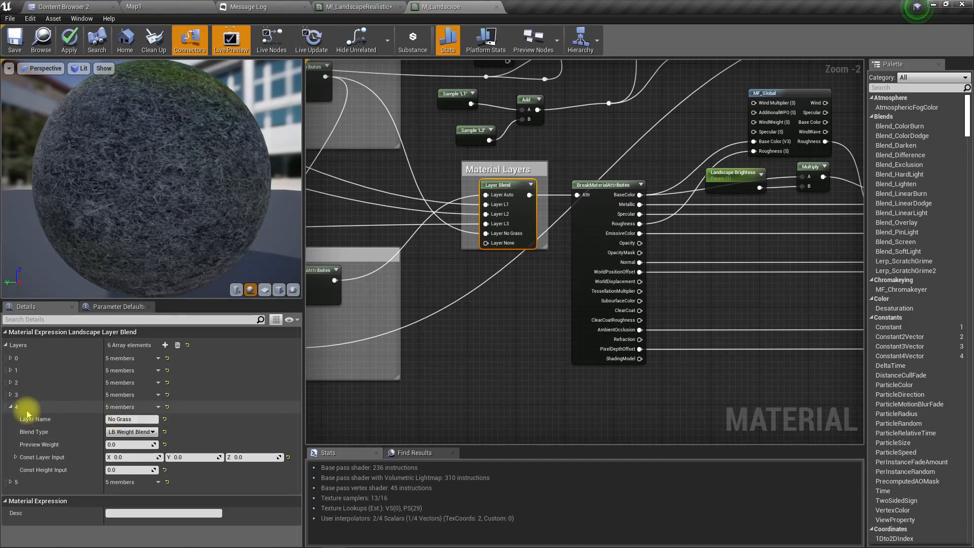
click(11, 482)
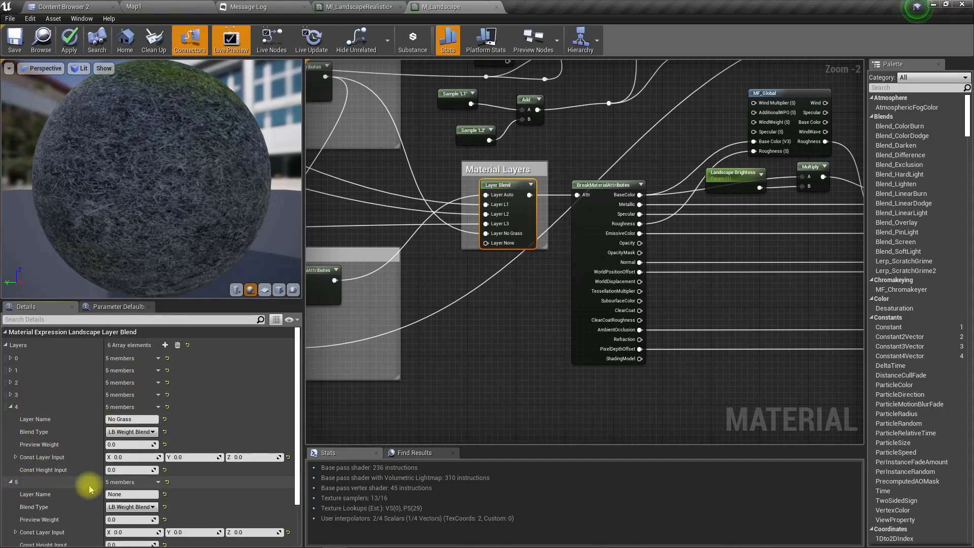
mouse_move(138, 493)
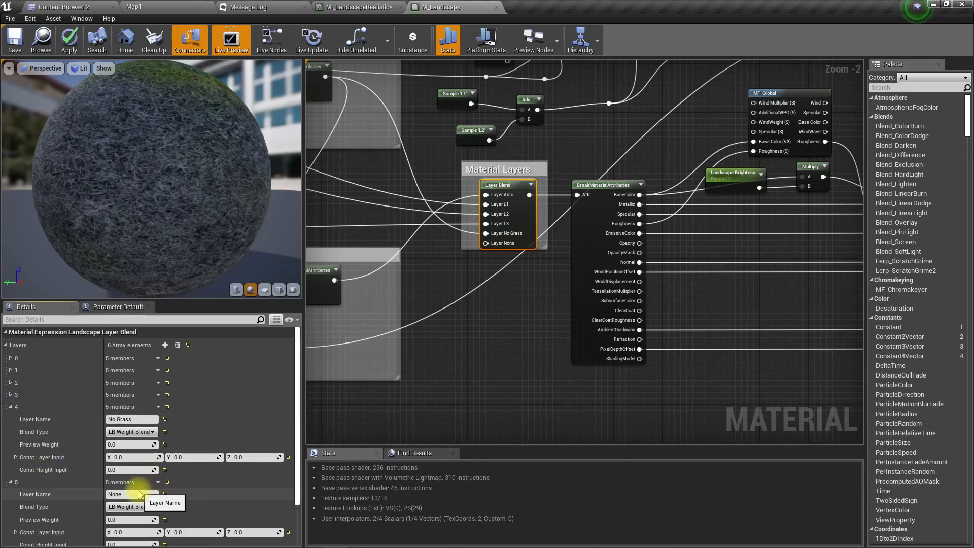
key(ctrl+a)
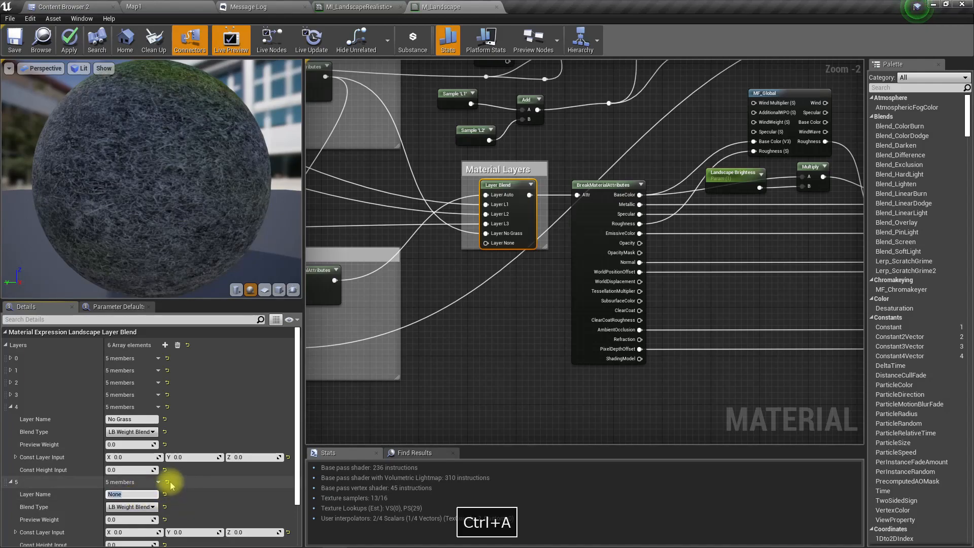
text(Road)
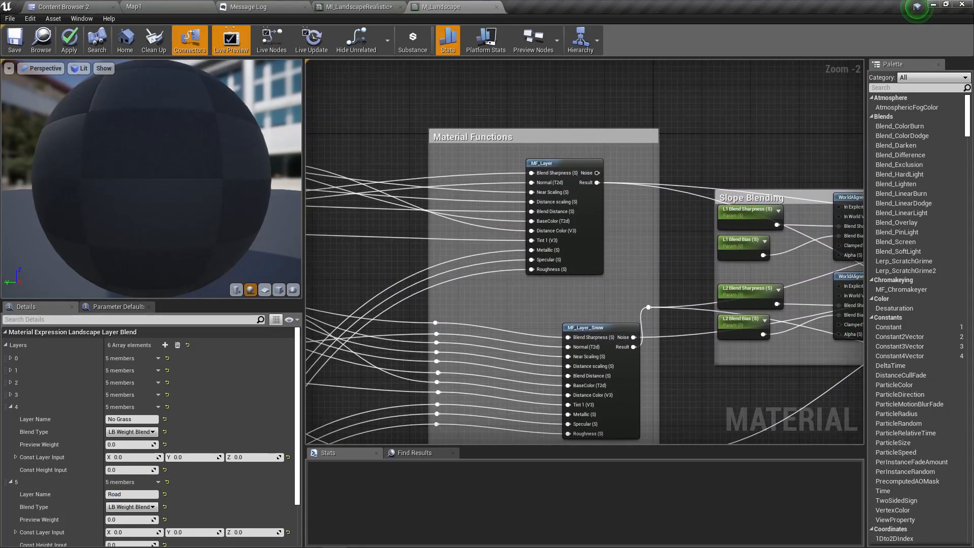
Duplicate the MF_Layer_Snow function node into an empty graph area for Road.
scroll(down, 3)
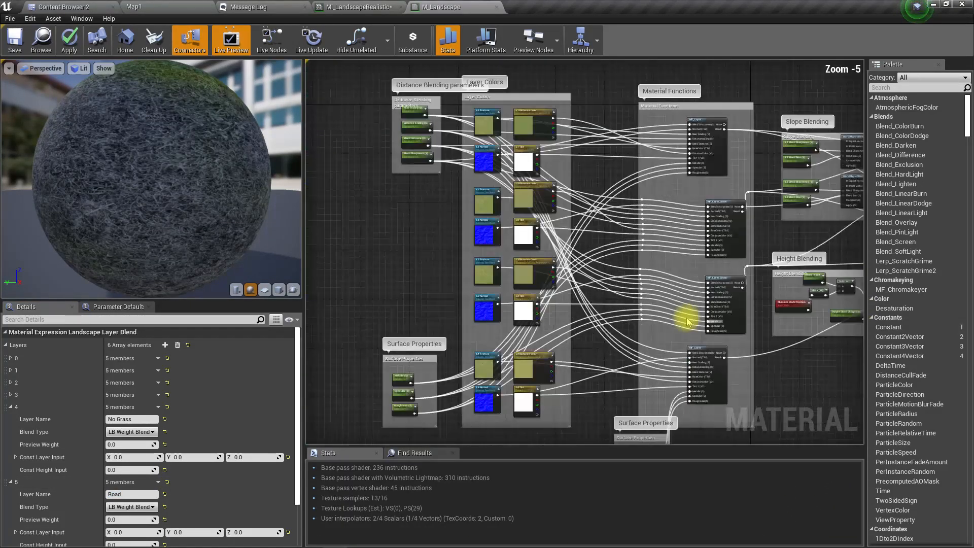
scroll(up, 3)
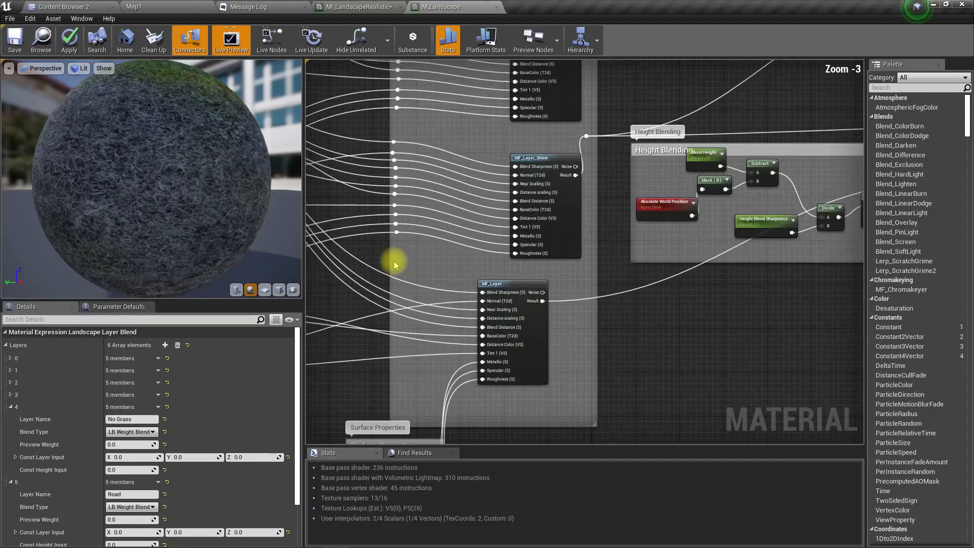
scroll(down, 3)
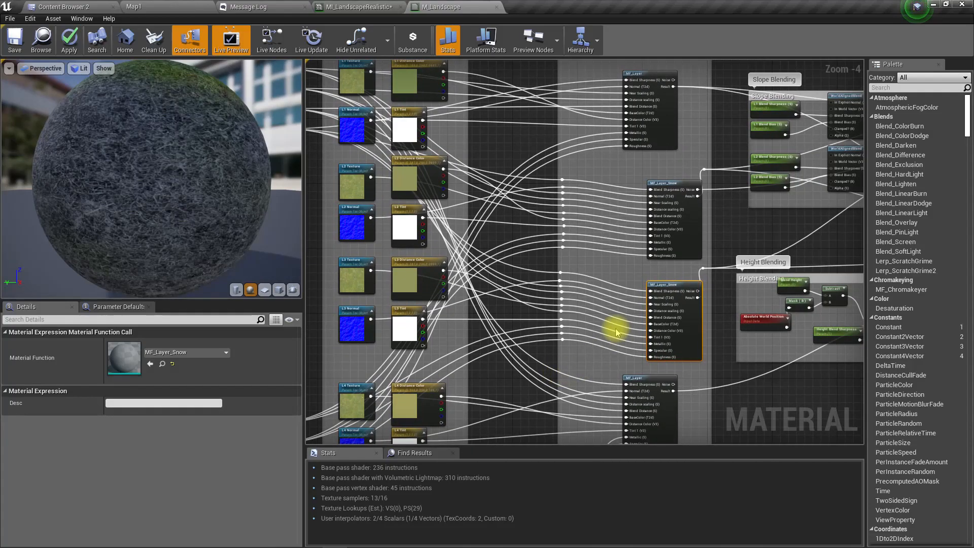
scroll(up, 3)
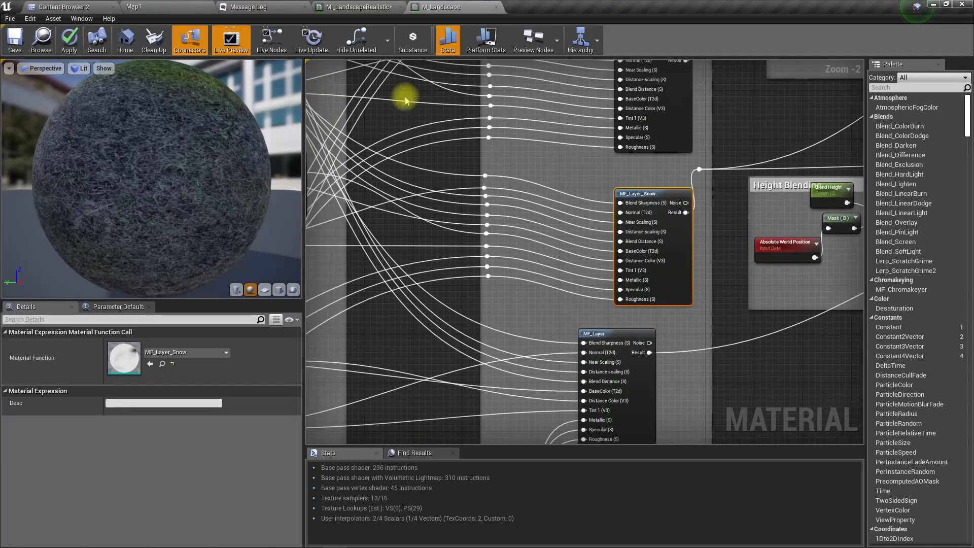
scroll(down, 3)
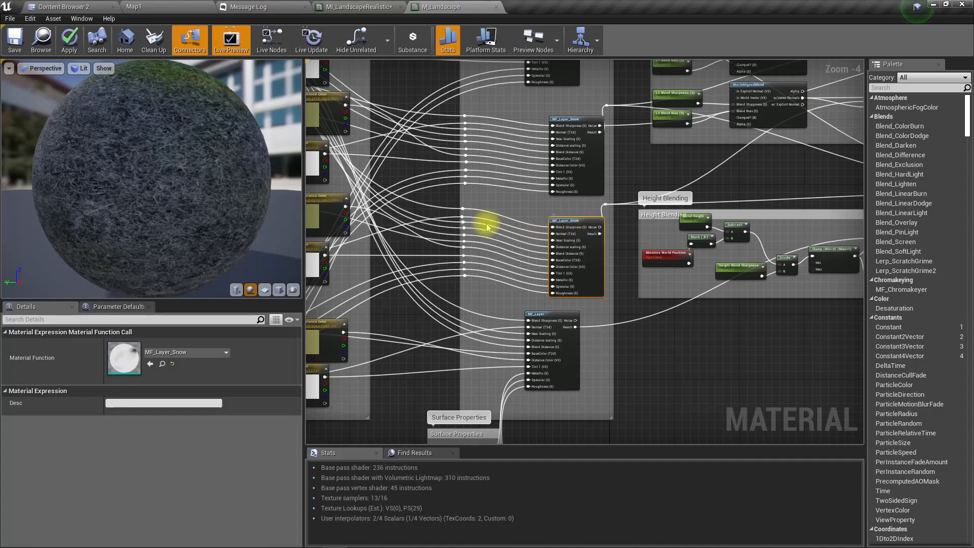
key(Ctrl+W)
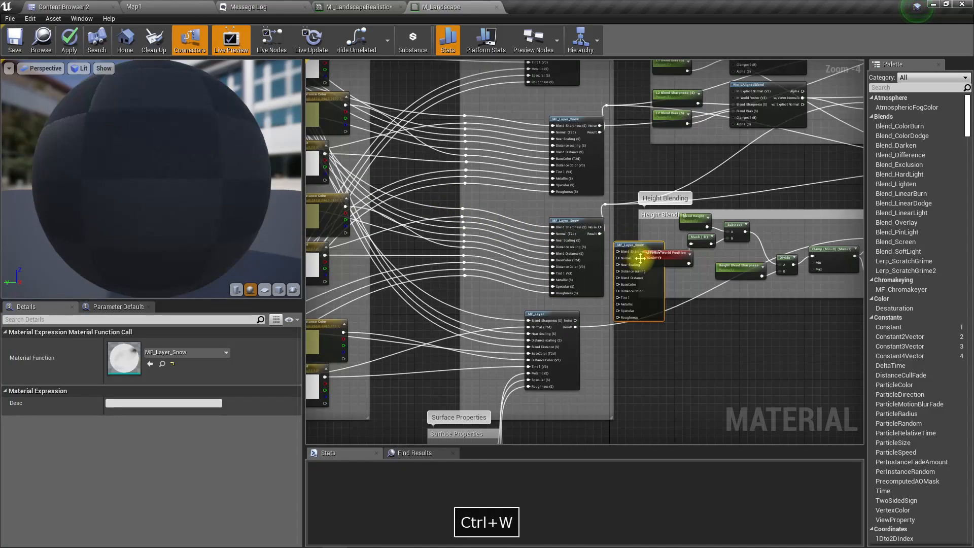
key(Ctrl+W)
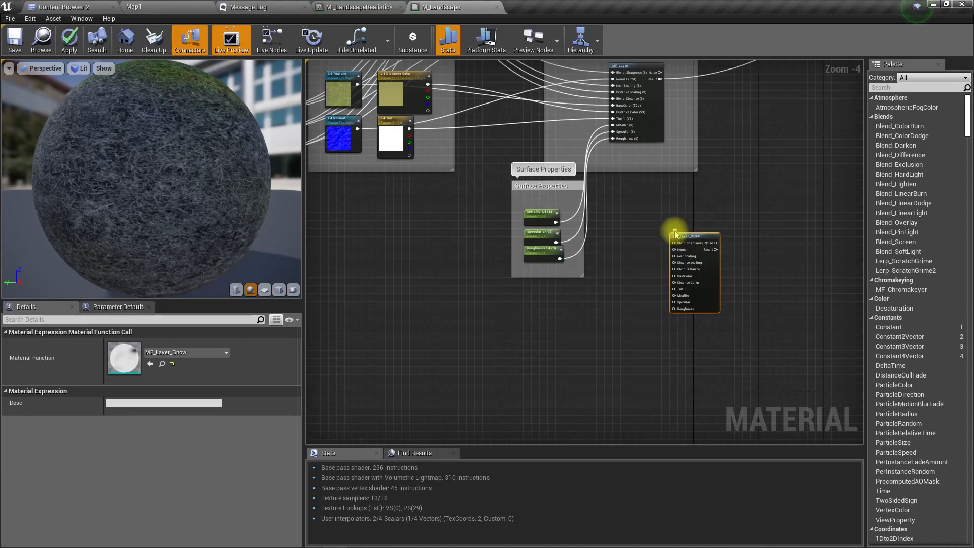
mouse_move(677, 236)
text(Road)
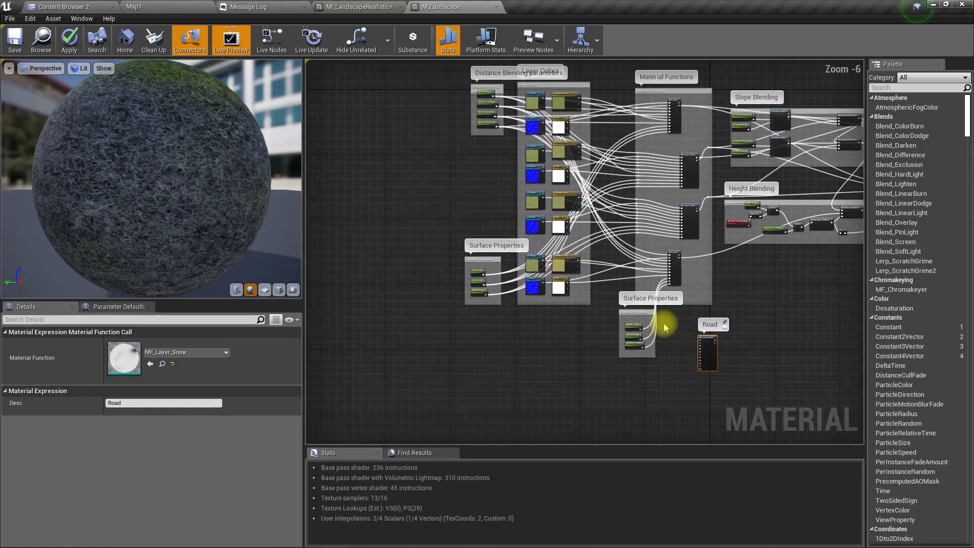
Wire blend sharpness, near scaling, distance scaling and blend distance into the Road node.
scroll(up, 3)
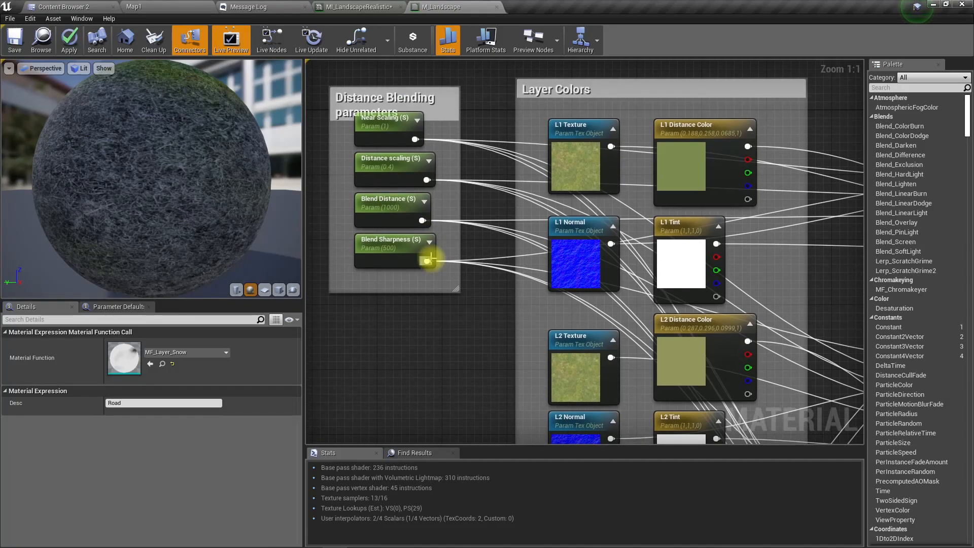
mouse_move(416, 143)
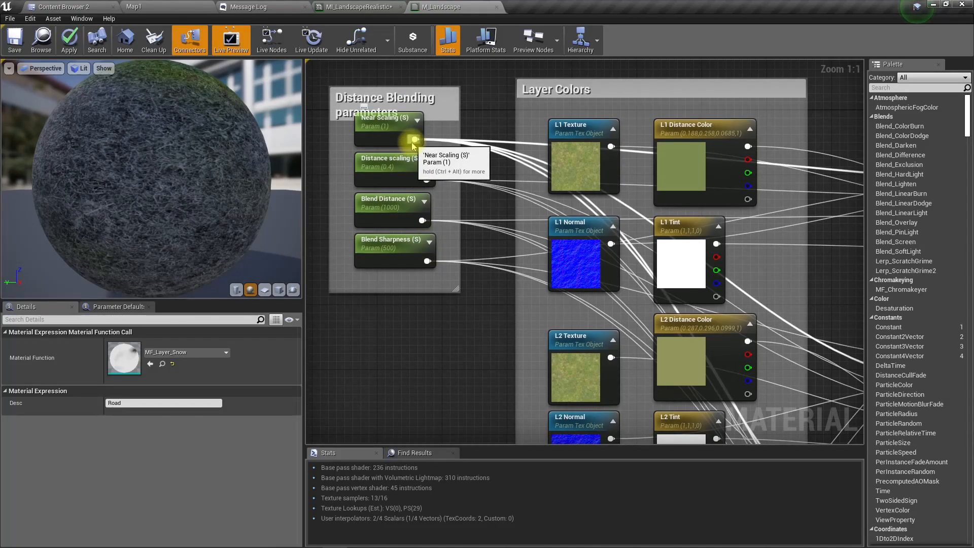
mouse_move(413, 199)
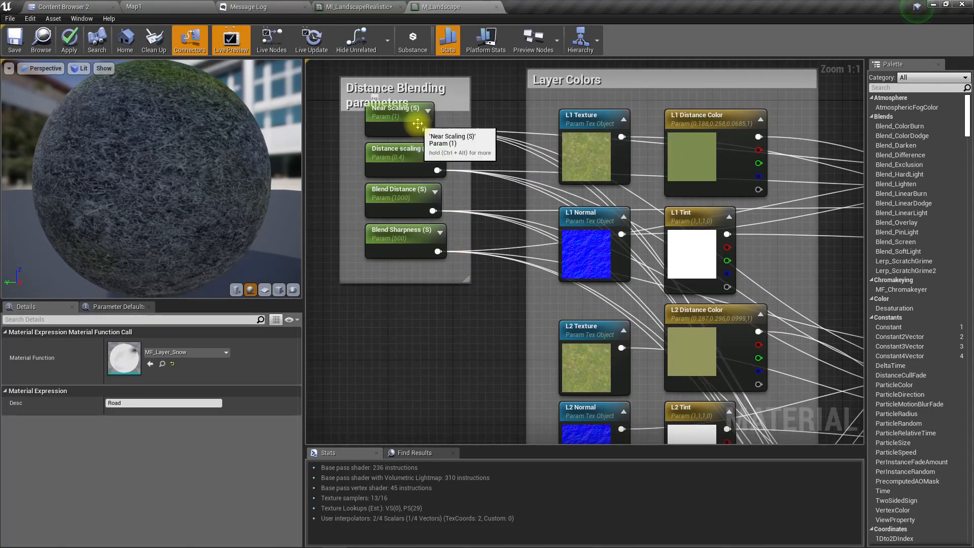
mouse_move(432, 210)
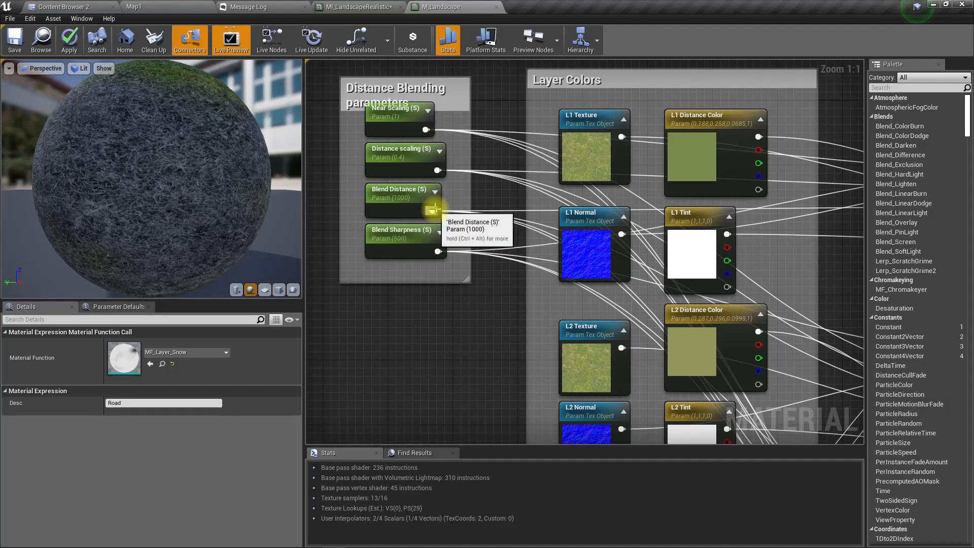
mouse_move(454, 341)
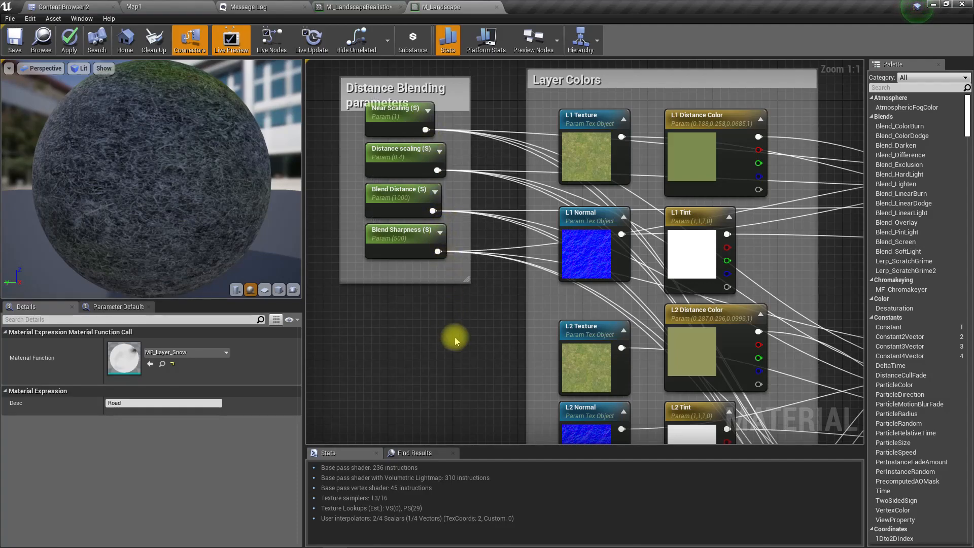
scroll(down, 3)
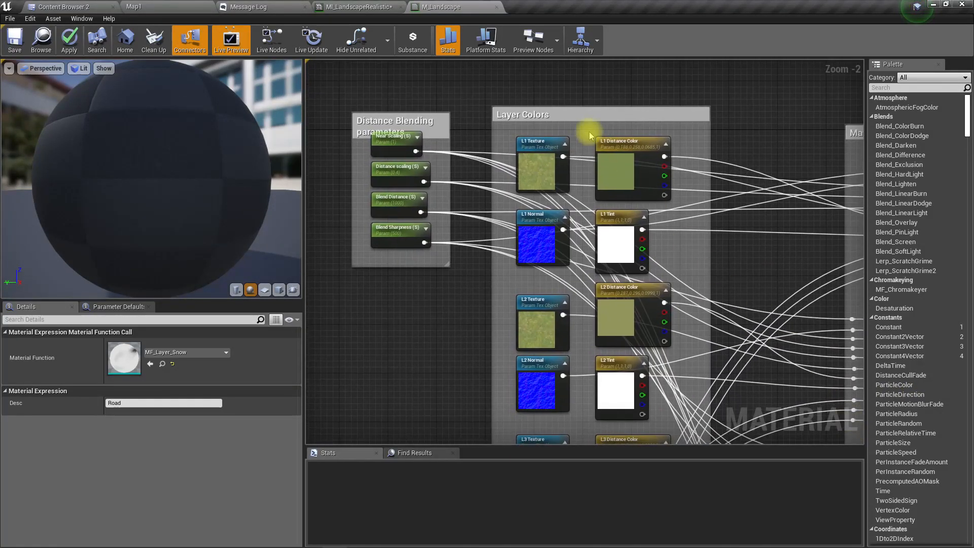
mouse_move(401, 168)
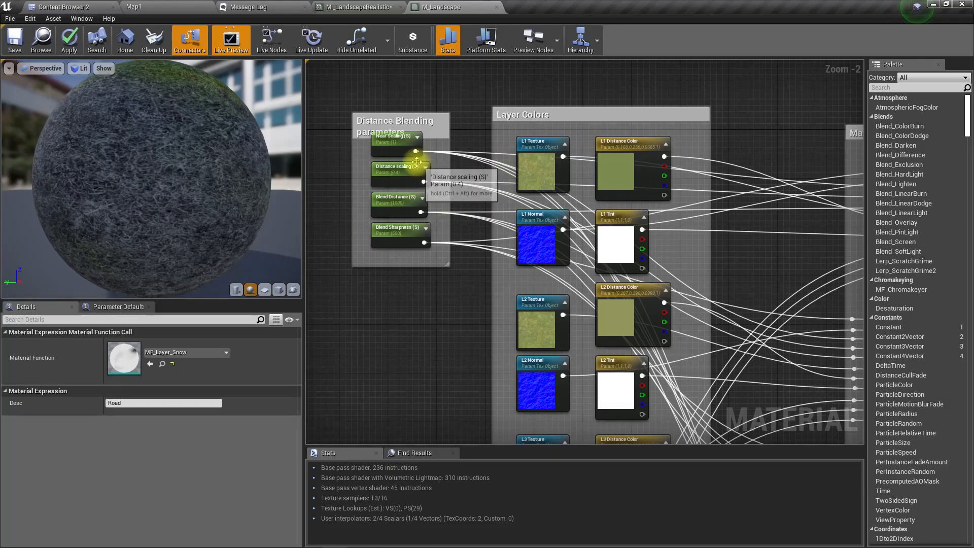
mouse_move(429, 169)
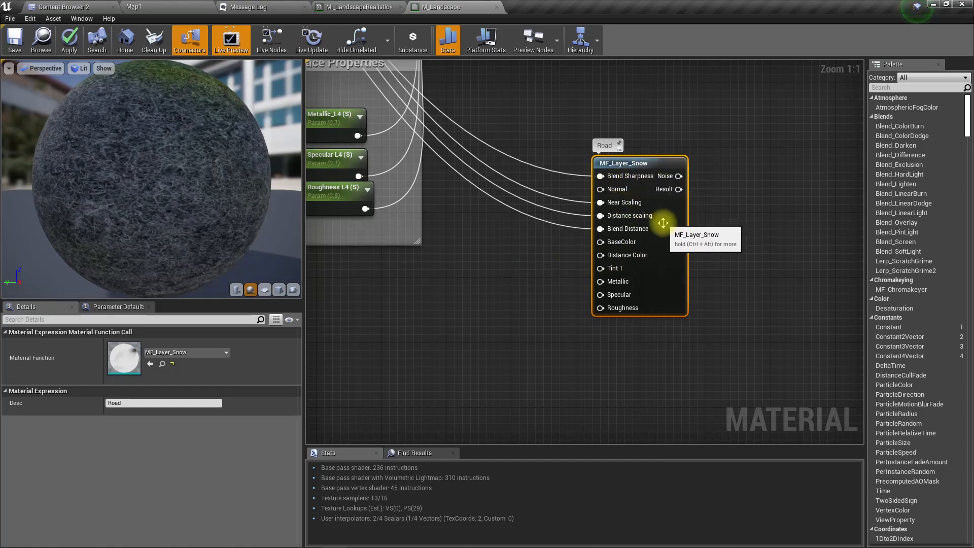
mouse_move(484, 330)
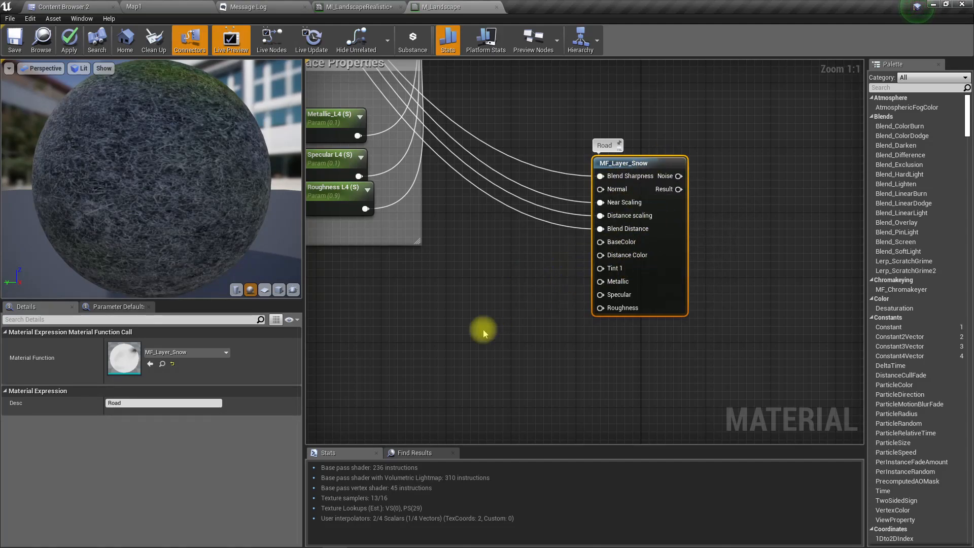
scroll(down, 3)
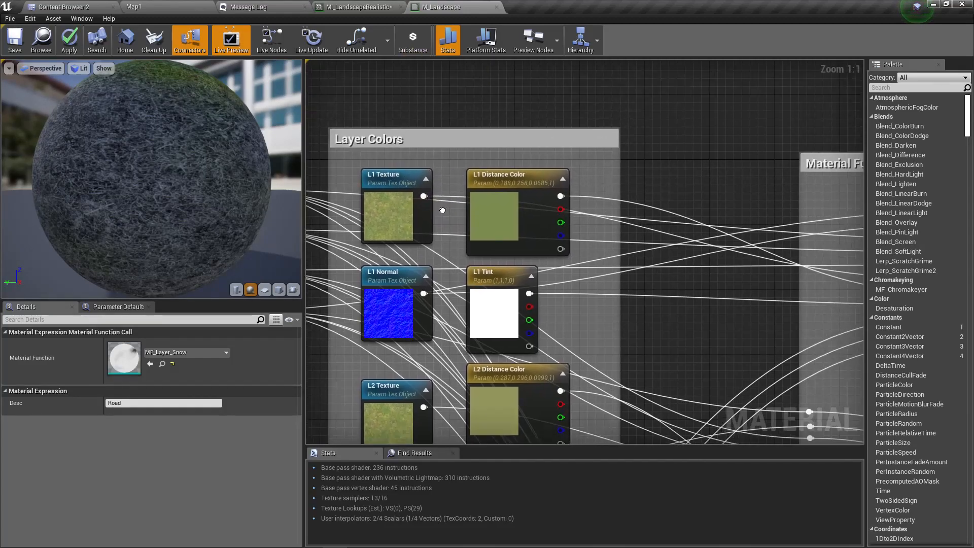
Rename copied L3 parameters to Road Texture, Road Normal, Road Distance Color, Road Tint.
scroll(down, 3)
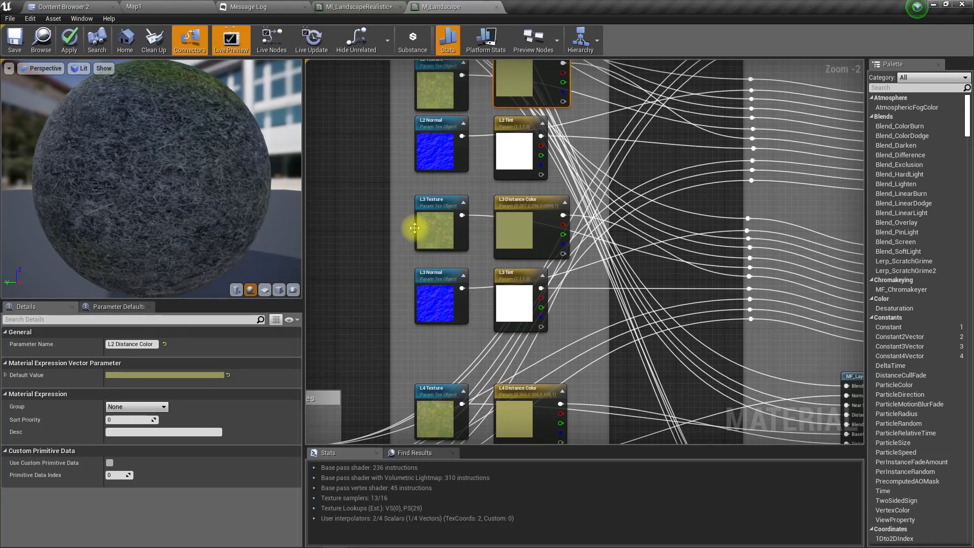
mouse_move(393, 288)
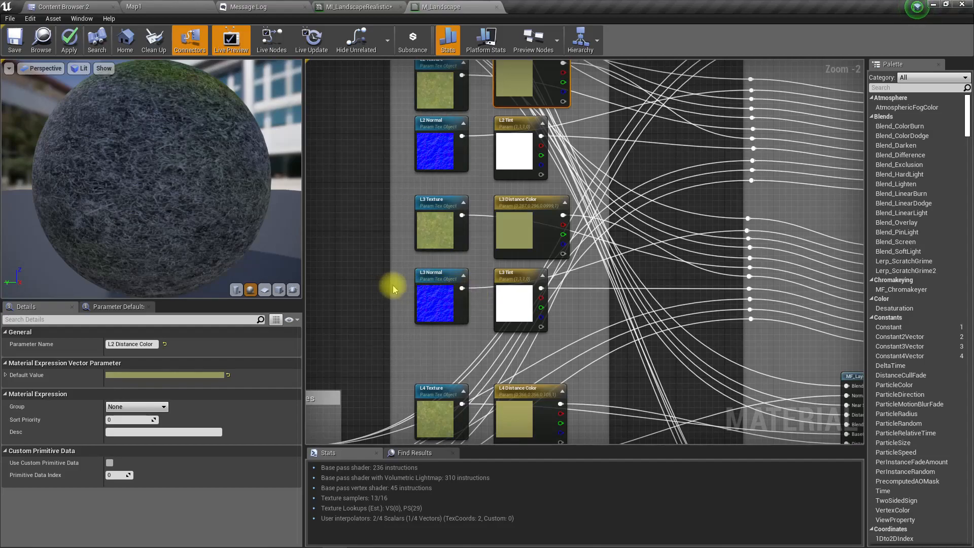
mouse_move(516, 202)
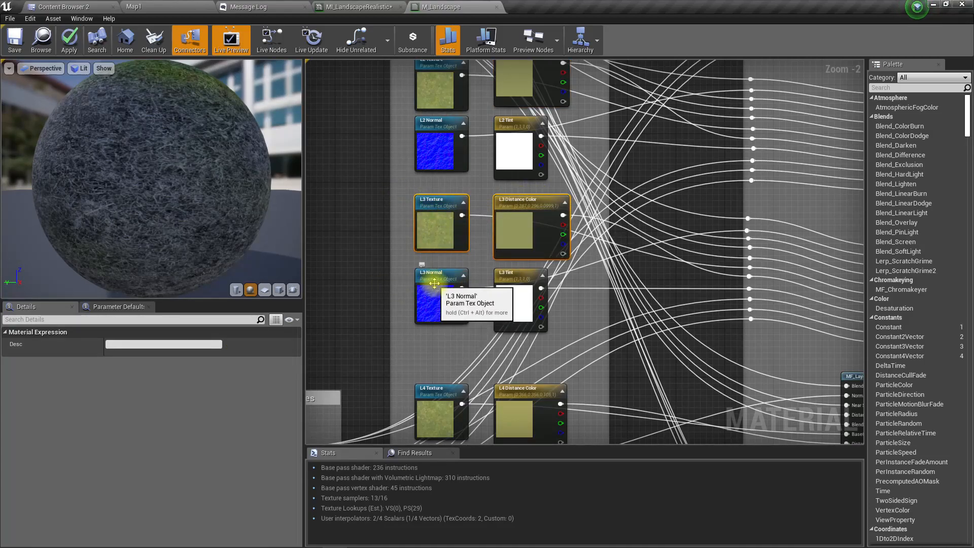
mouse_move(576, 360)
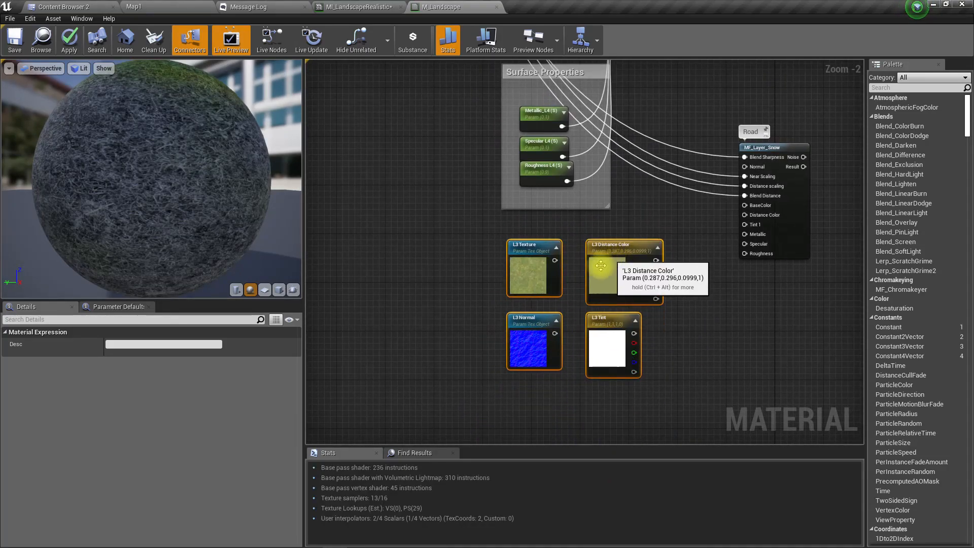
click(534, 267)
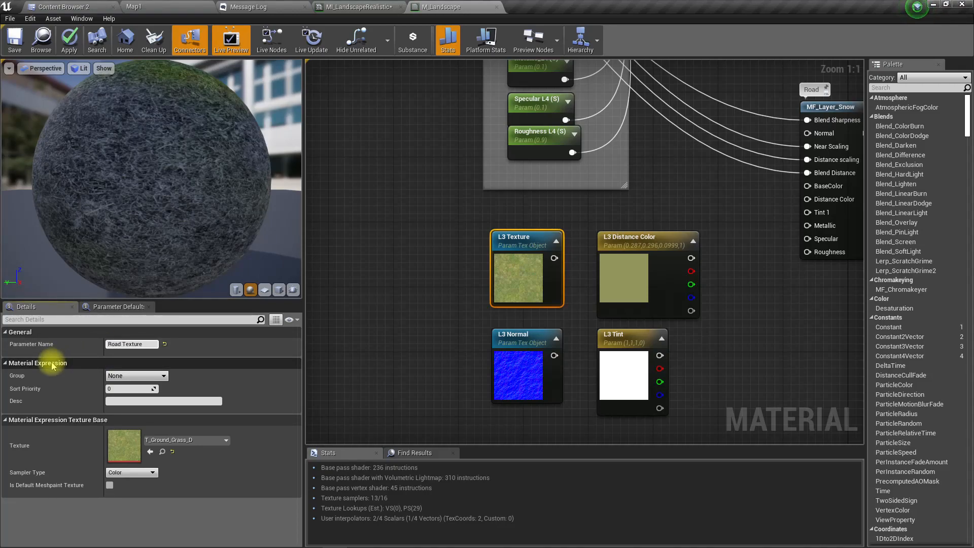
click(526, 366)
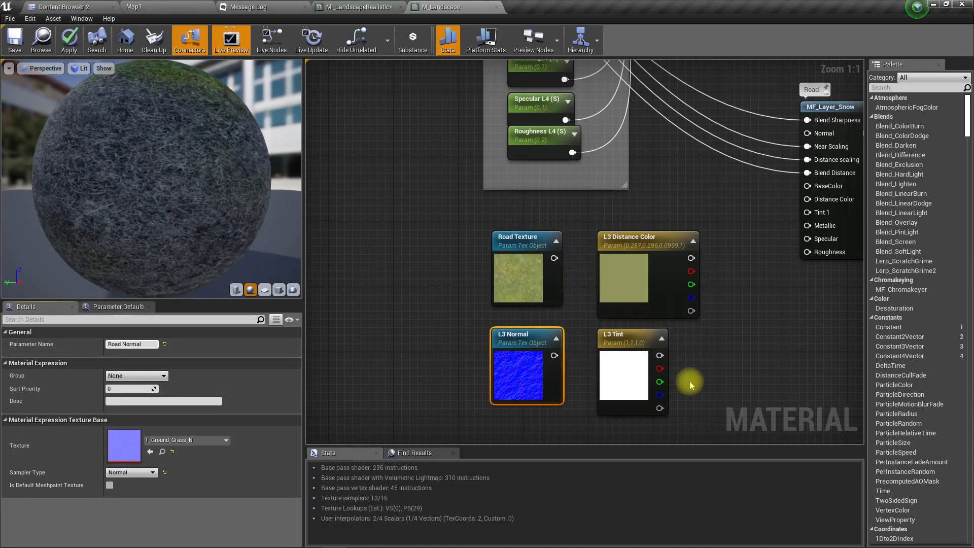
click(623, 376)
text(Road Tint)
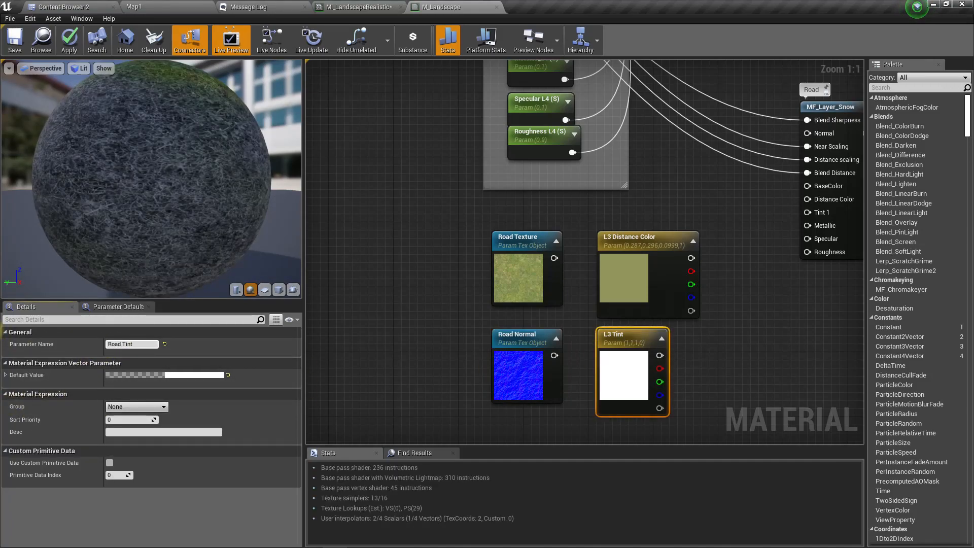
mouse_move(622, 247)
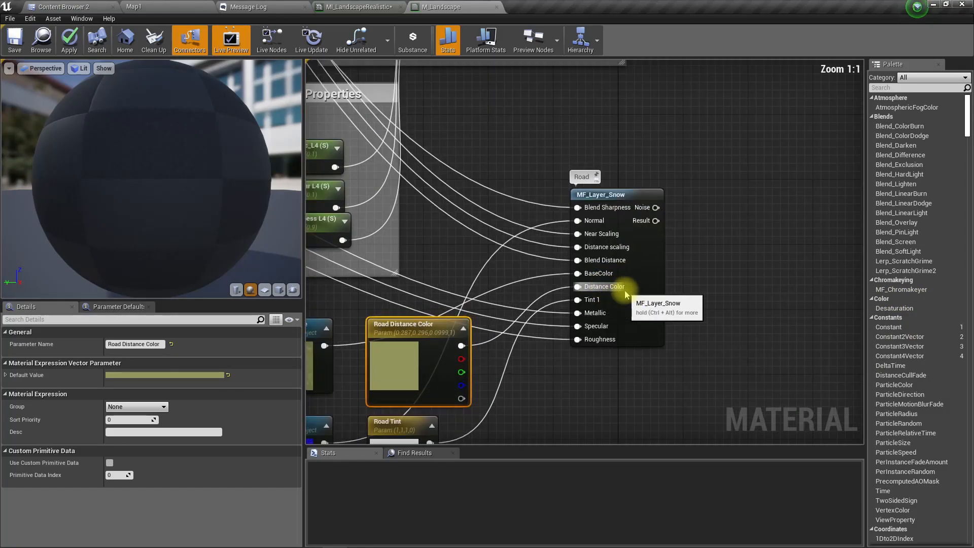
Connect the Road parameters to the Road node and save to recompile shaders.
scroll(down, 3)
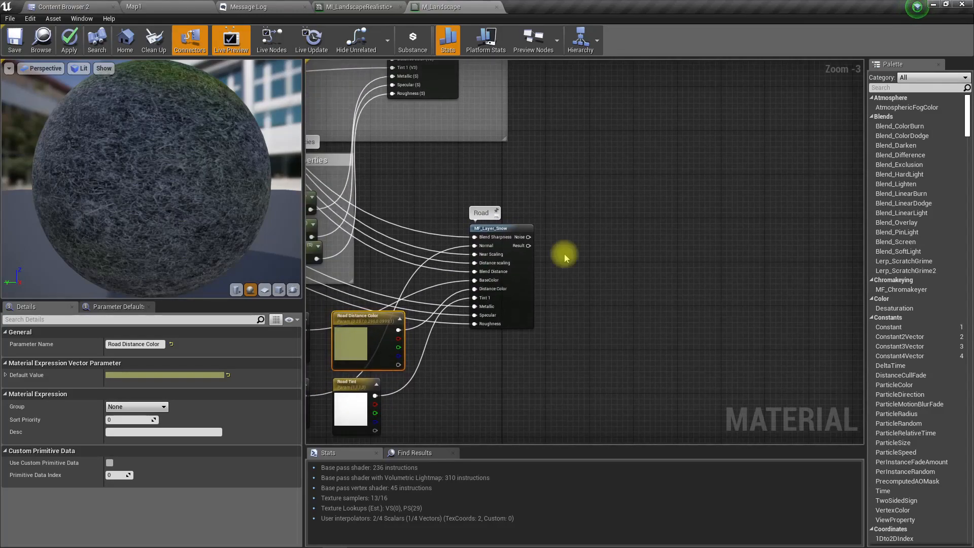
scroll(up, 3)
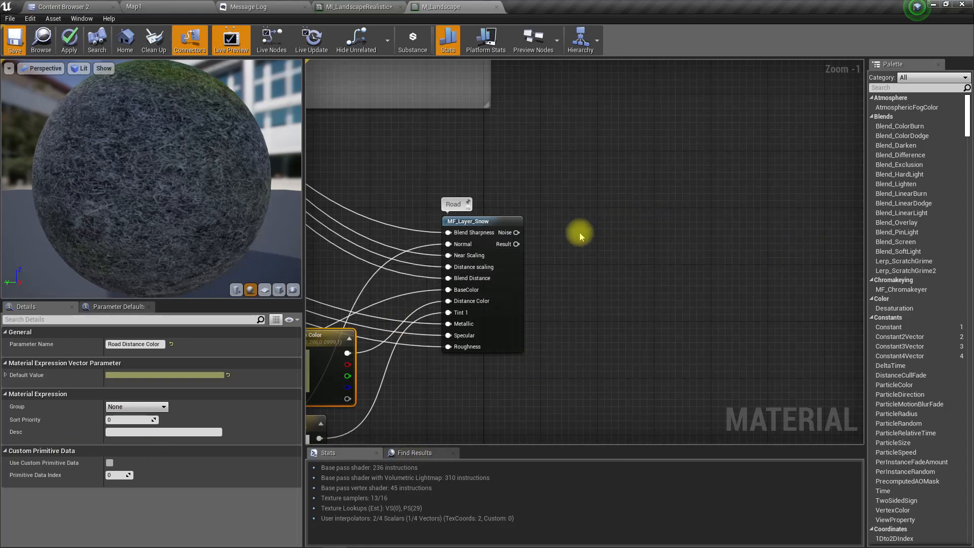
mouse_move(593, 257)
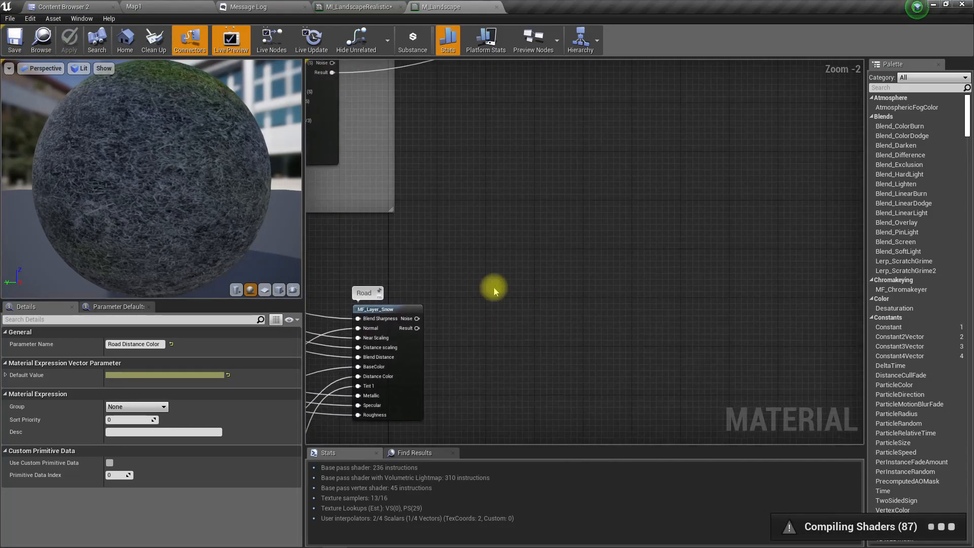
mouse_move(420, 328)
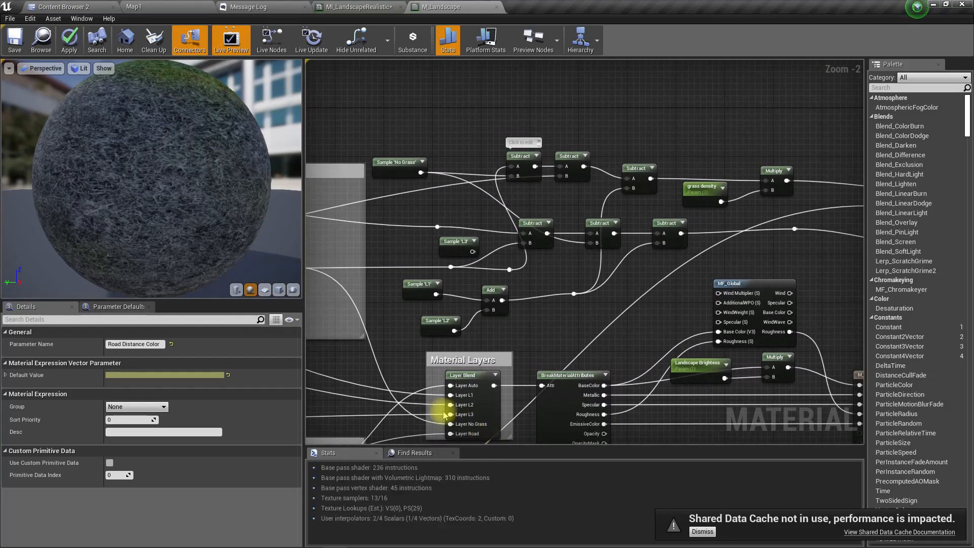
Apply the material changes and return to Map1 to see the road.
click(69, 39)
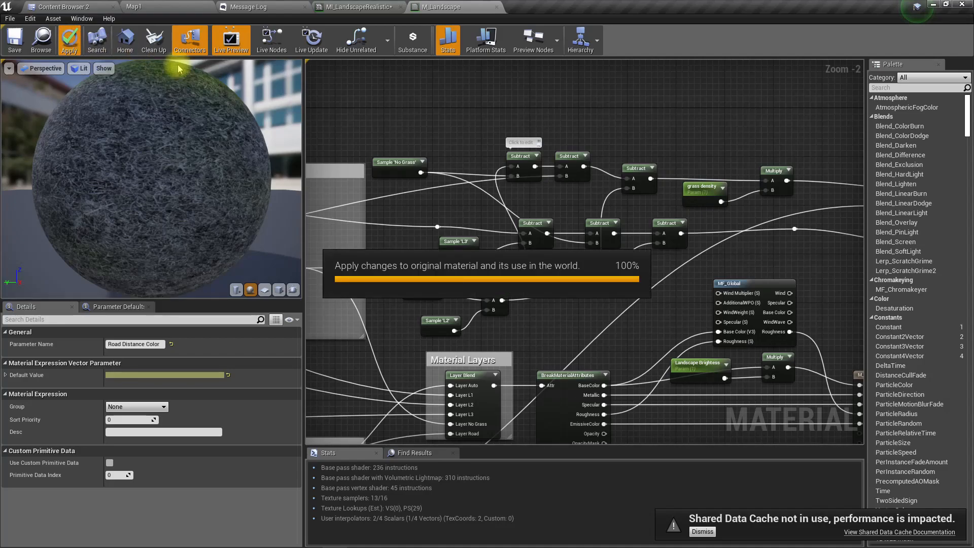
click(69, 39)
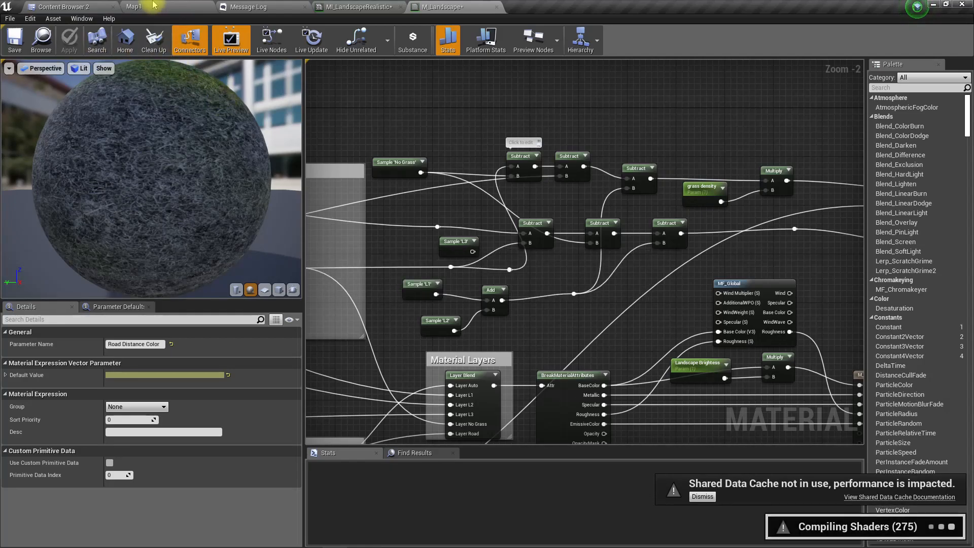
click(133, 7)
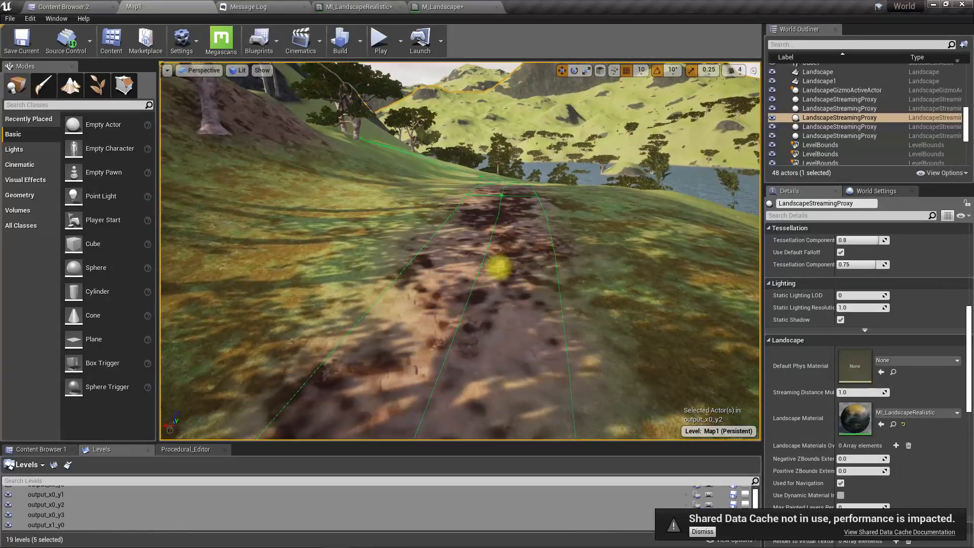
Review the Procedural_Object Play In Editor errors, then return to the Map1 level.
key(F11)
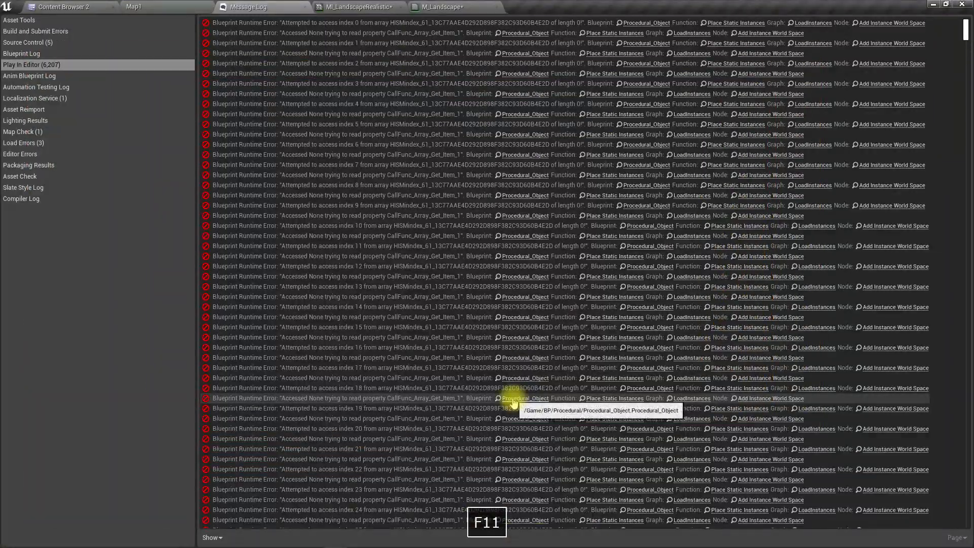
mouse_move(538, 368)
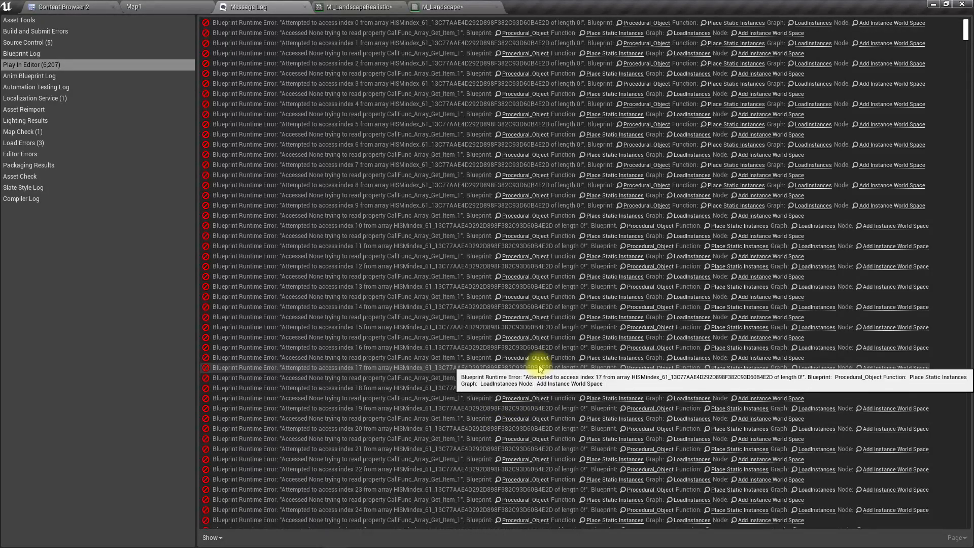
mouse_move(966, 351)
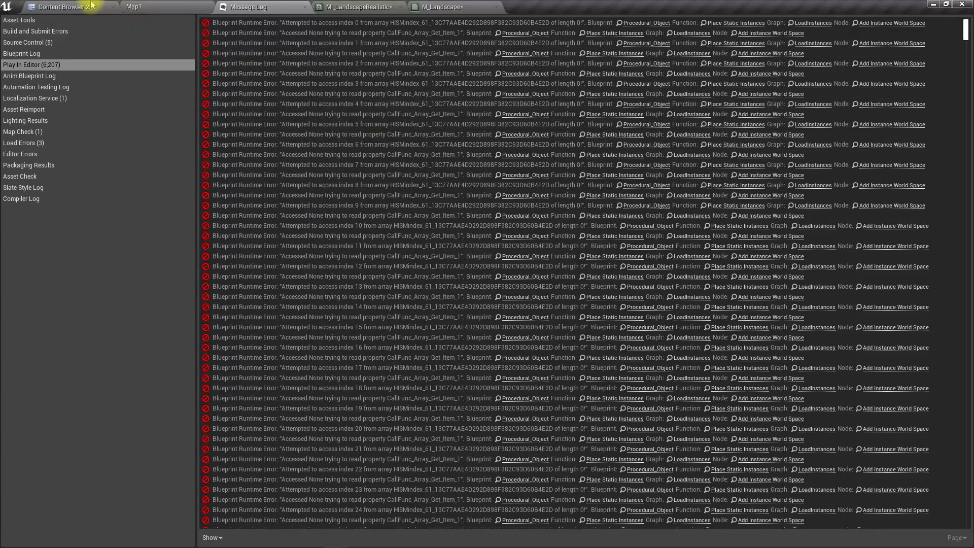
mouse_move(642, 277)
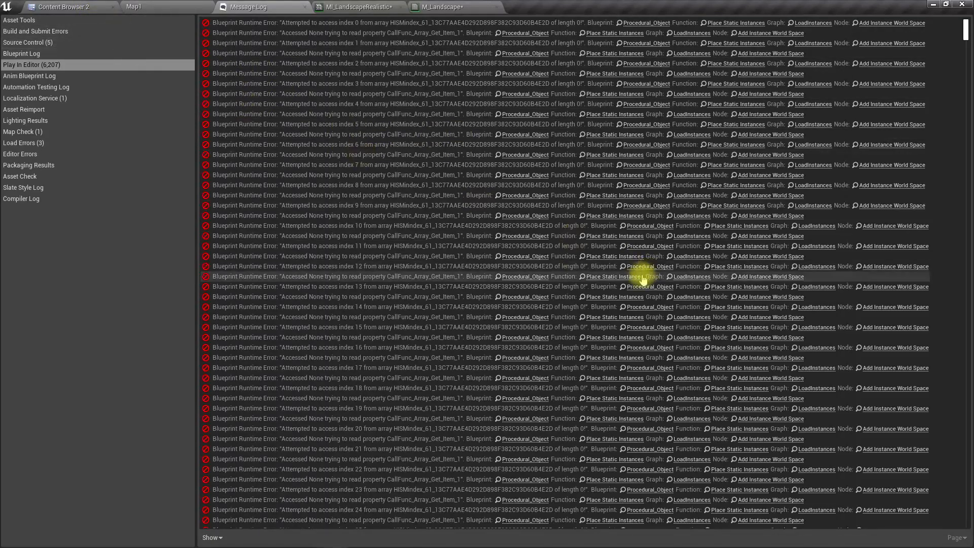
click(62, 6)
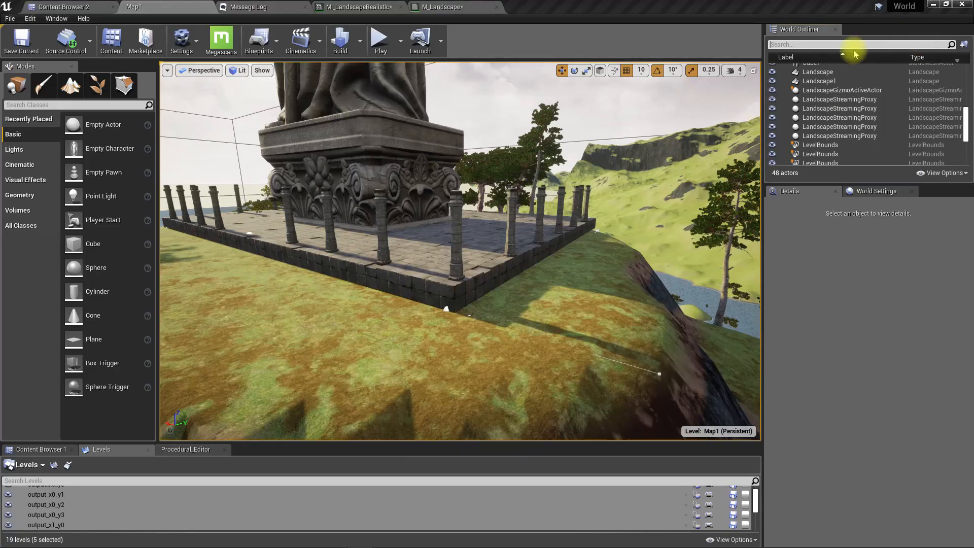
Search the World Outliner for 'proce' and delete the Procedural_Object actor.
text(pro)
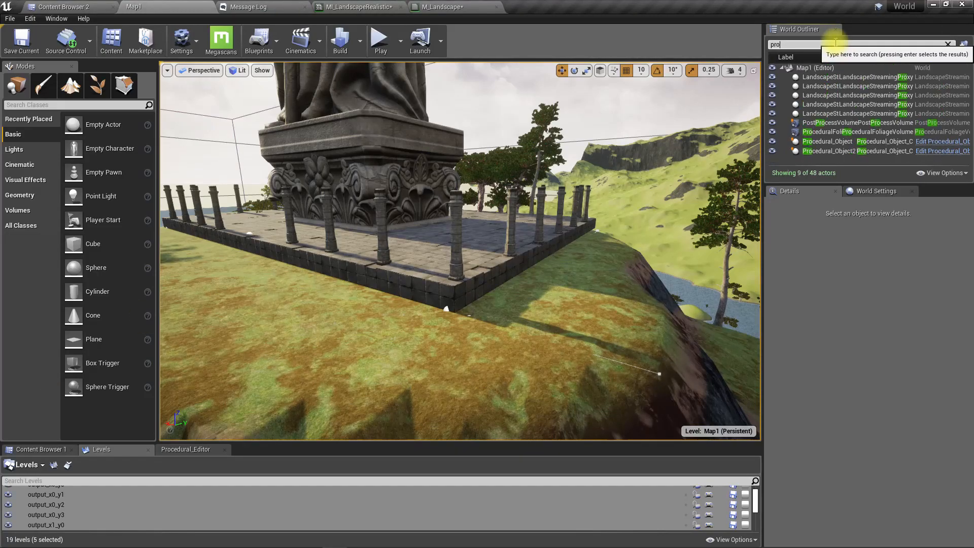
text(ce)
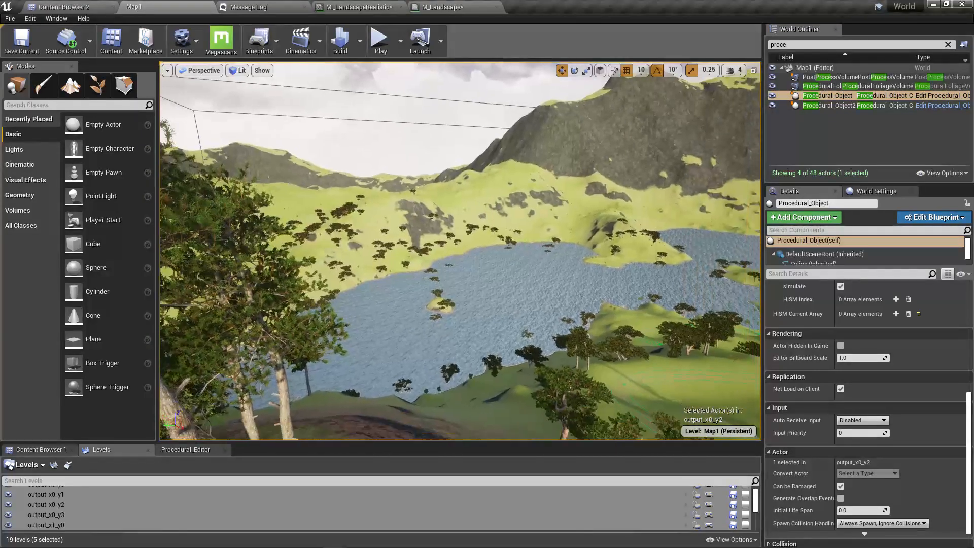
key(Delete)
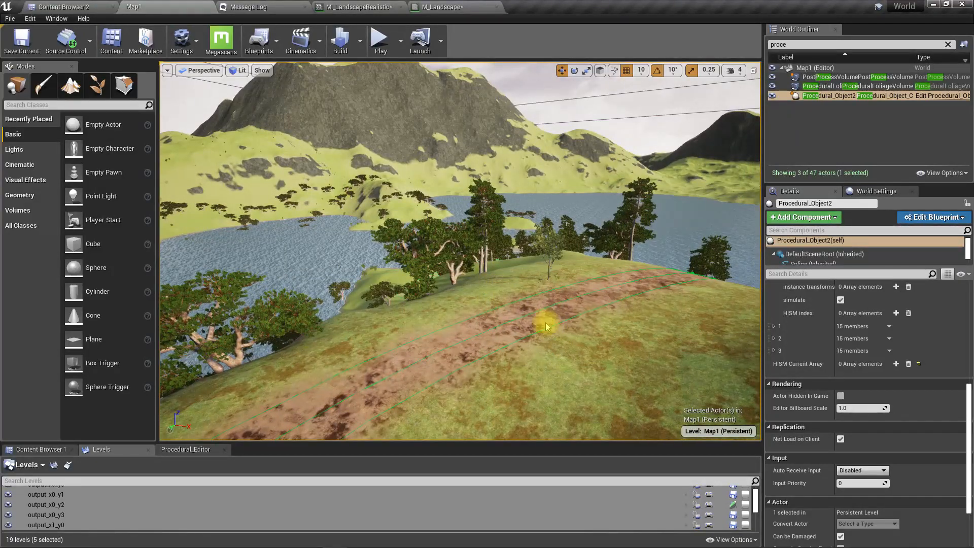
Select a landscape streaming proxy to show its MI_LandscapeRealistic material details.
click(545, 327)
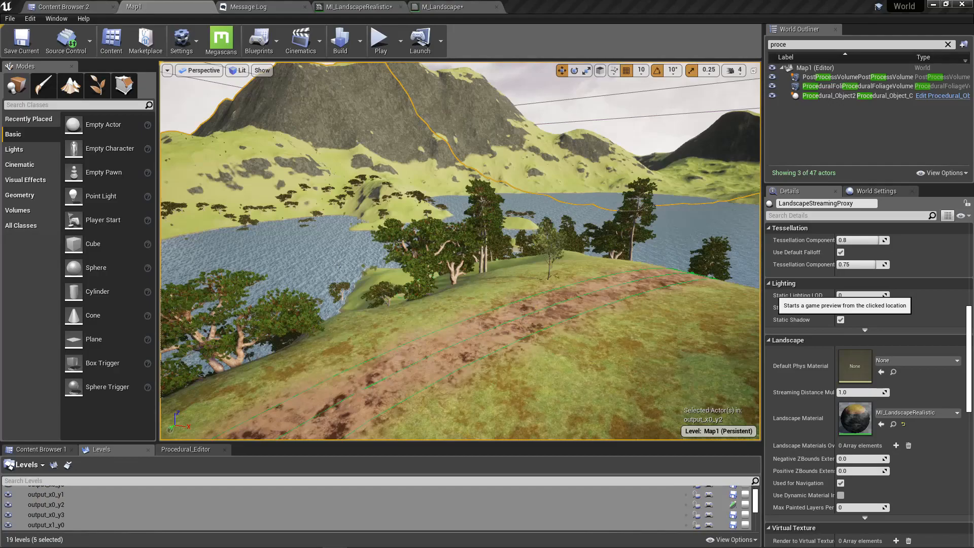
click(380, 40)
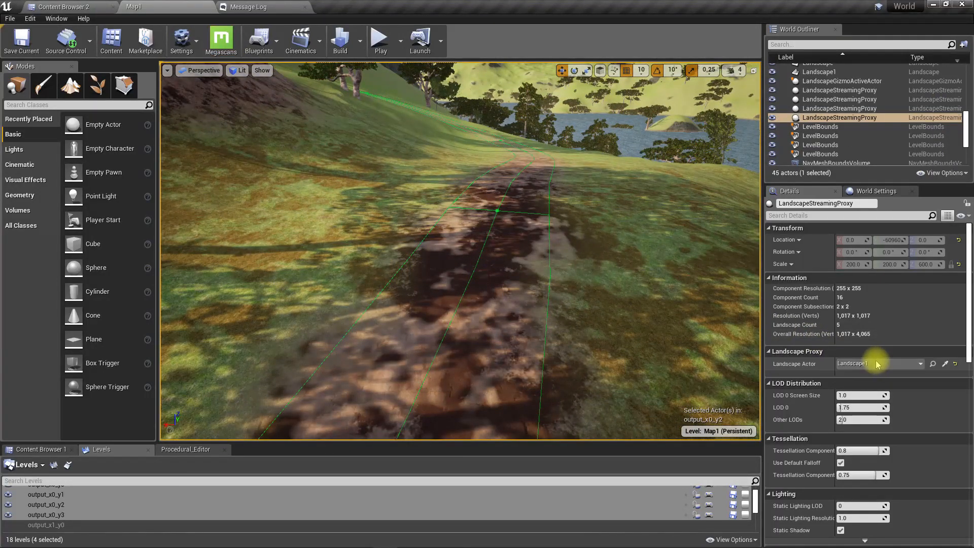
scroll(down, 3)
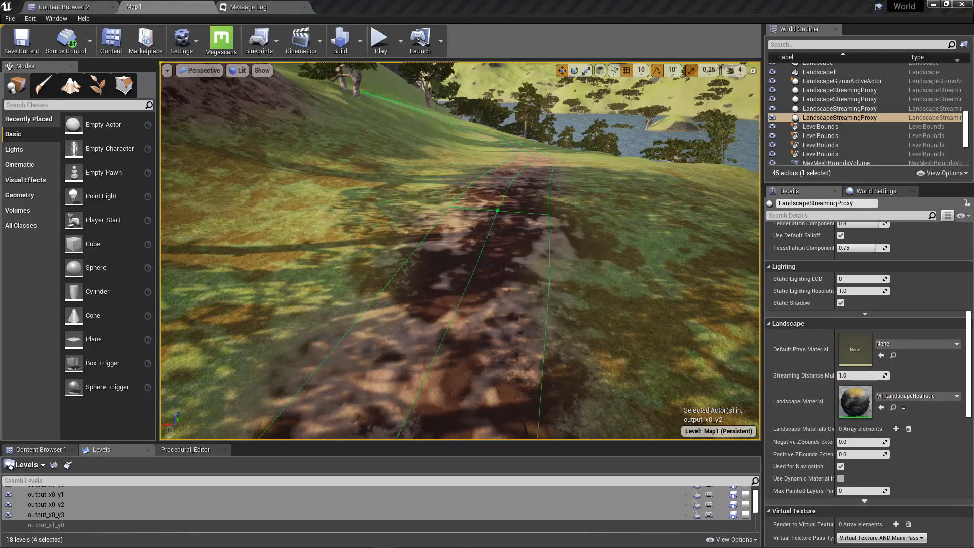
Open MI_LandscapeRealistic, enable the Road Texture override, and search textures for 'road'.
double_click(855, 402)
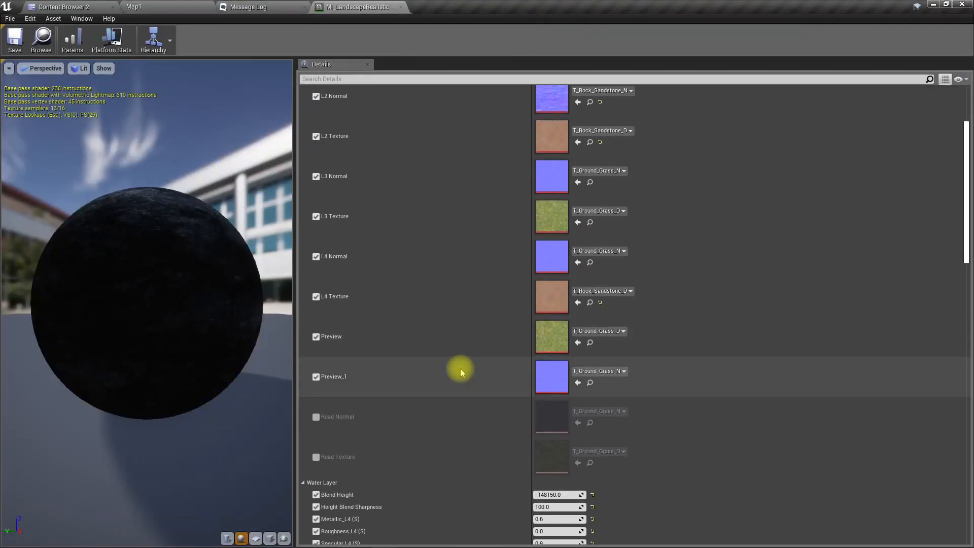
scroll(down, 3)
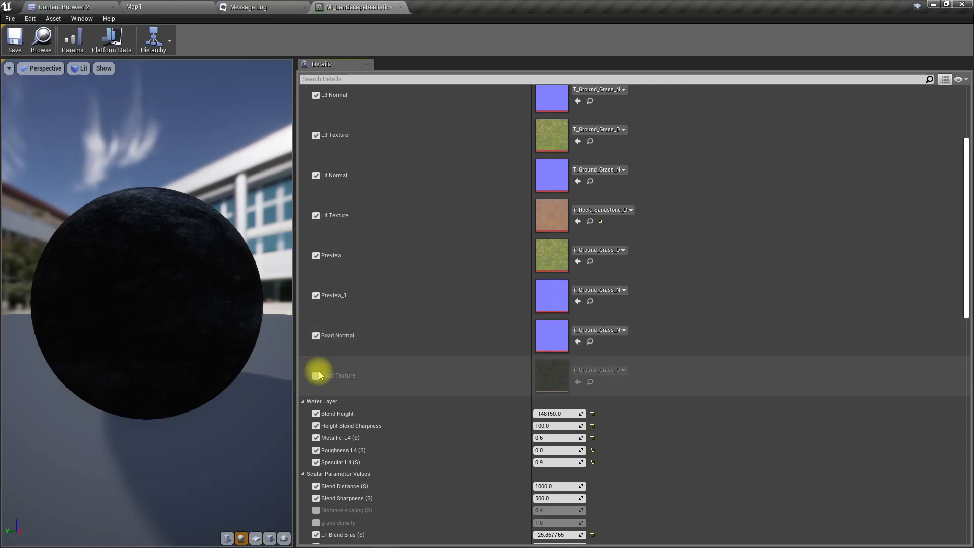
click(623, 370)
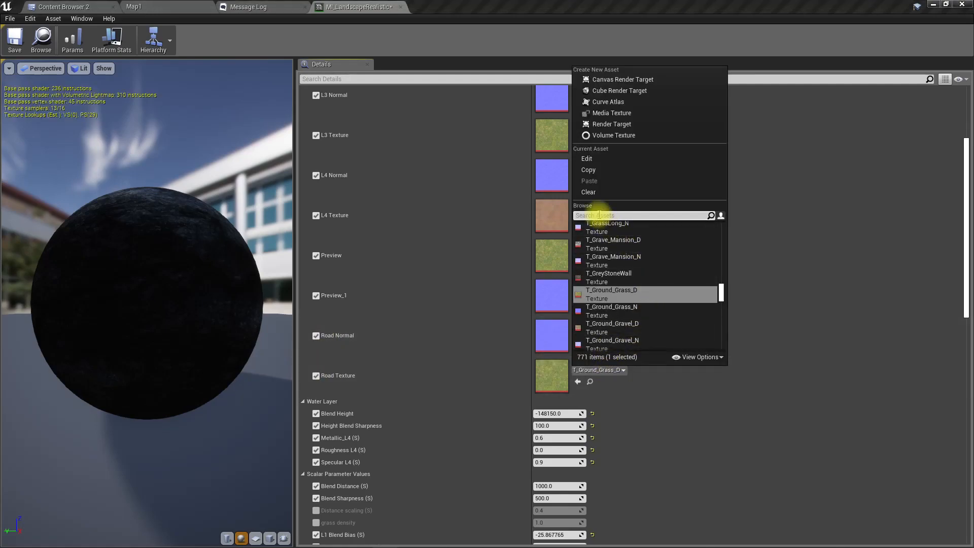
text(road)
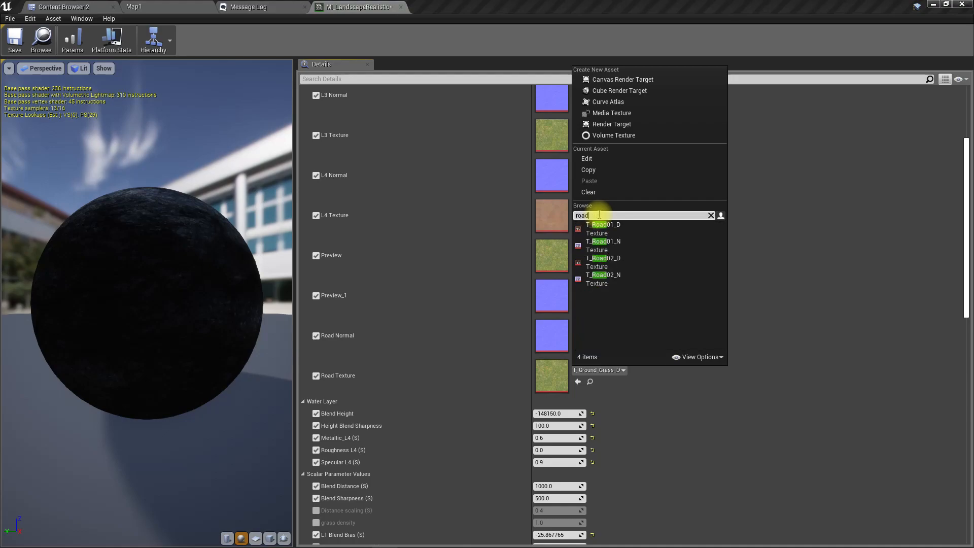
click(711, 215)
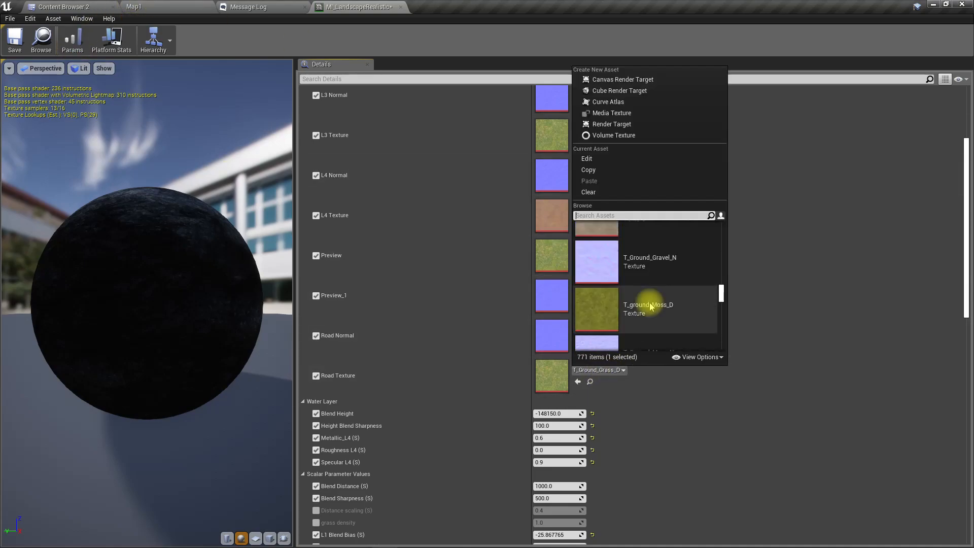
scroll(down, 3)
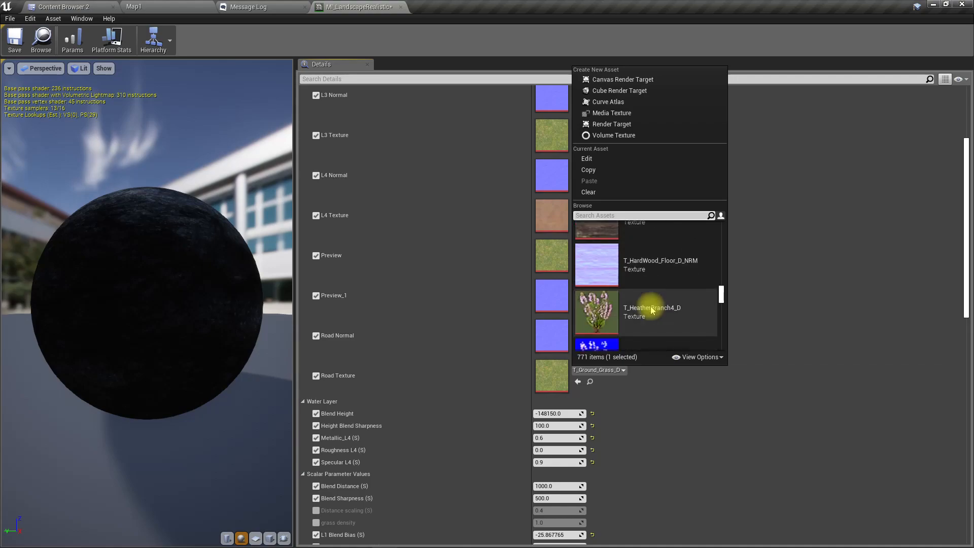
scroll(down, 3)
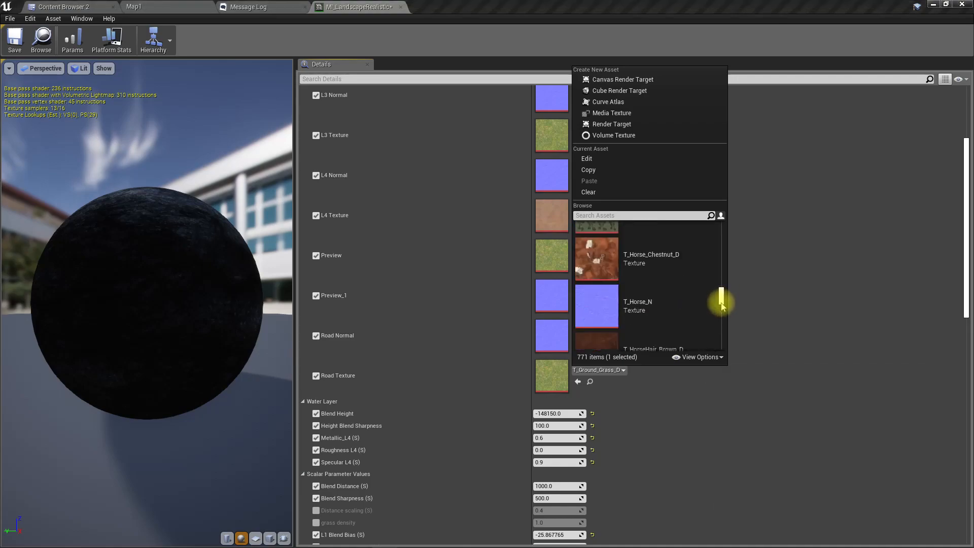
scroll(down, 3)
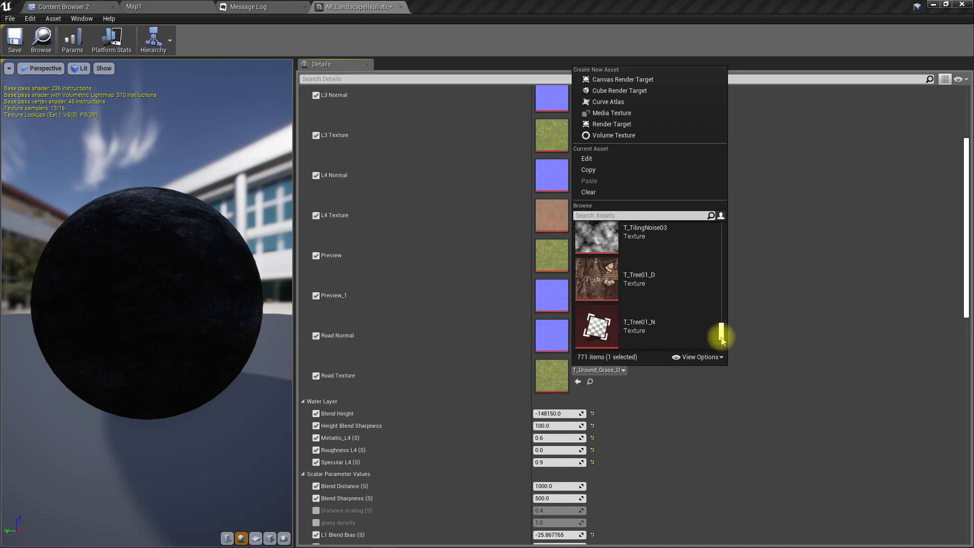
scroll(up, 3)
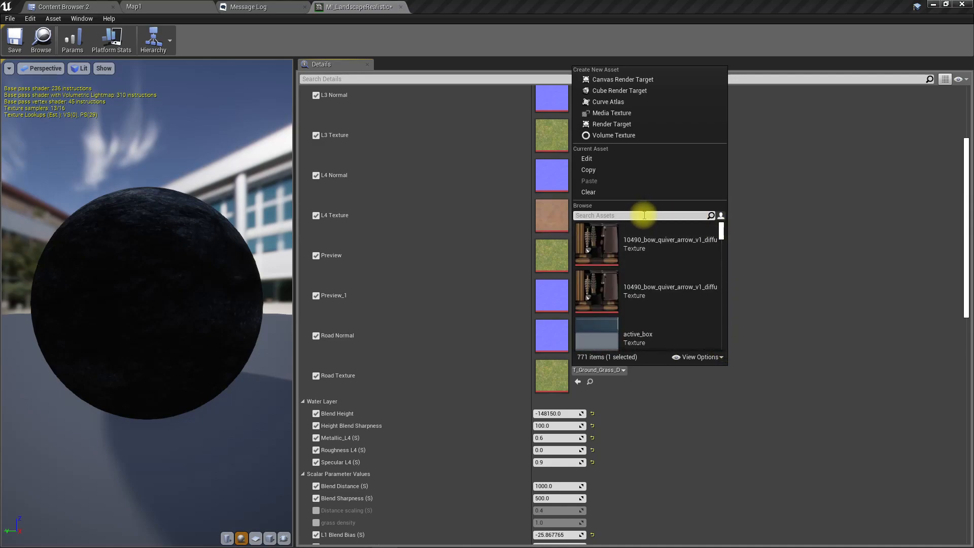
Assign T_Road02_D to Road Texture and T_Road02_N to Road Normal.
text(grave)
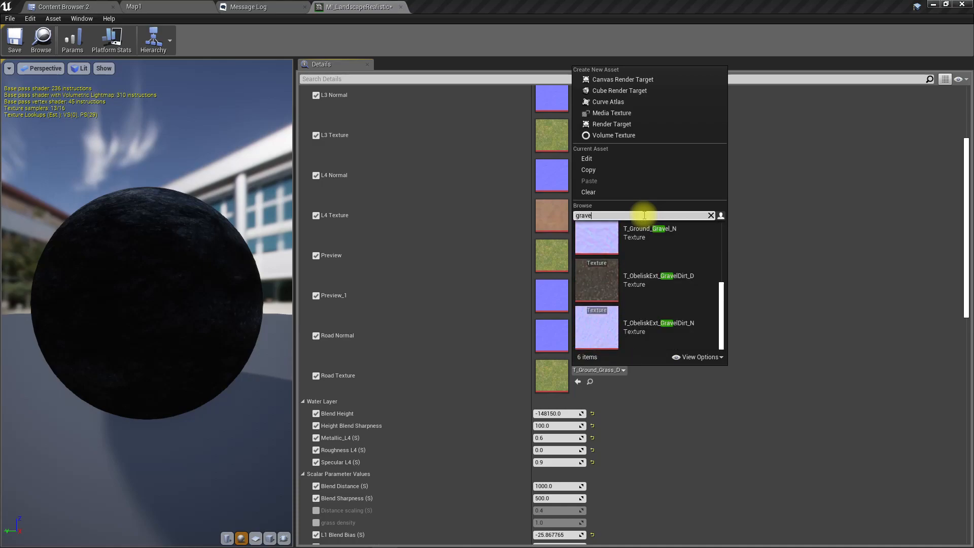
scroll(down, 3)
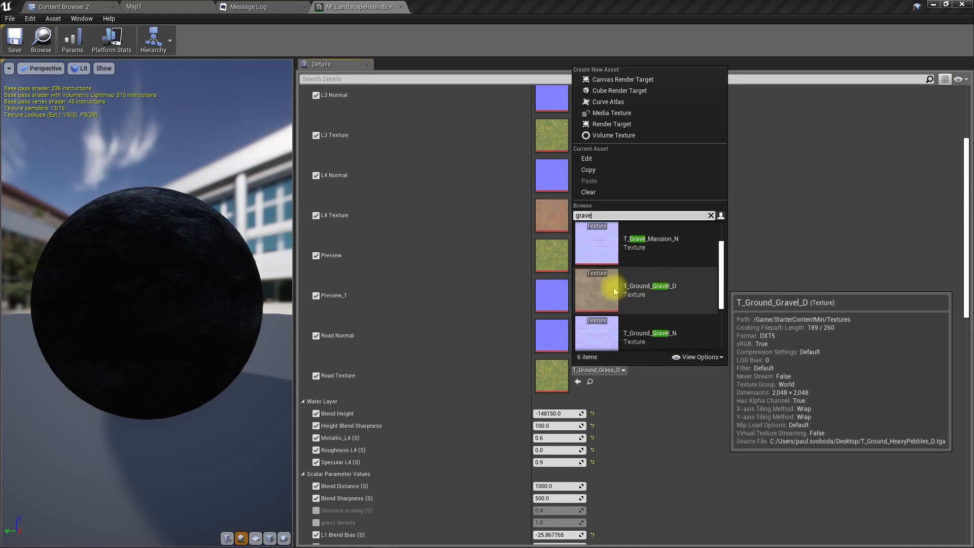
mouse_move(547, 221)
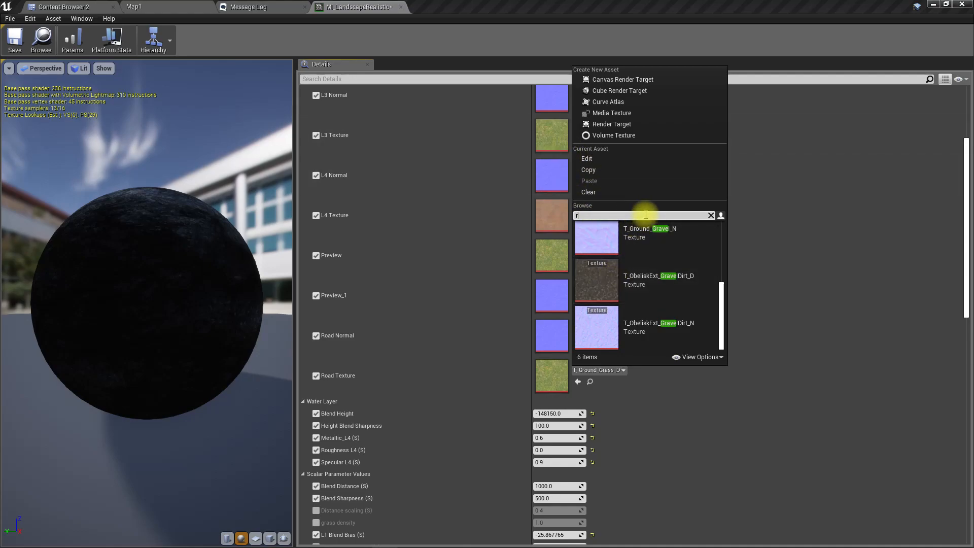
text(oad)
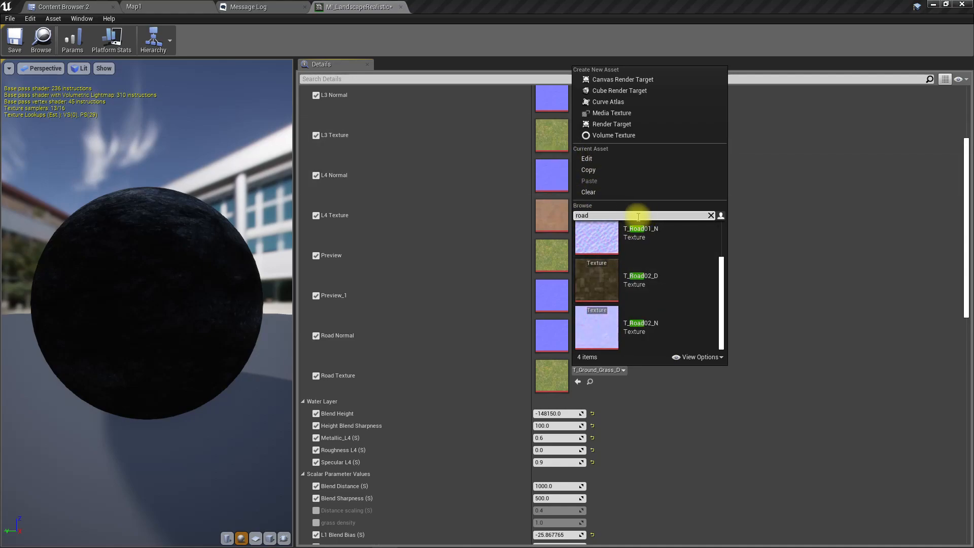
click(640, 279)
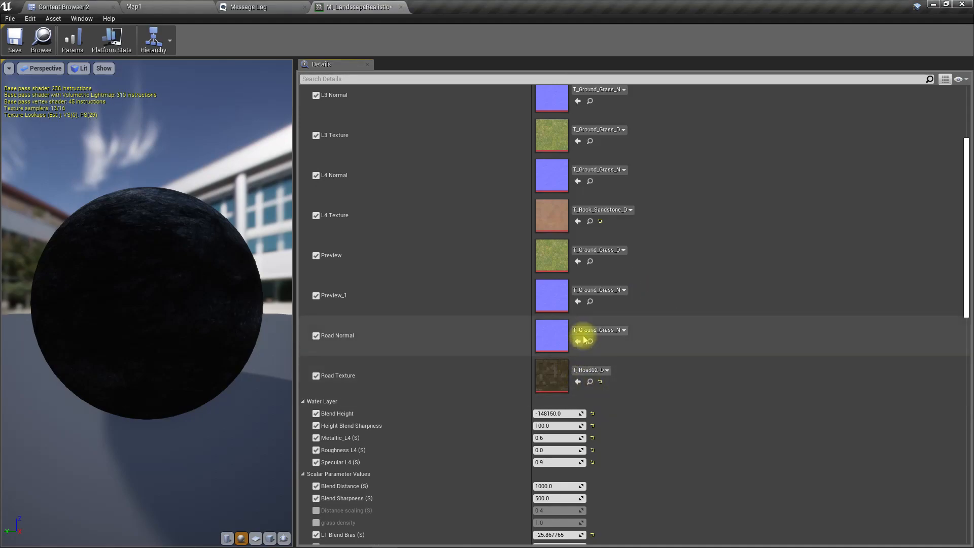
click(623, 330)
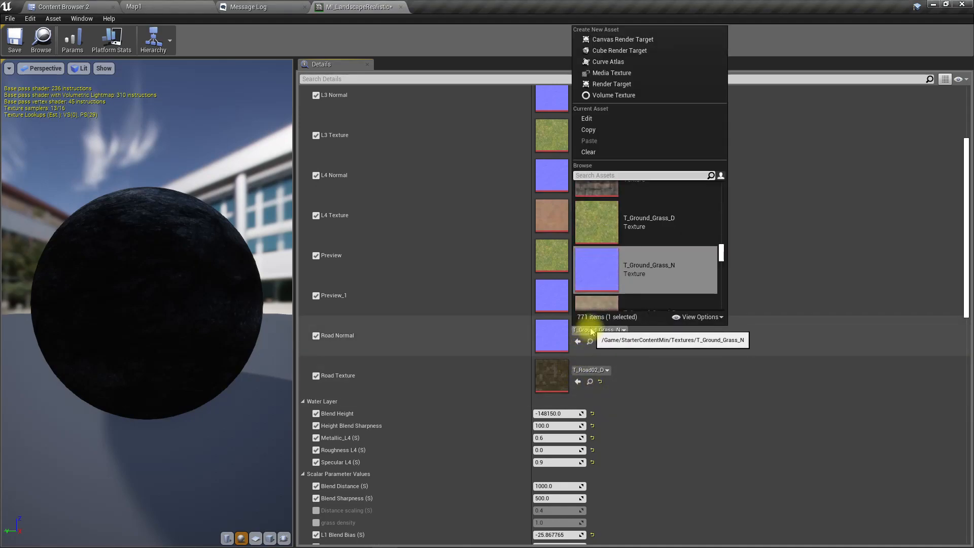
text(road)
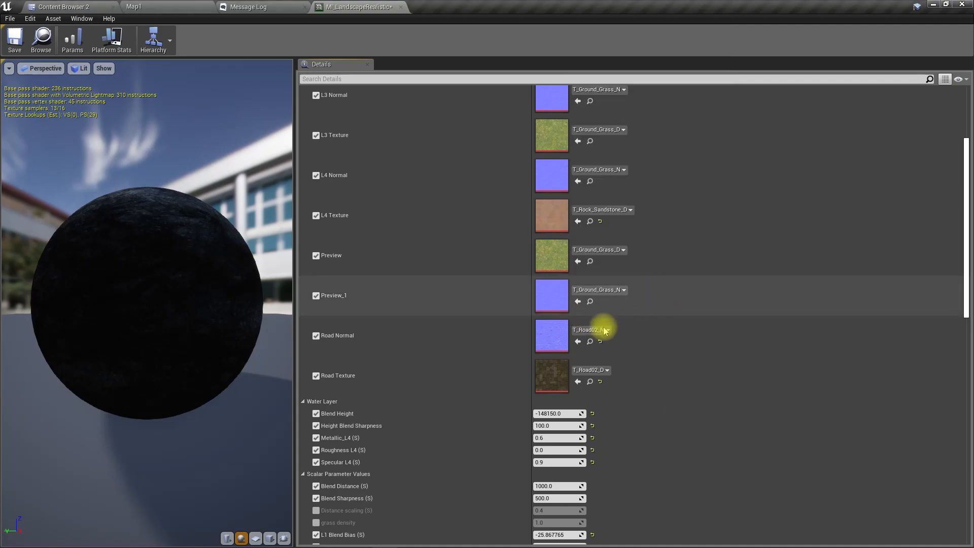
mouse_move(592, 330)
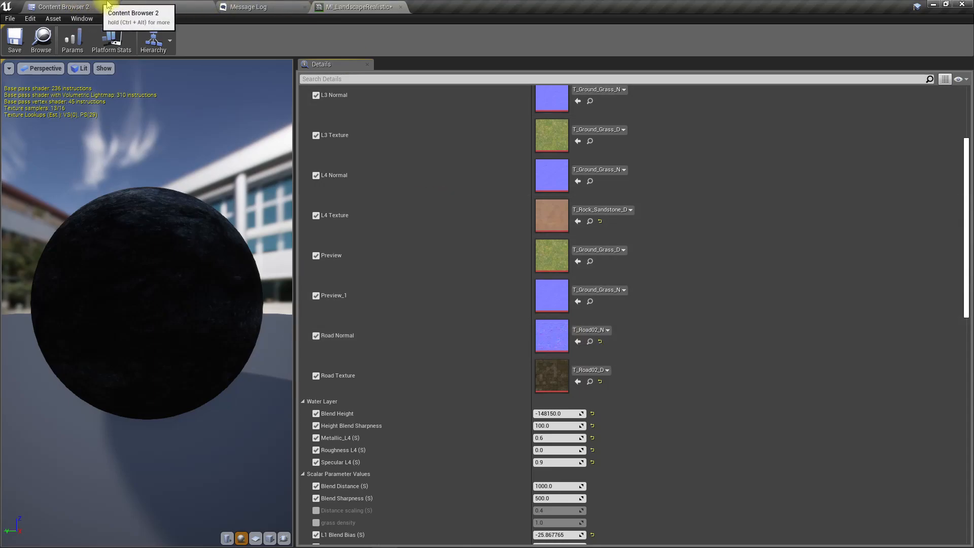
Return to the Map1 level in Landscape mode and briefly preview the viewport fullscreen.
click(134, 7)
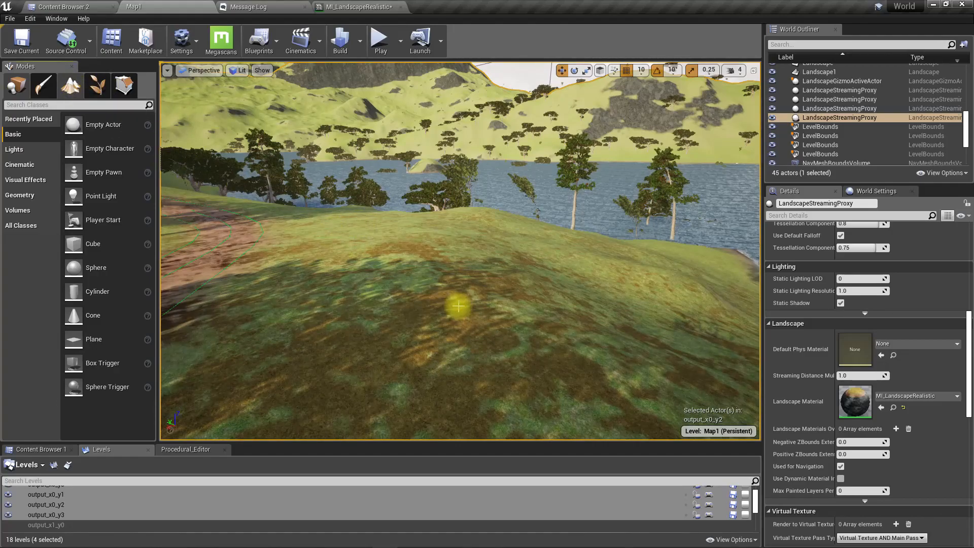
click(96, 86)
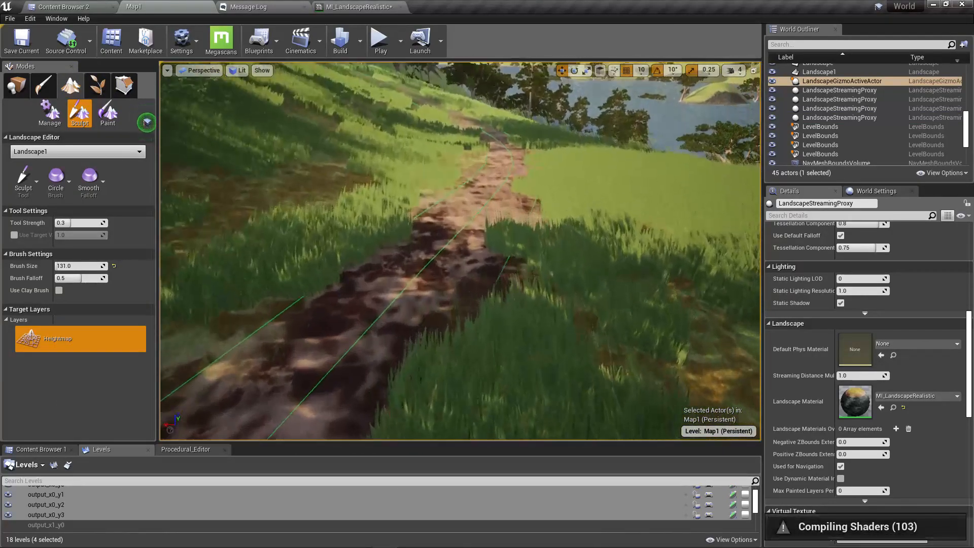
key(F11)
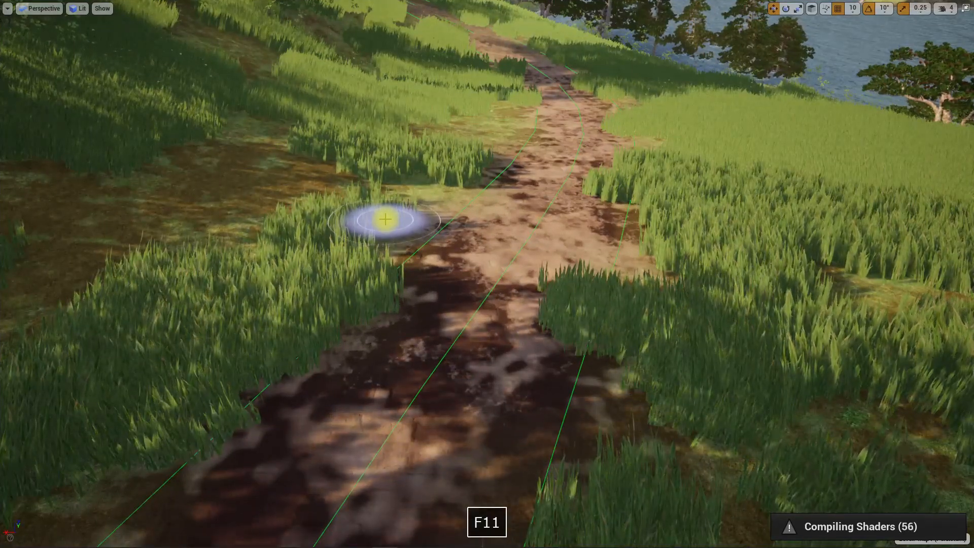
key(F11)
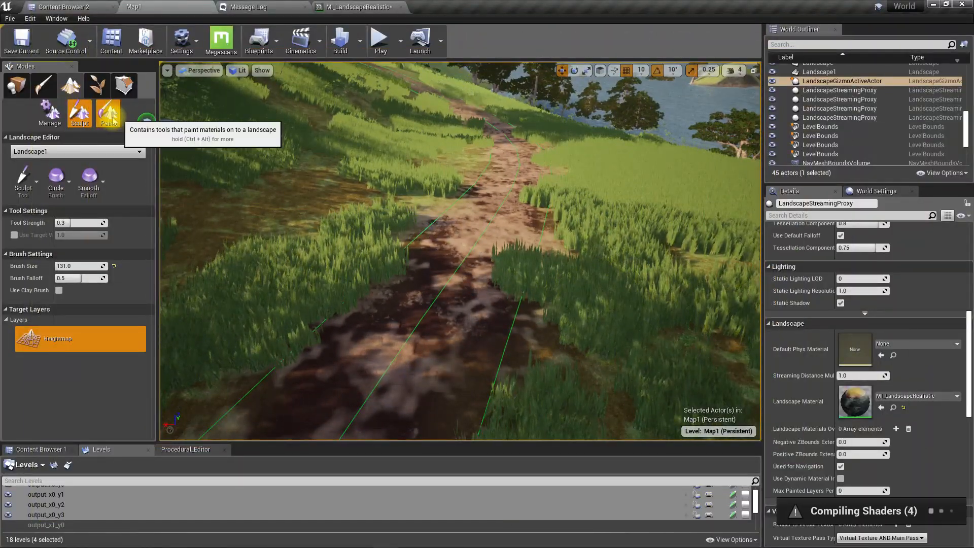
Create a weight-blended Road_LayerInfo for the Road layer in Map1_sharedassets.
click(108, 111)
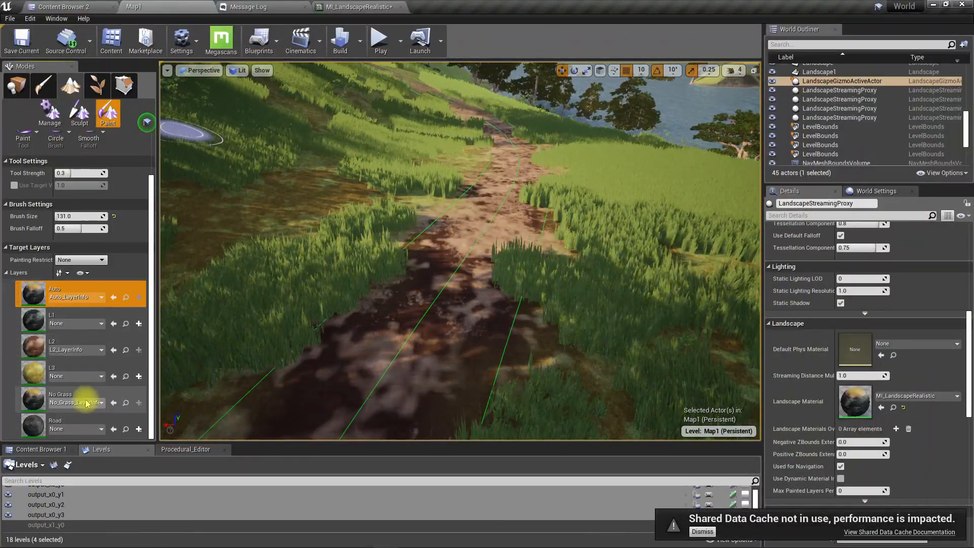
click(56, 424)
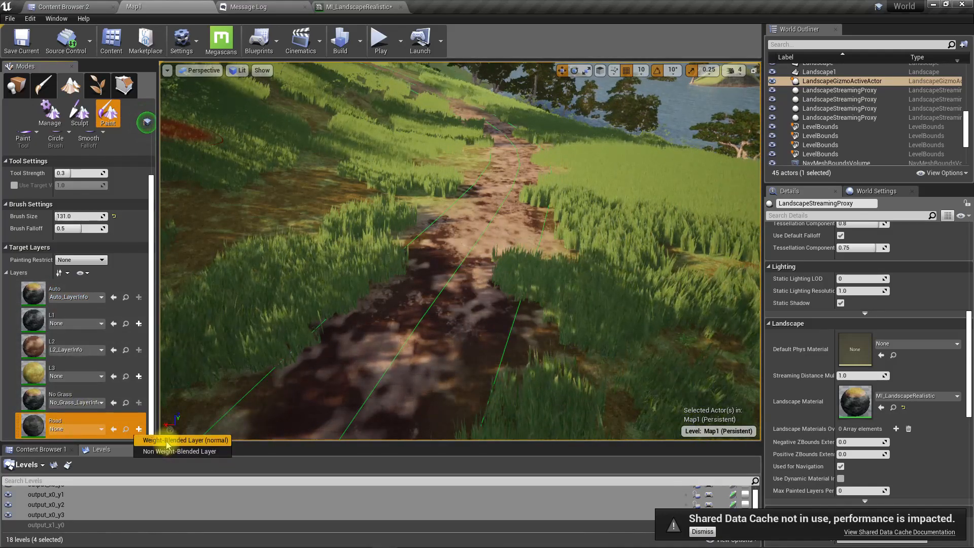
click(181, 440)
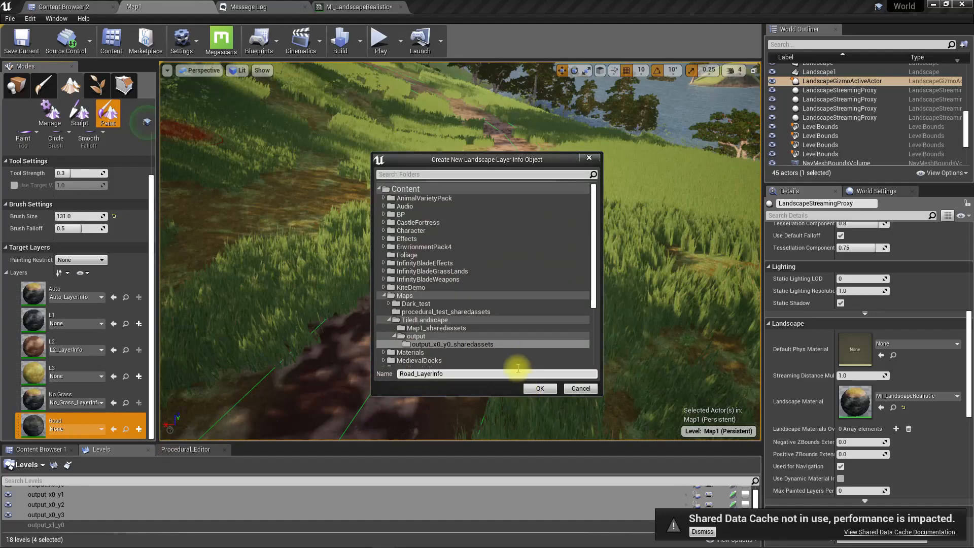
click(436, 328)
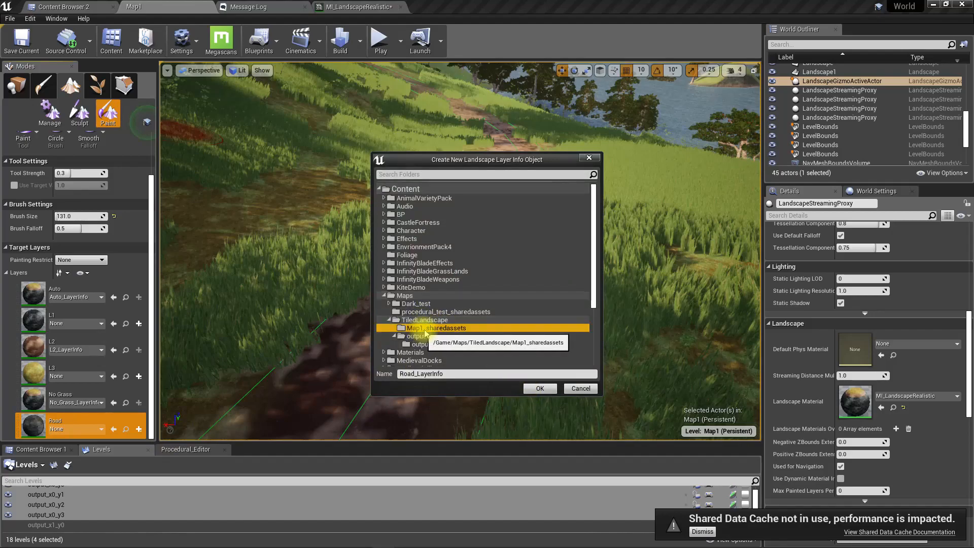
click(538, 388)
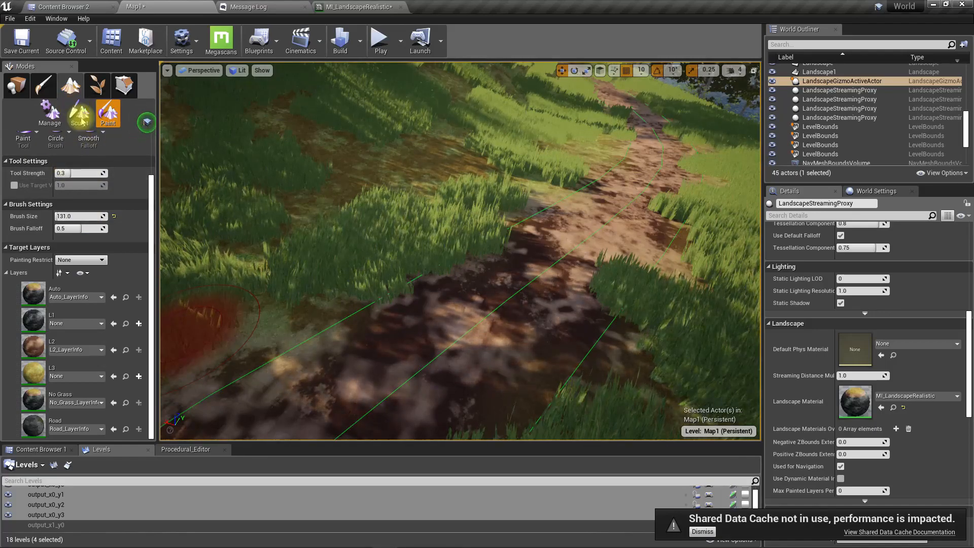
In Landscape Paint mode, choose Road as the target paint layer.
click(107, 112)
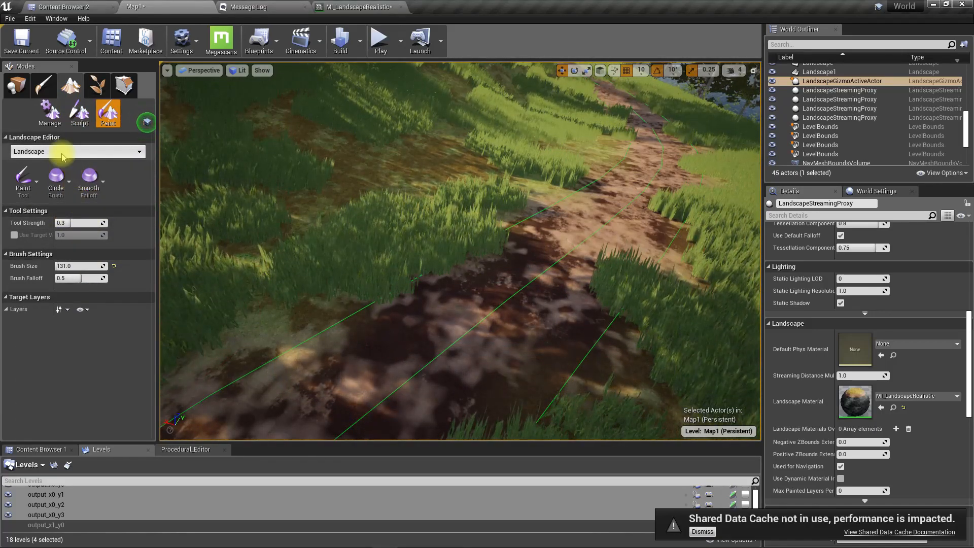
click(74, 151)
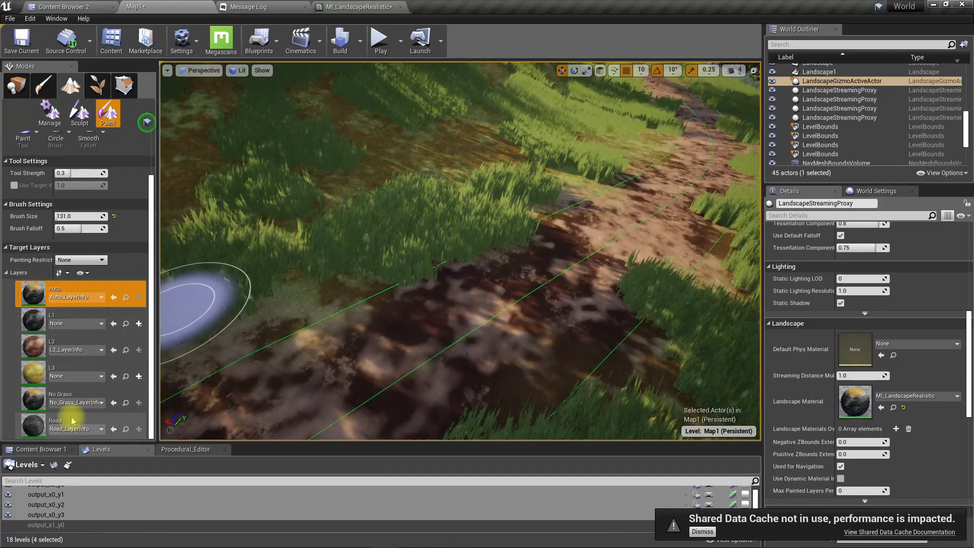
click(55, 420)
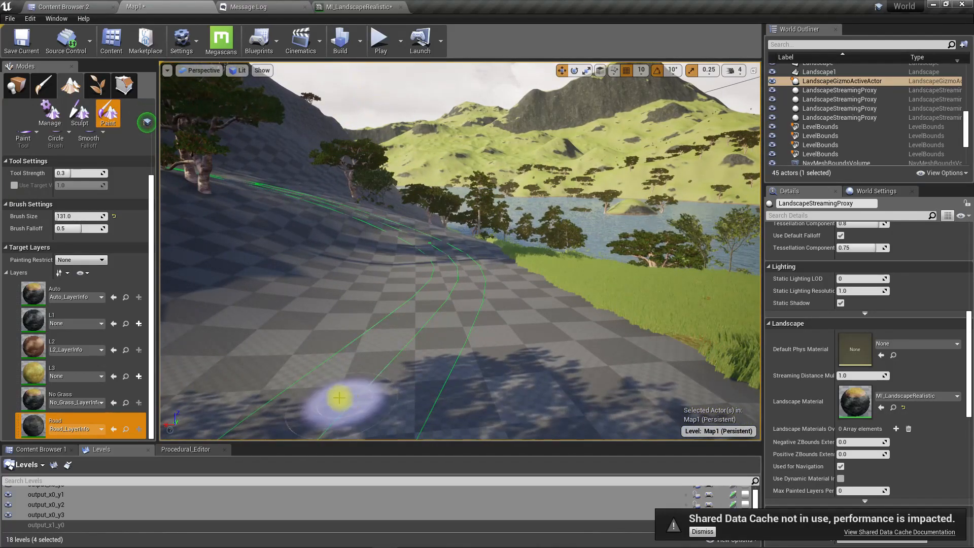
click(356, 7)
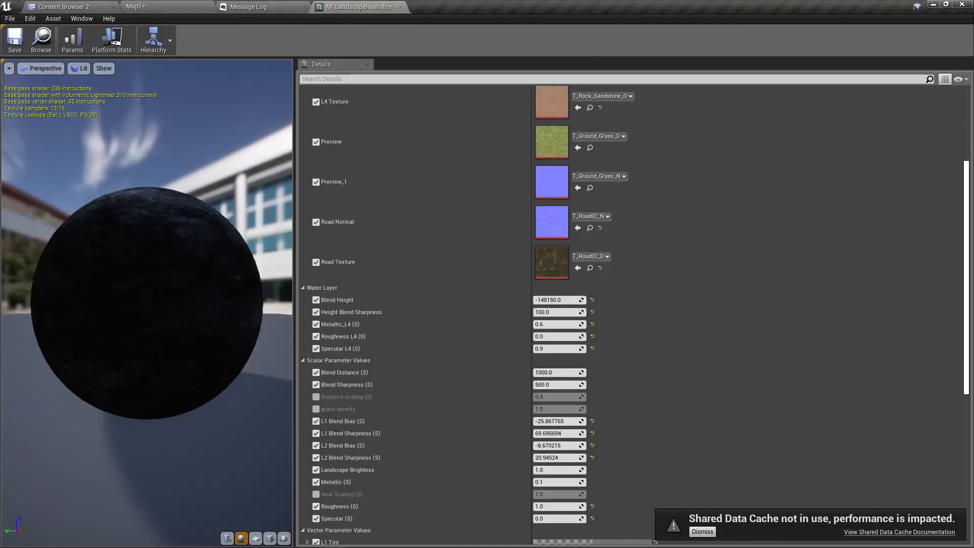
scroll(down, 3)
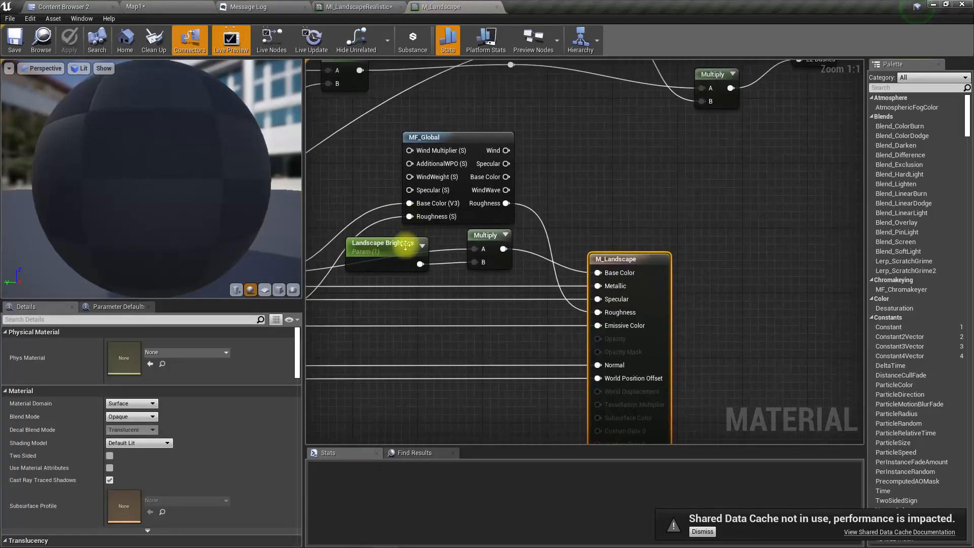
scroll(down, 3)
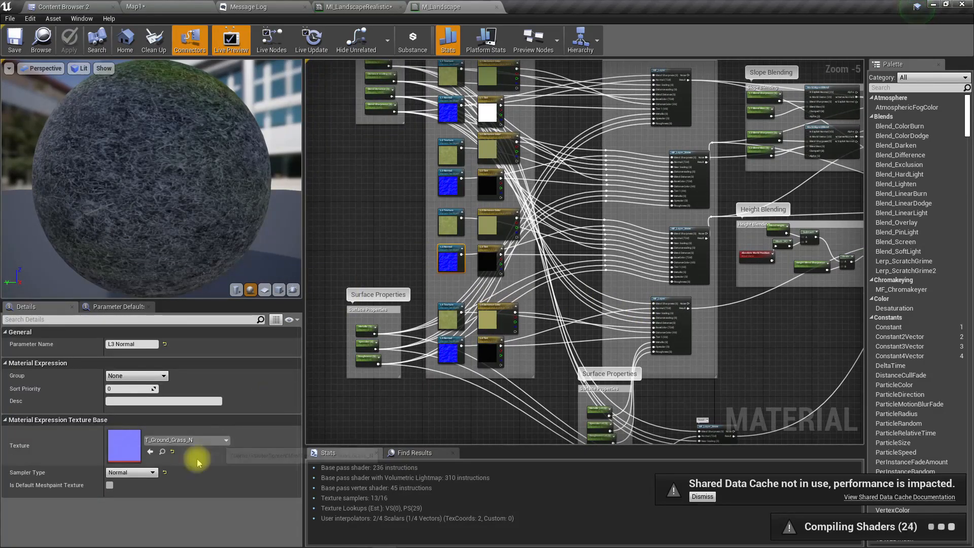
click(153, 473)
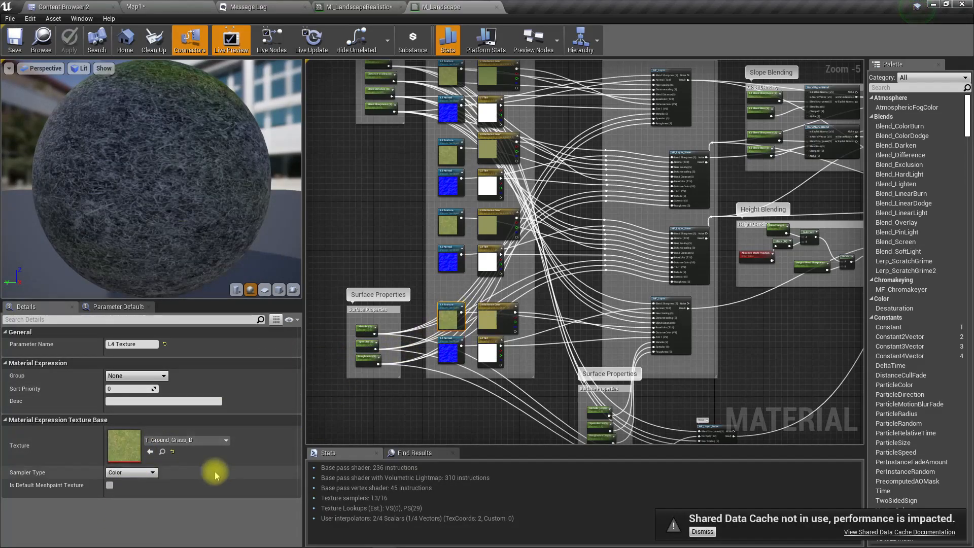
click(151, 472)
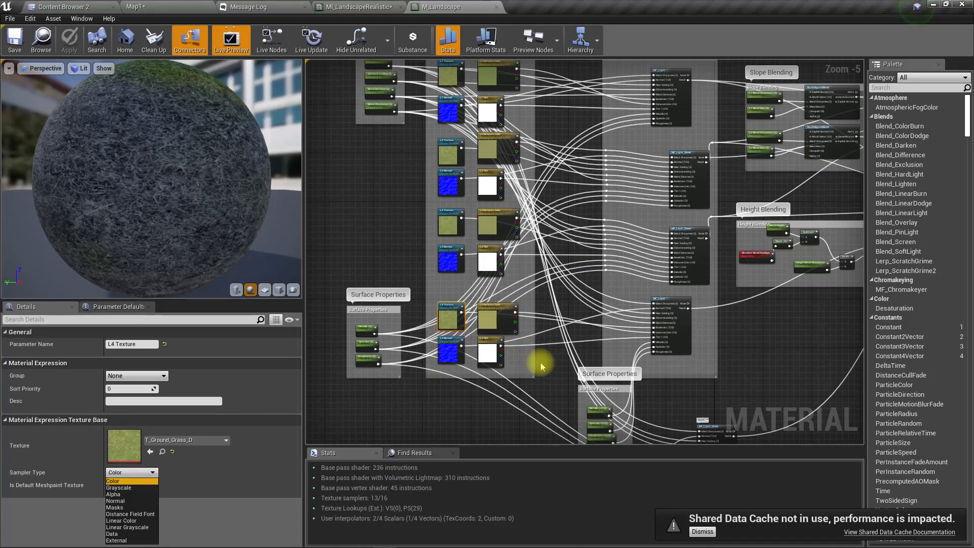
click(670, 301)
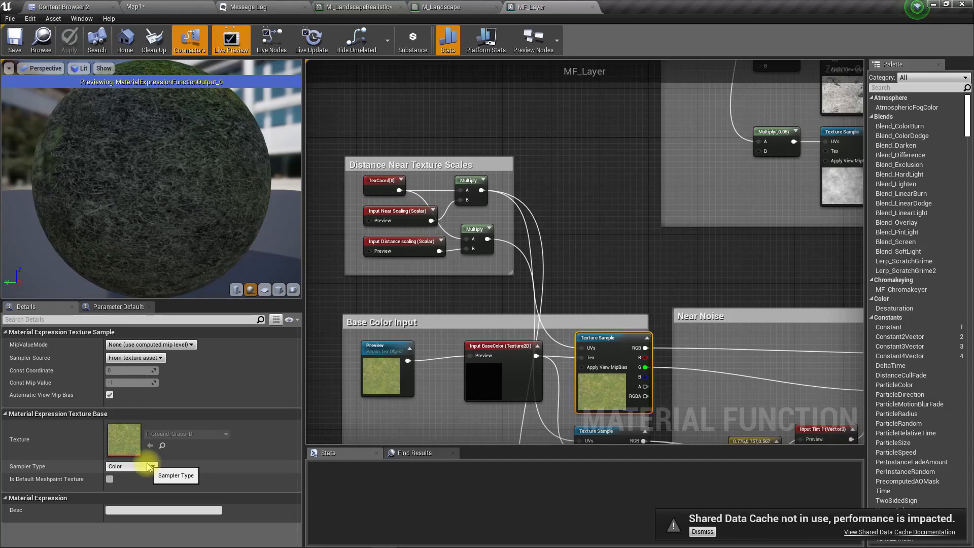
click(152, 466)
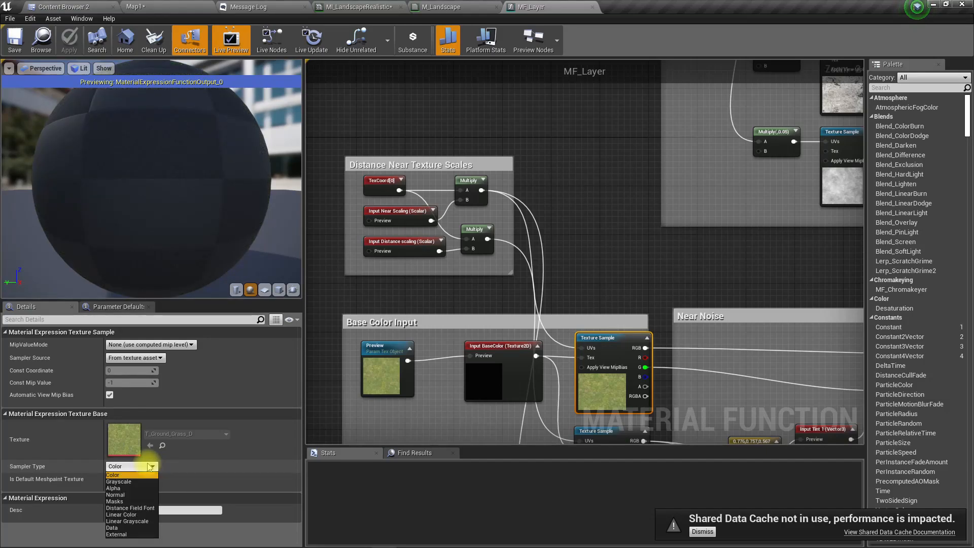
click(113, 475)
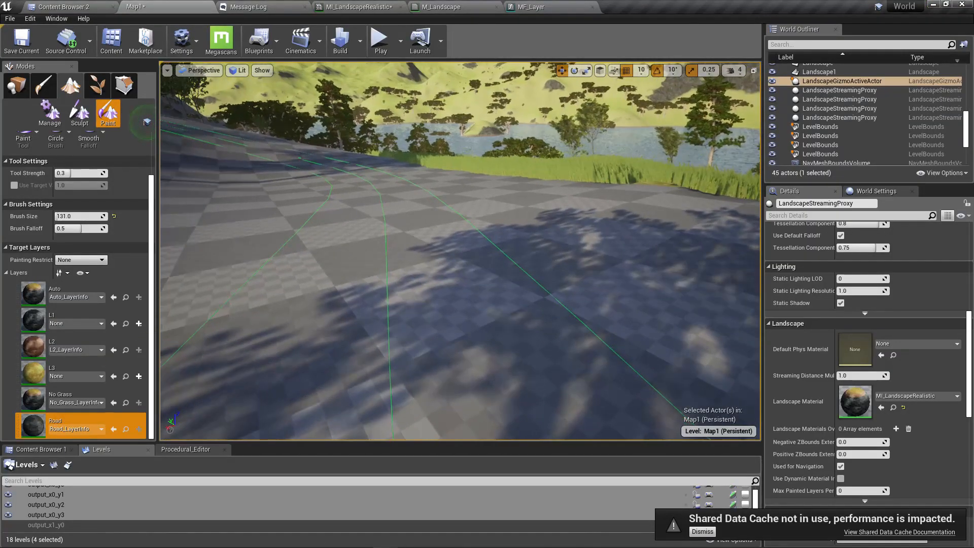
Delete the Road Texture and Road Normal nodes from the M_Landscape graph.
click(354, 7)
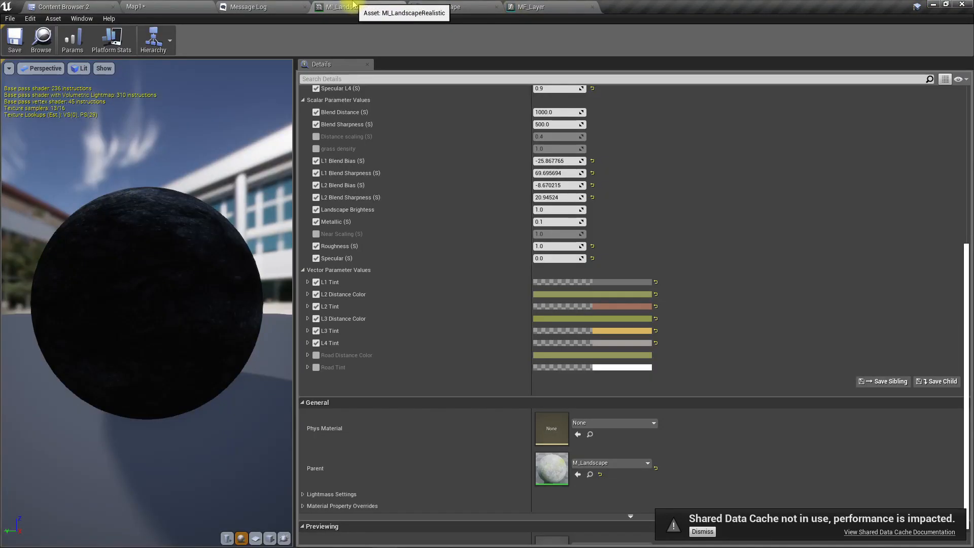
click(444, 6)
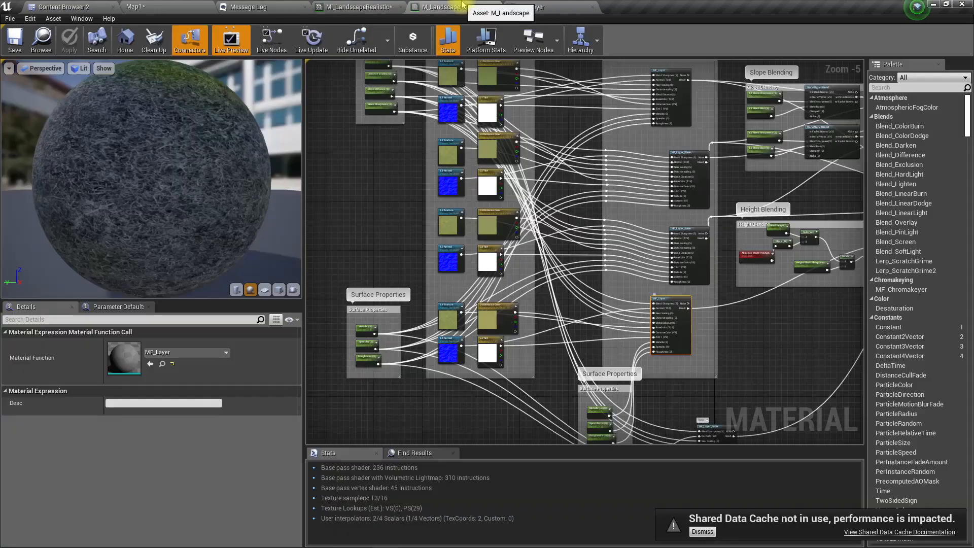
click(531, 7)
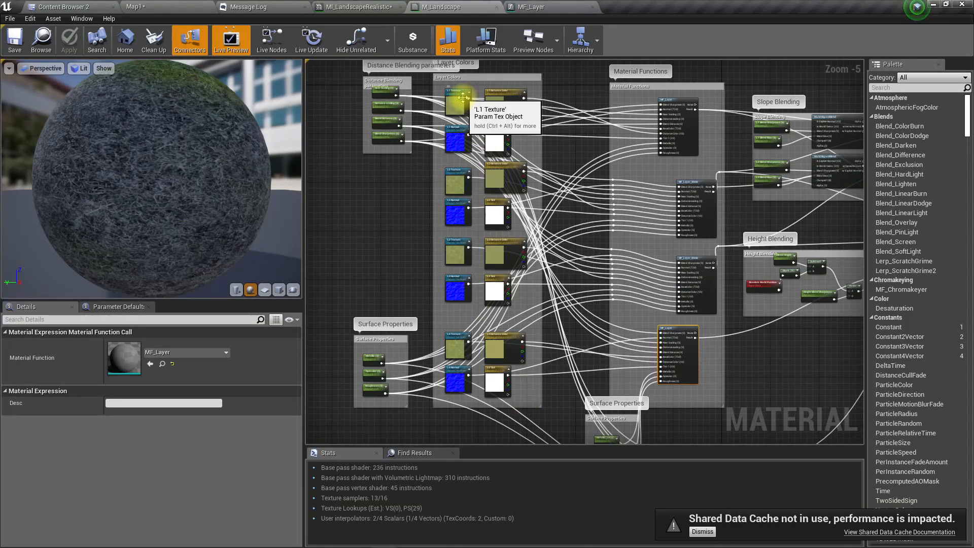
mouse_move(458, 296)
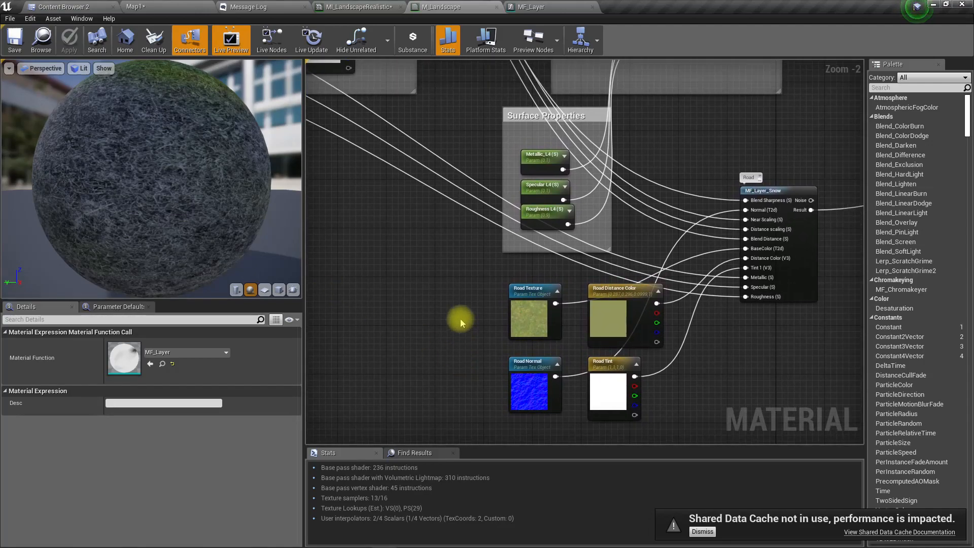
key(Delete)
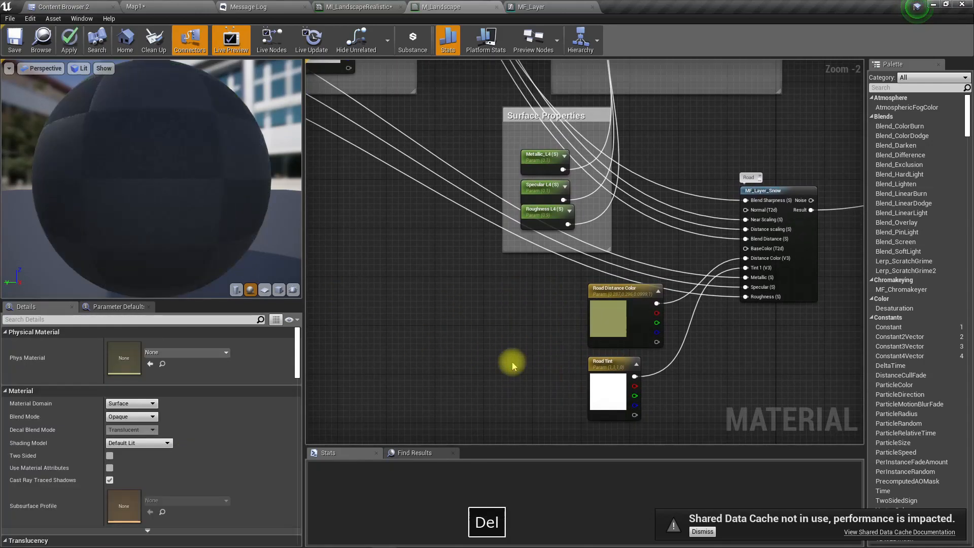
scroll(down, 3)
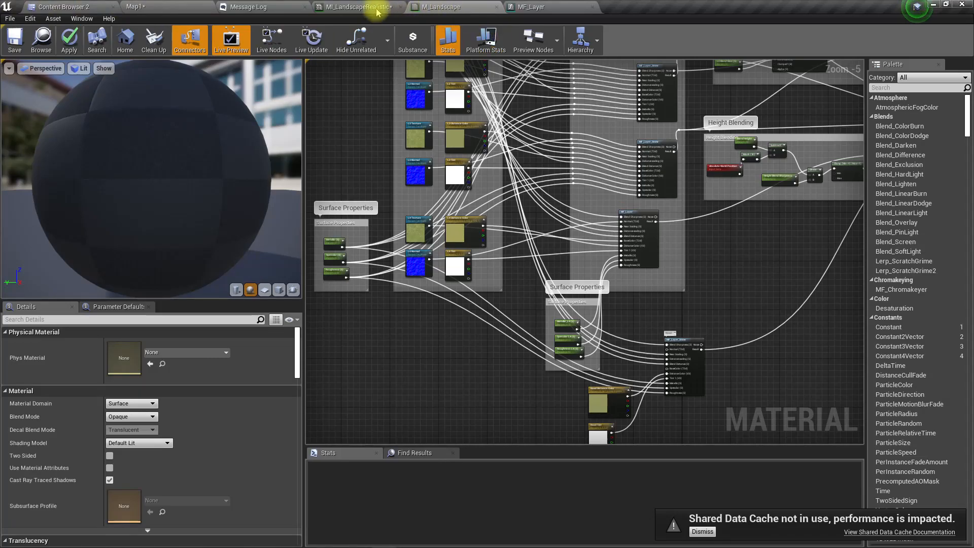
Apply the material changes and return to the level to view the road.
click(133, 7)
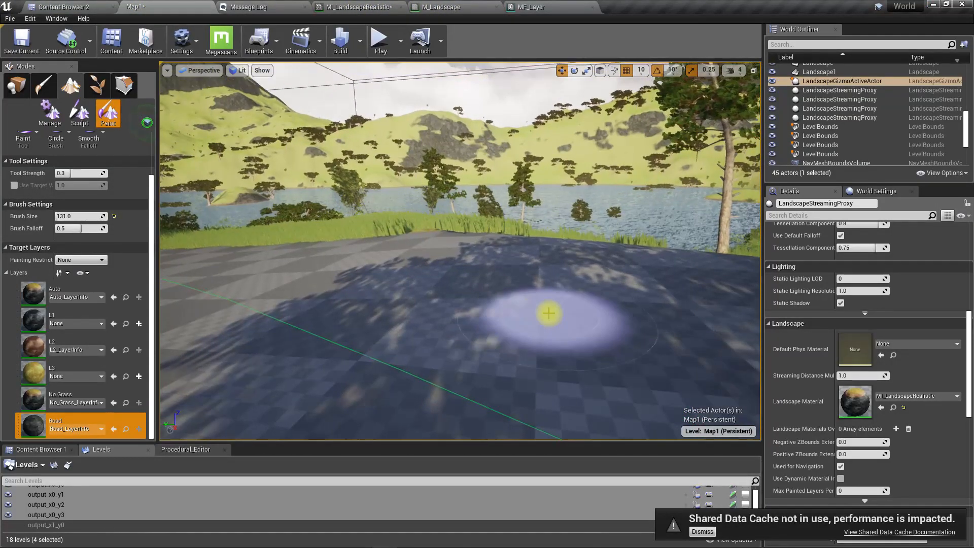
click(531, 7)
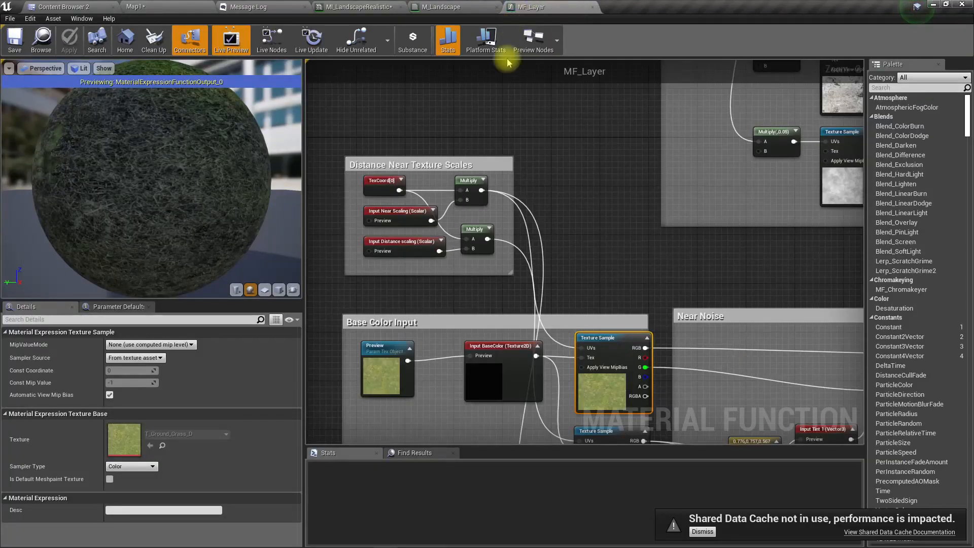
scroll(down, 3)
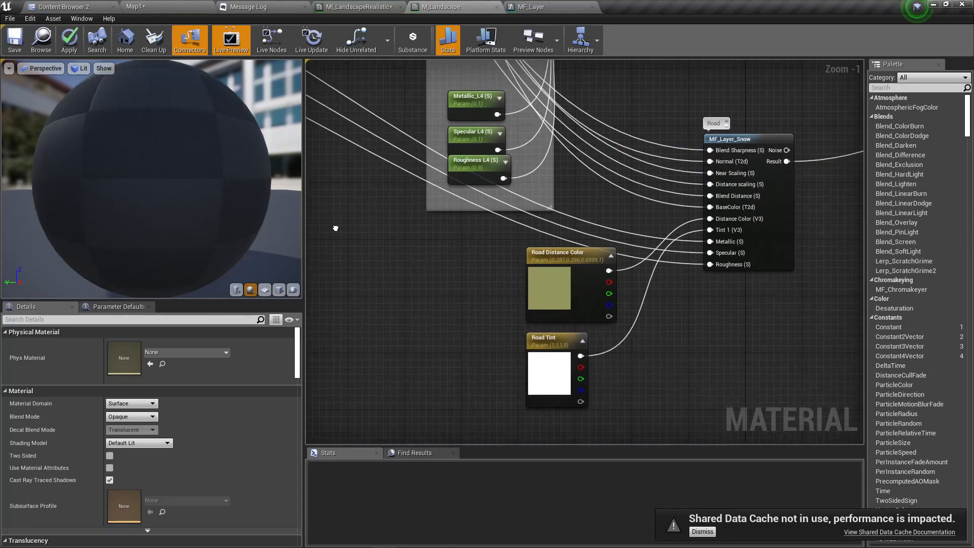
click(69, 39)
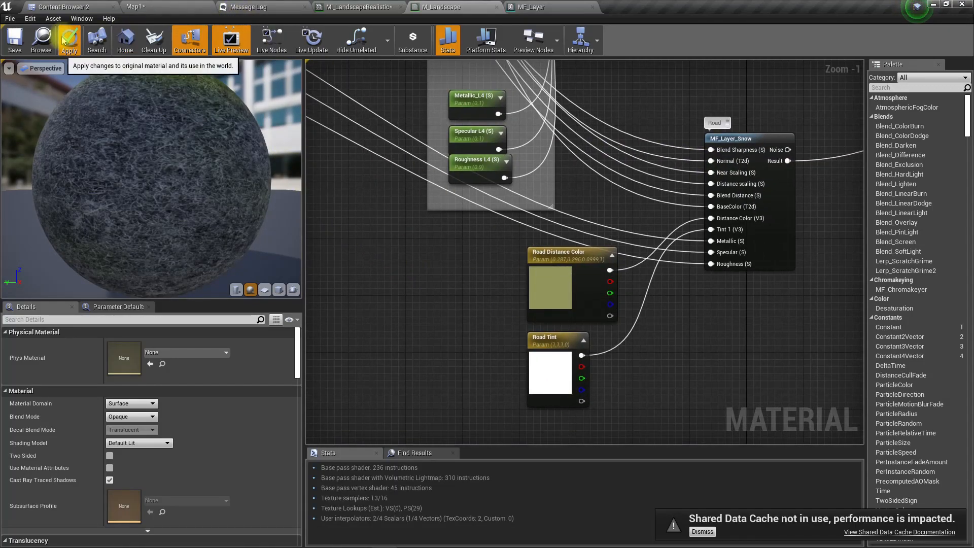
click(69, 39)
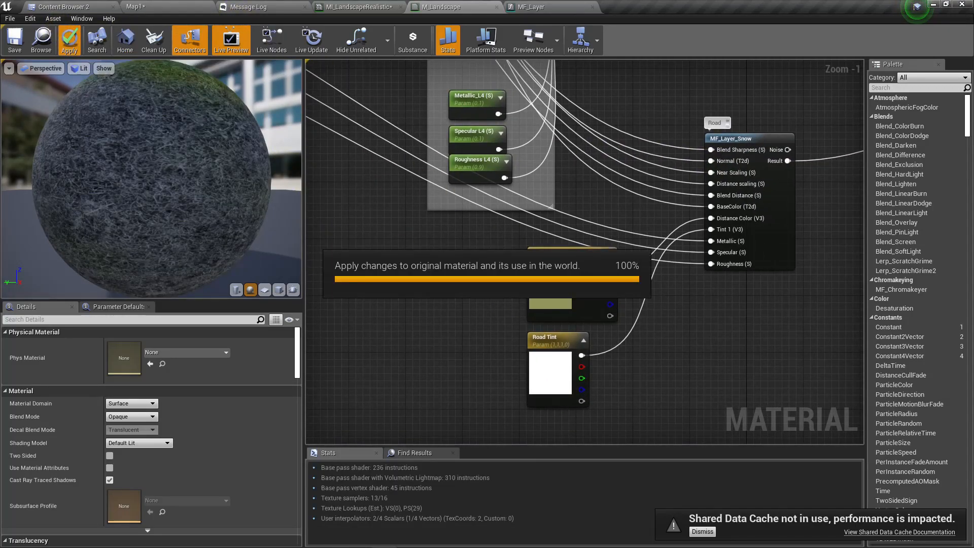
click(69, 39)
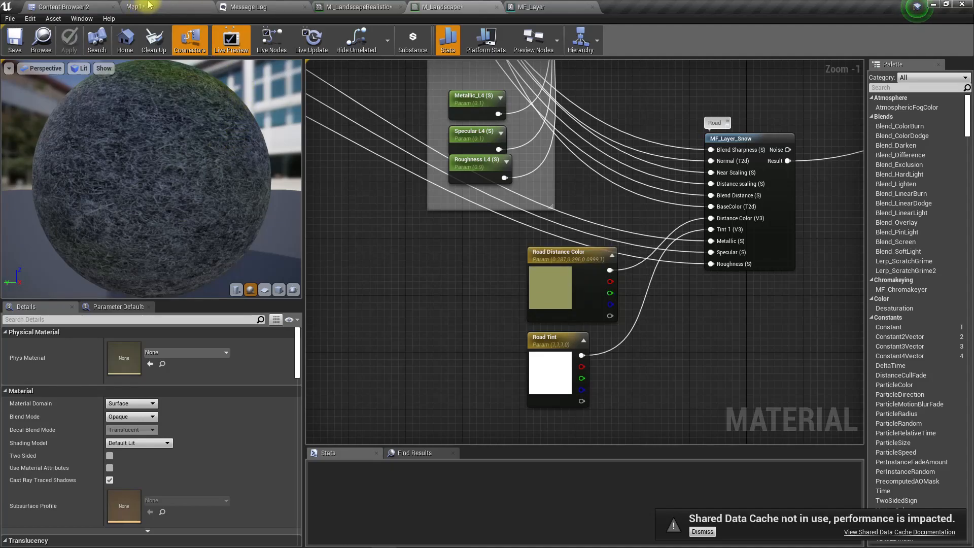
click(131, 6)
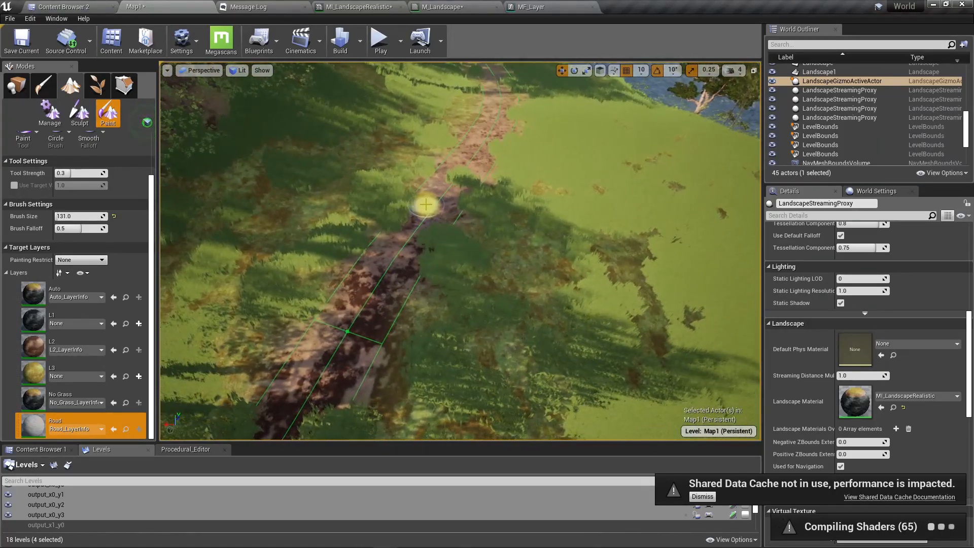
Leave immersive view with F11 and reopen the M_Landscape graph tab.
key(F11)
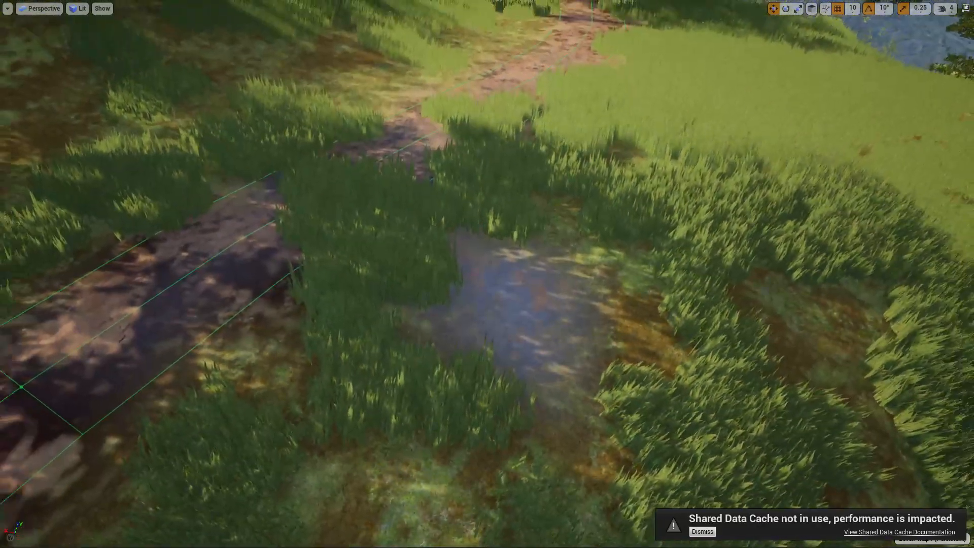
key(F11)
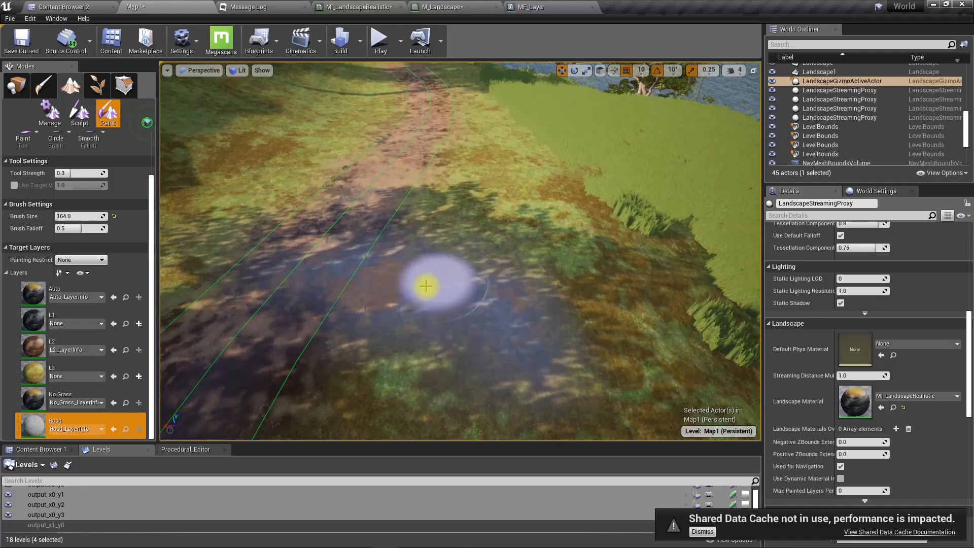
click(440, 6)
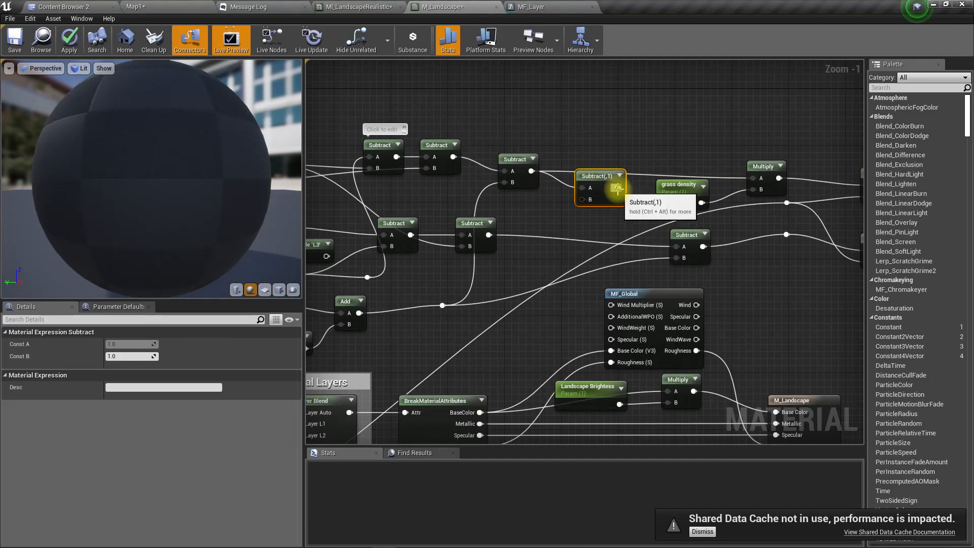
mouse_move(542, 213)
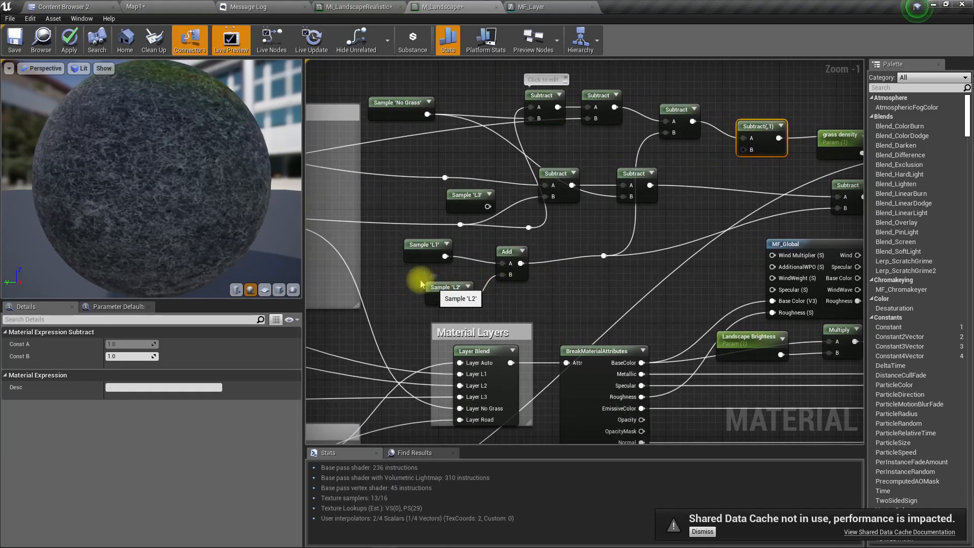
Add the Road layer sample to the L1+L2 grass-density sum via a new Add node, then apply.
click(425, 286)
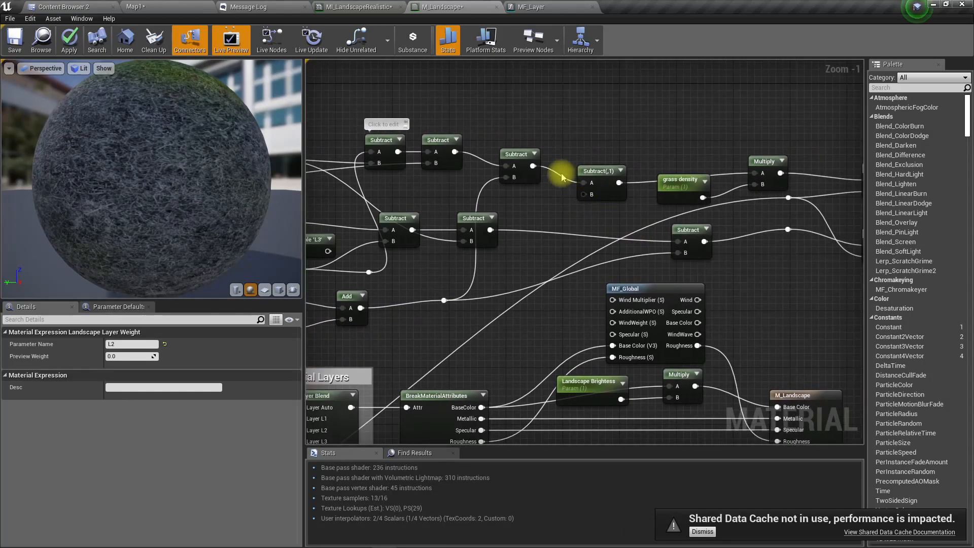
click(523, 155)
text(Road)
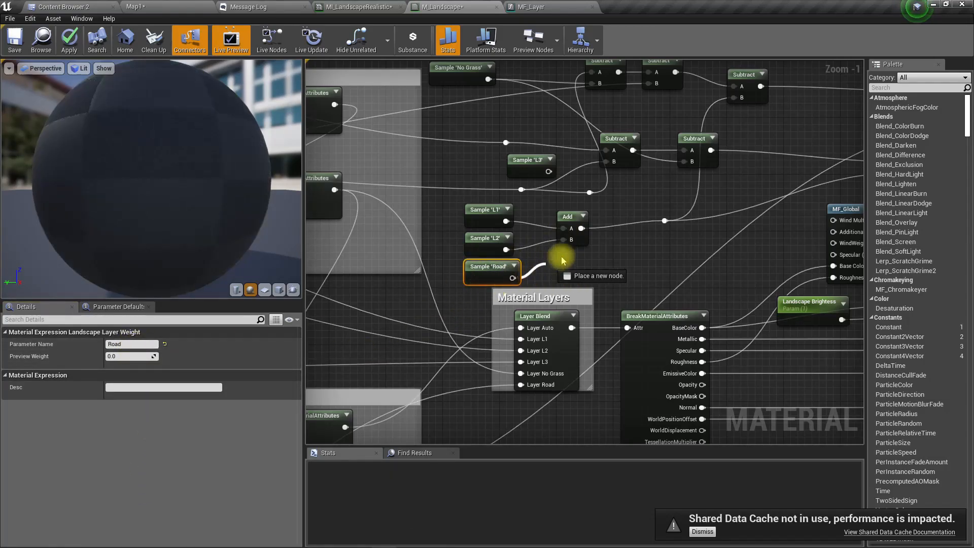
click(567, 216)
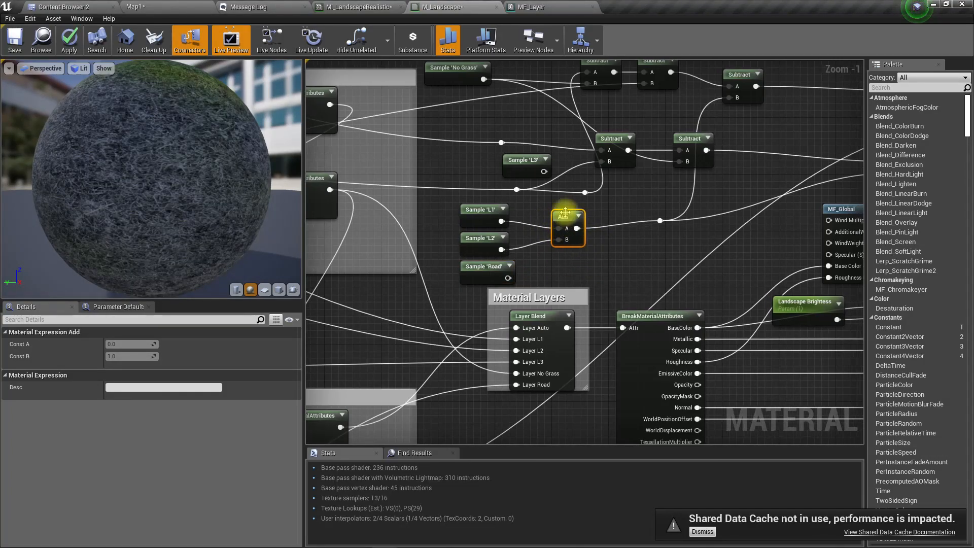
right_click(566, 227)
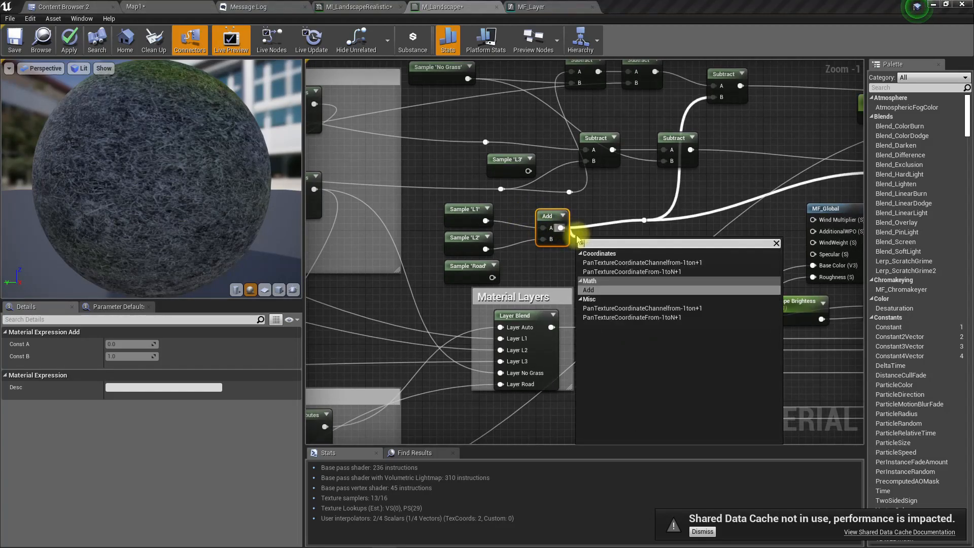
click(587, 290)
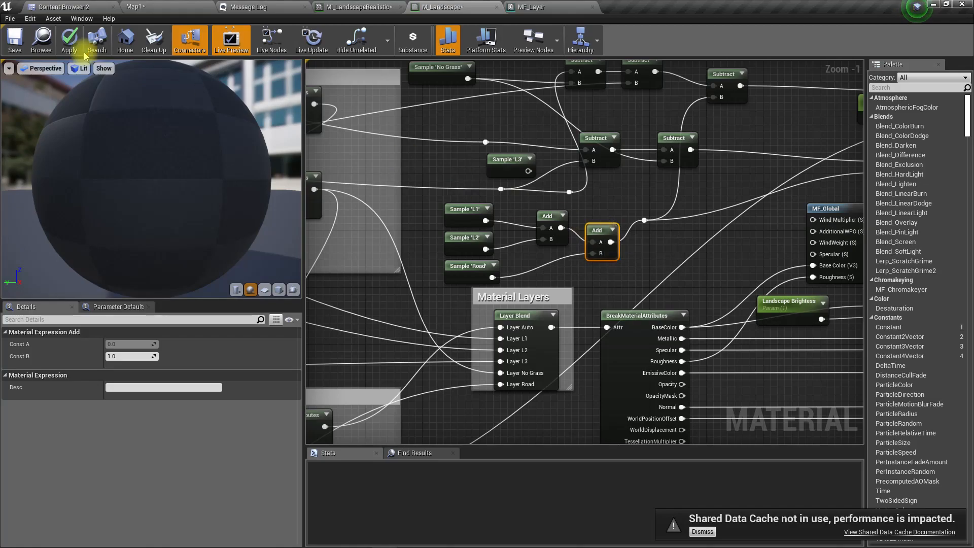
click(69, 39)
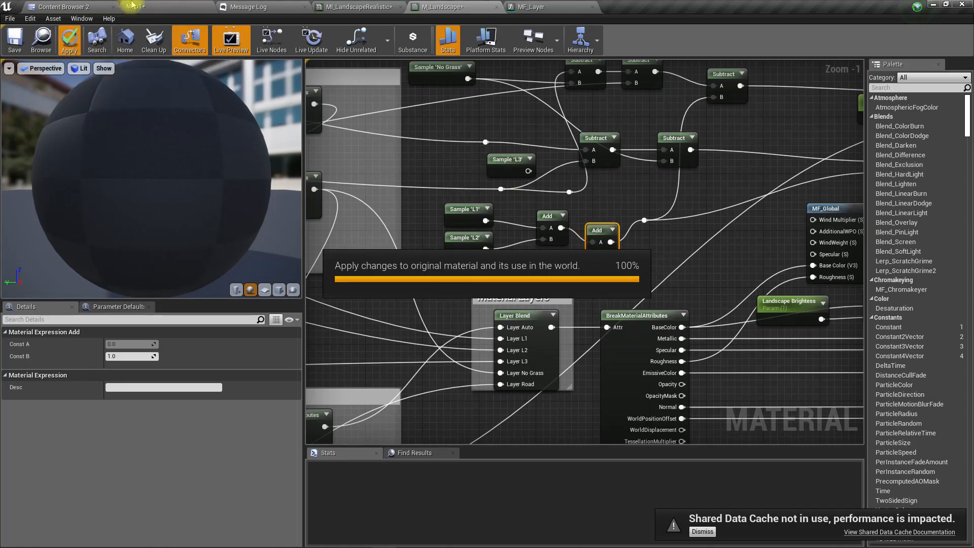
click(69, 39)
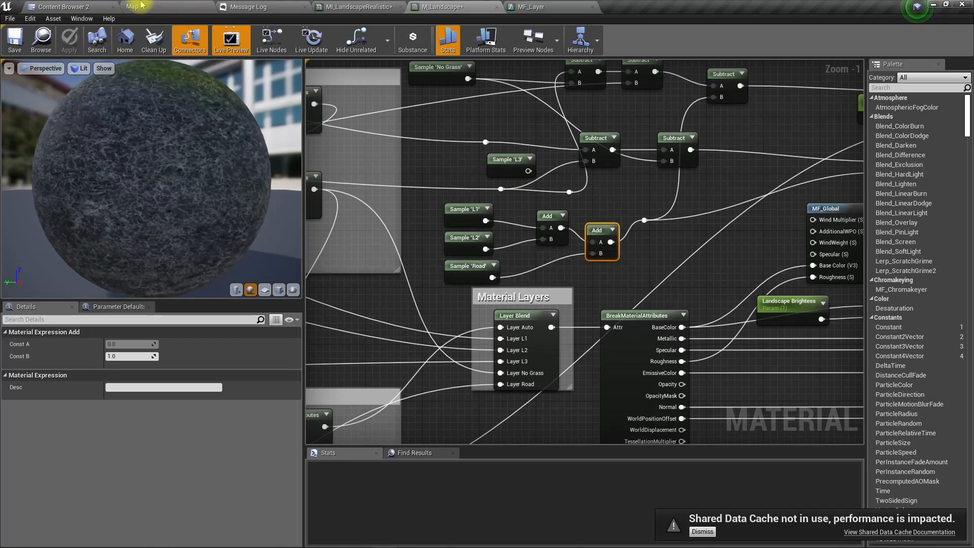
click(133, 7)
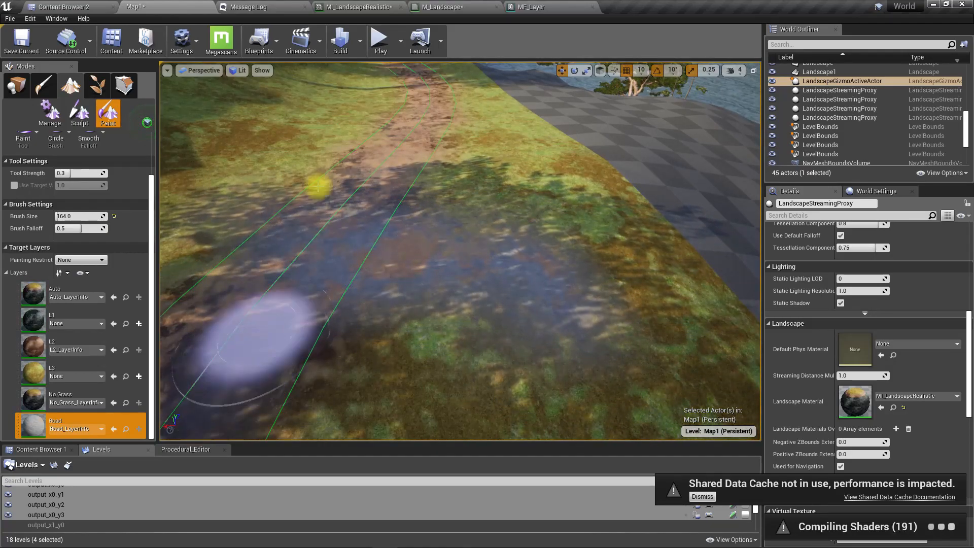
mouse_move(277, 324)
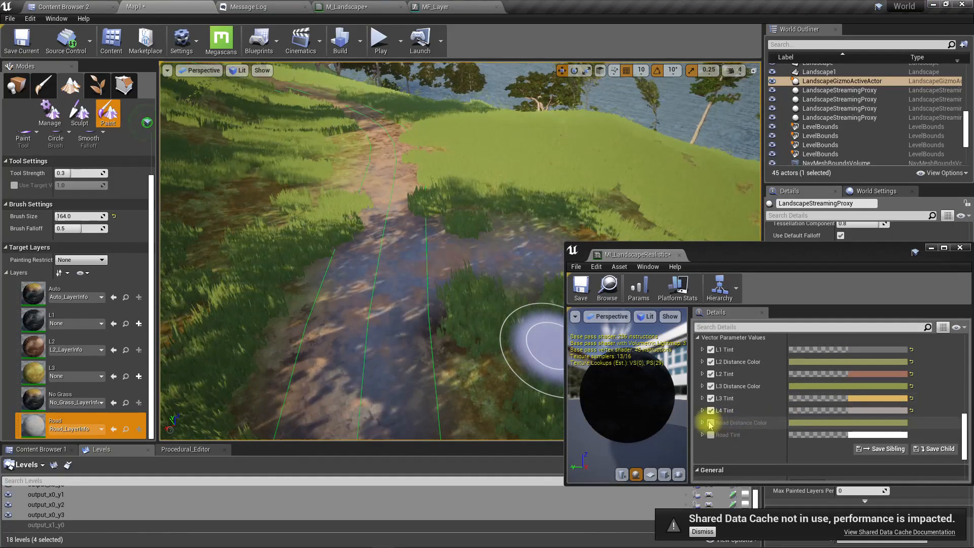
Enable the Road Tint override and set it to a warm orange colour.
click(702, 422)
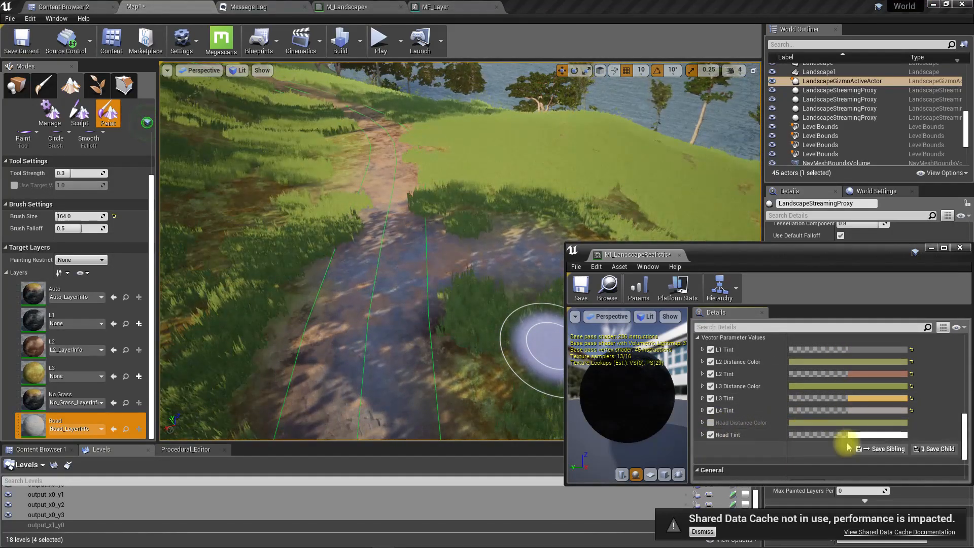
click(848, 435)
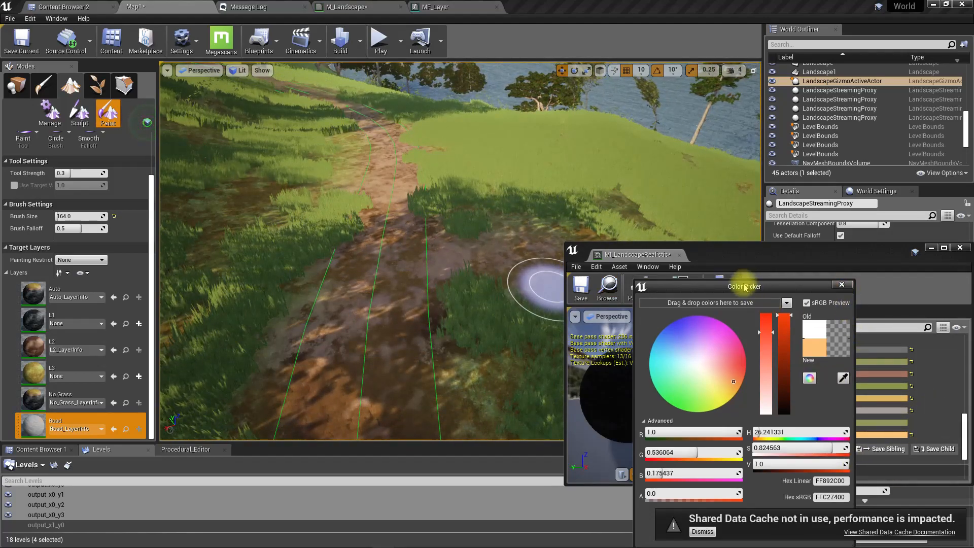
click(841, 285)
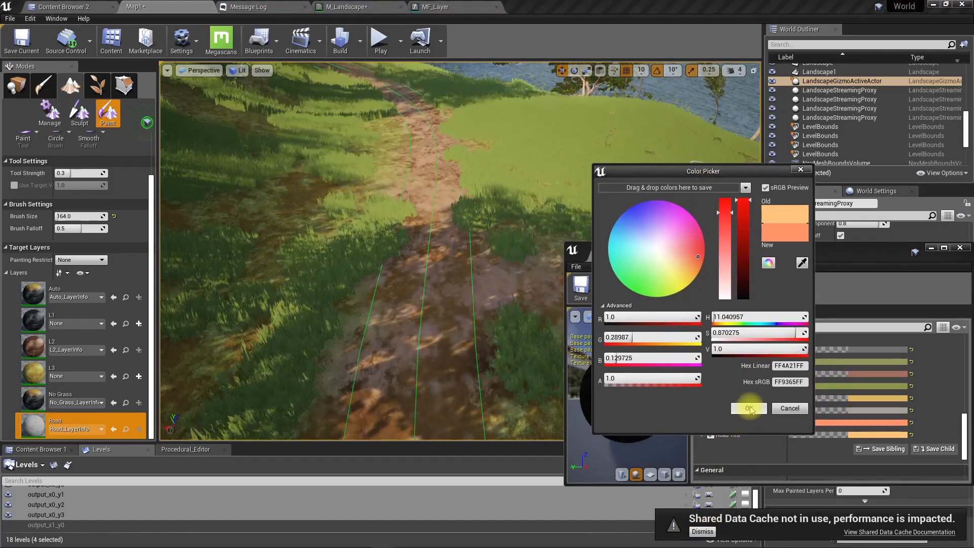
click(748, 408)
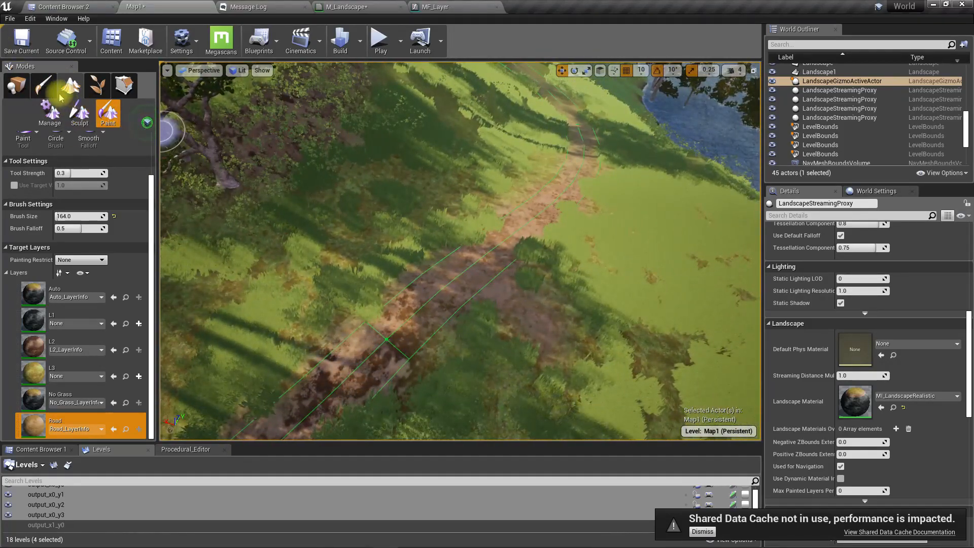
Select a road spline segment in the Manage > Edit Splines tool.
click(49, 114)
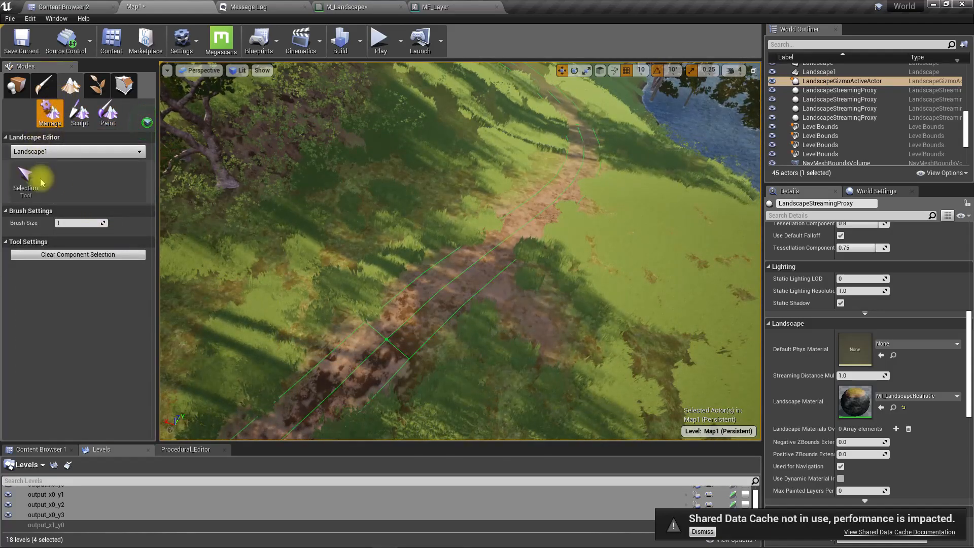
click(28, 172)
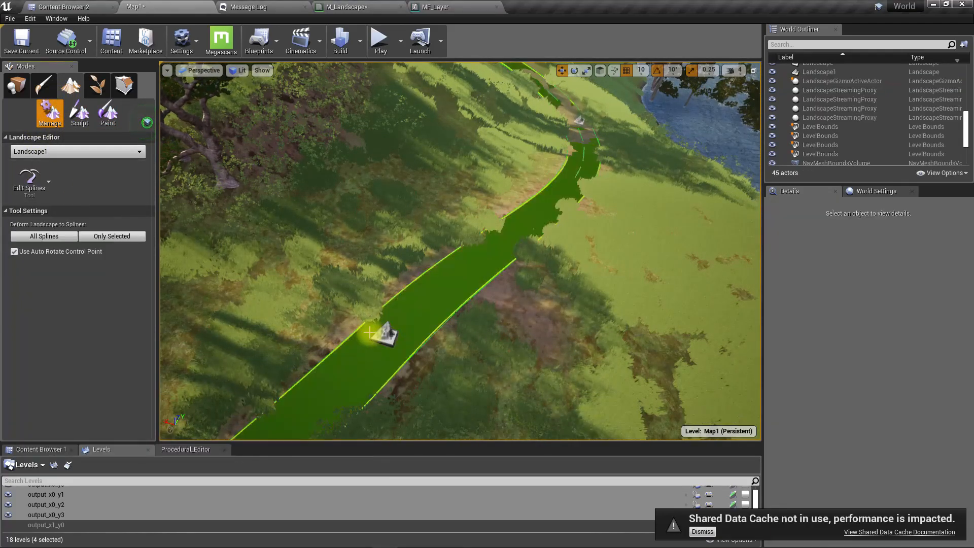
click(385, 332)
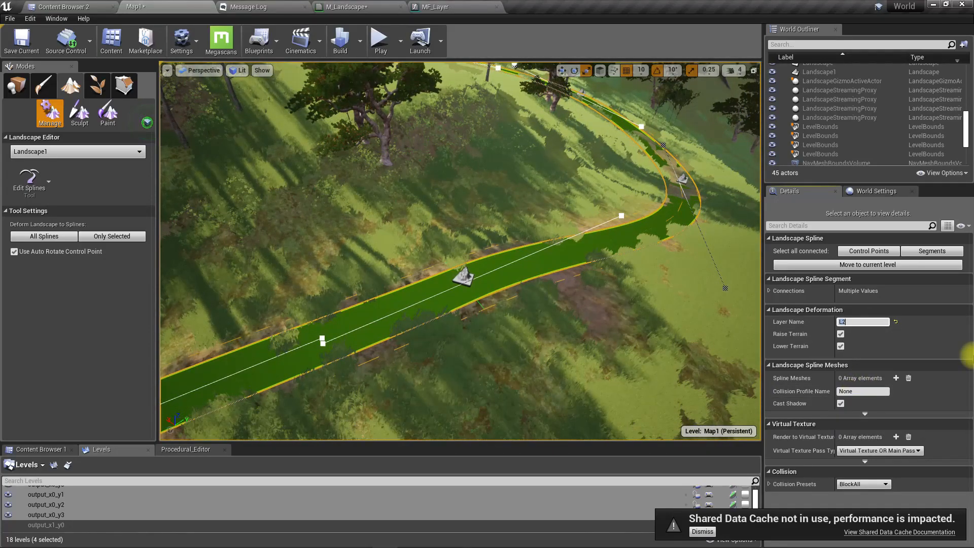
Set the connected segments' Layer Name to Road, apply it, and view the road fullscreen.
text(Road)
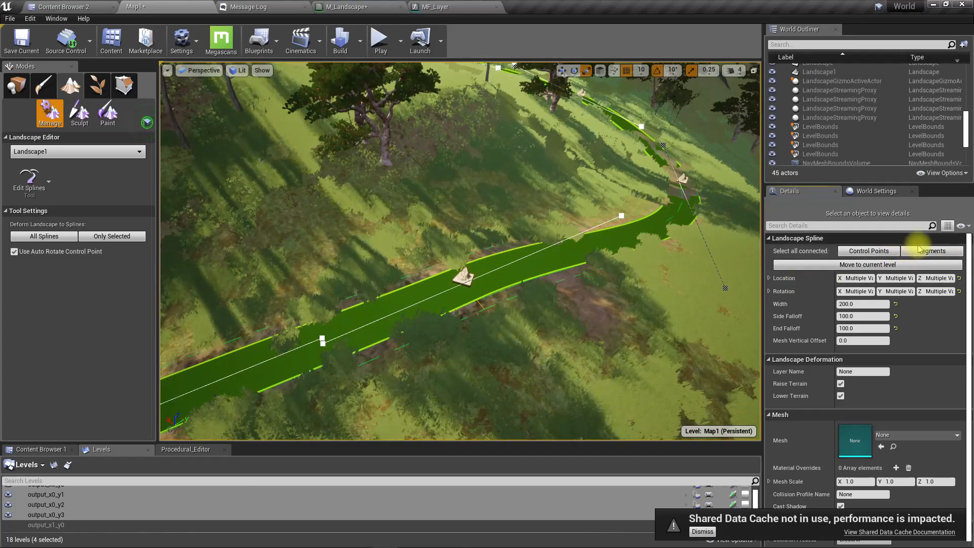
click(930, 251)
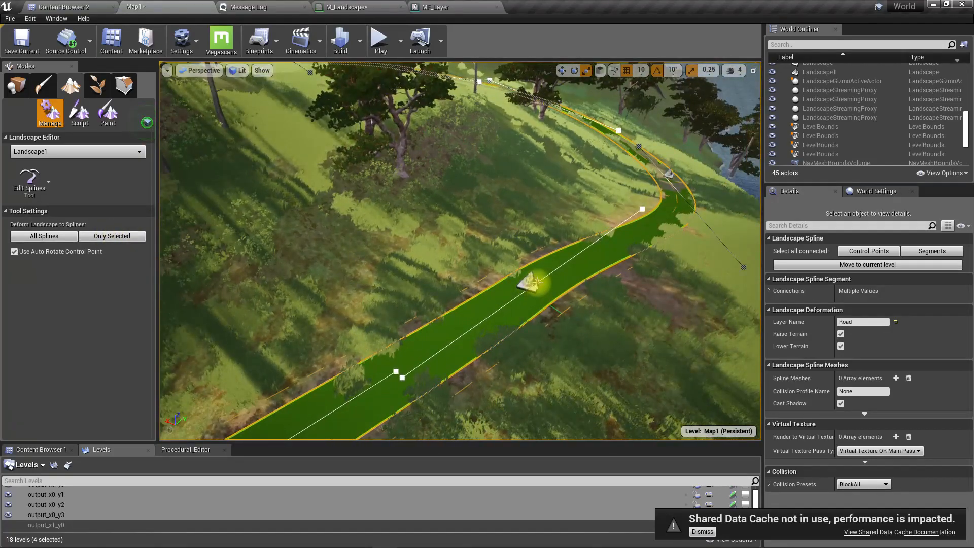
click(111, 236)
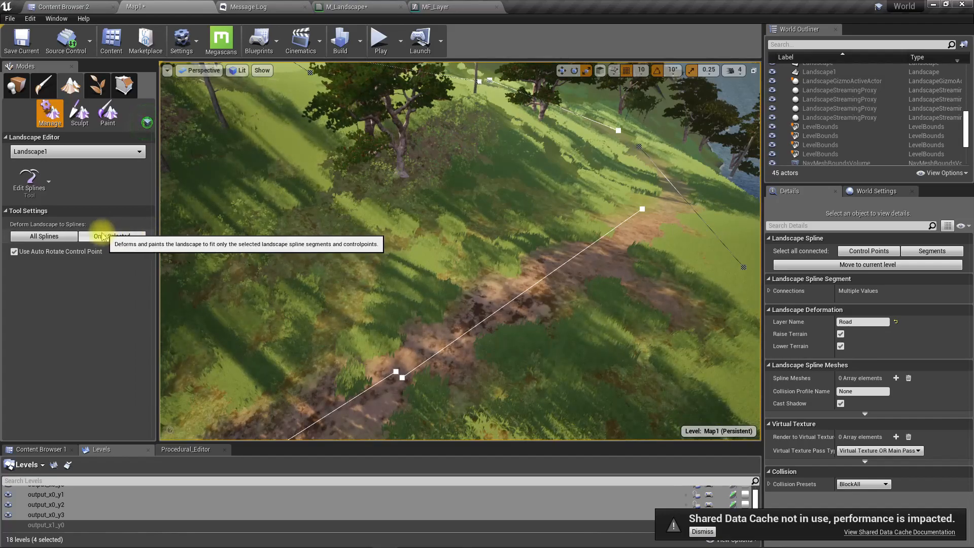
click(112, 236)
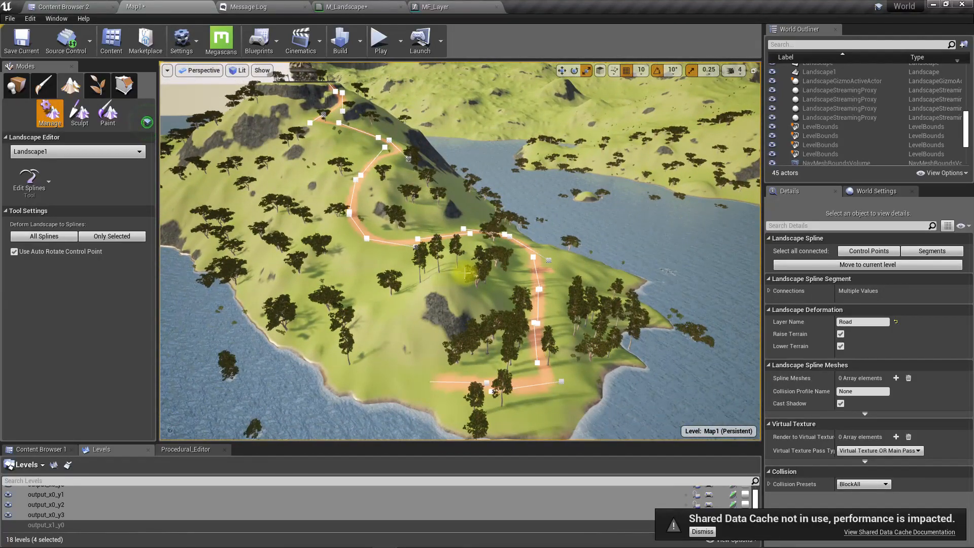
click(15, 85)
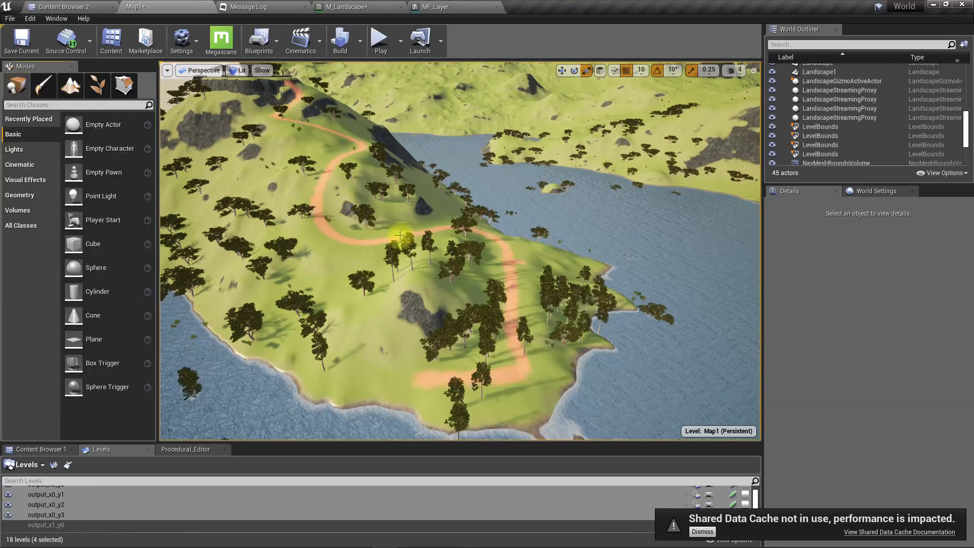
key(F11)
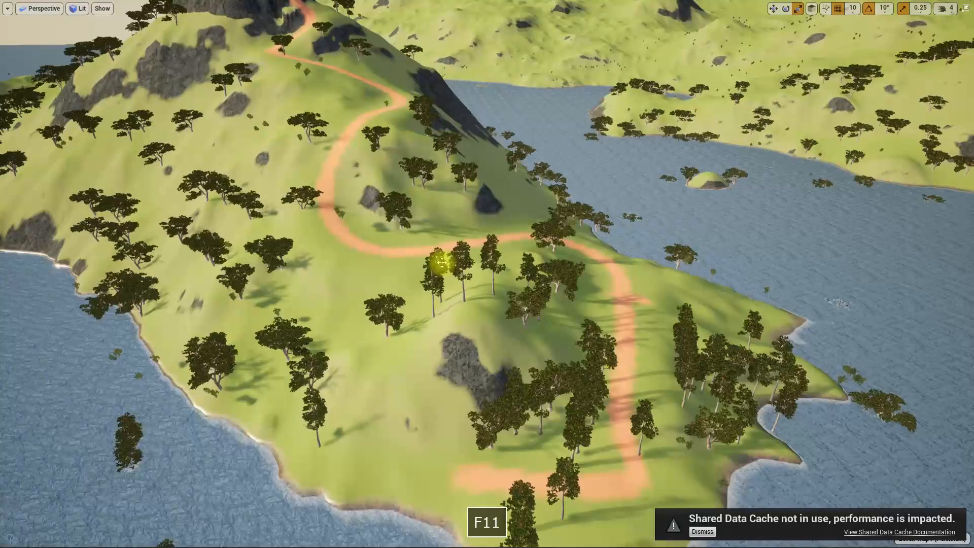